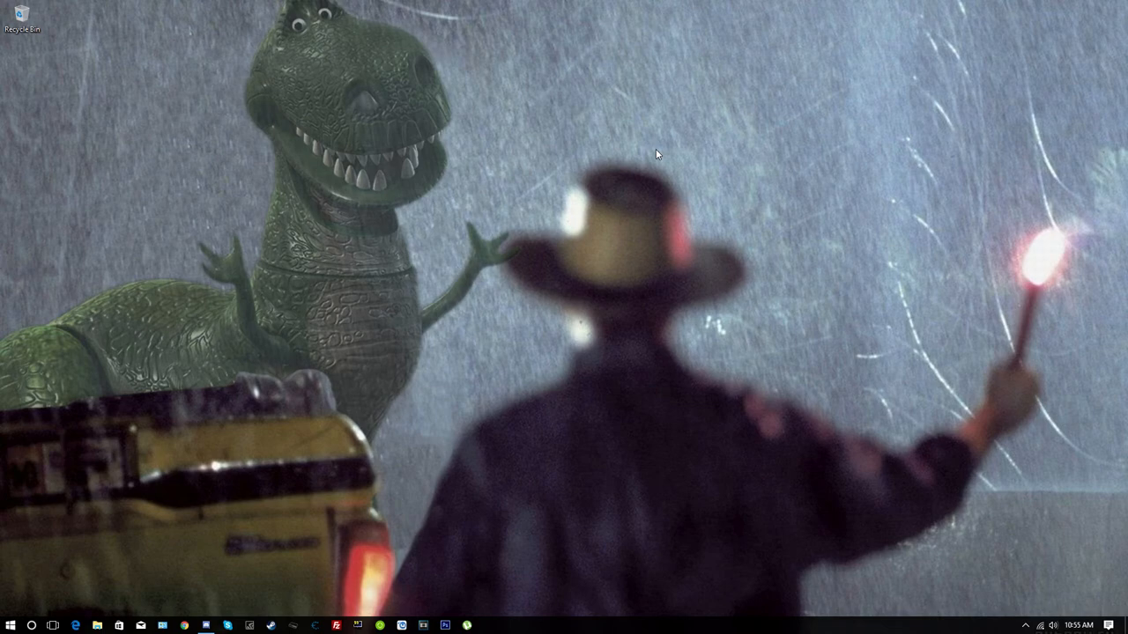
pyautogui.moveTo(187, 511)
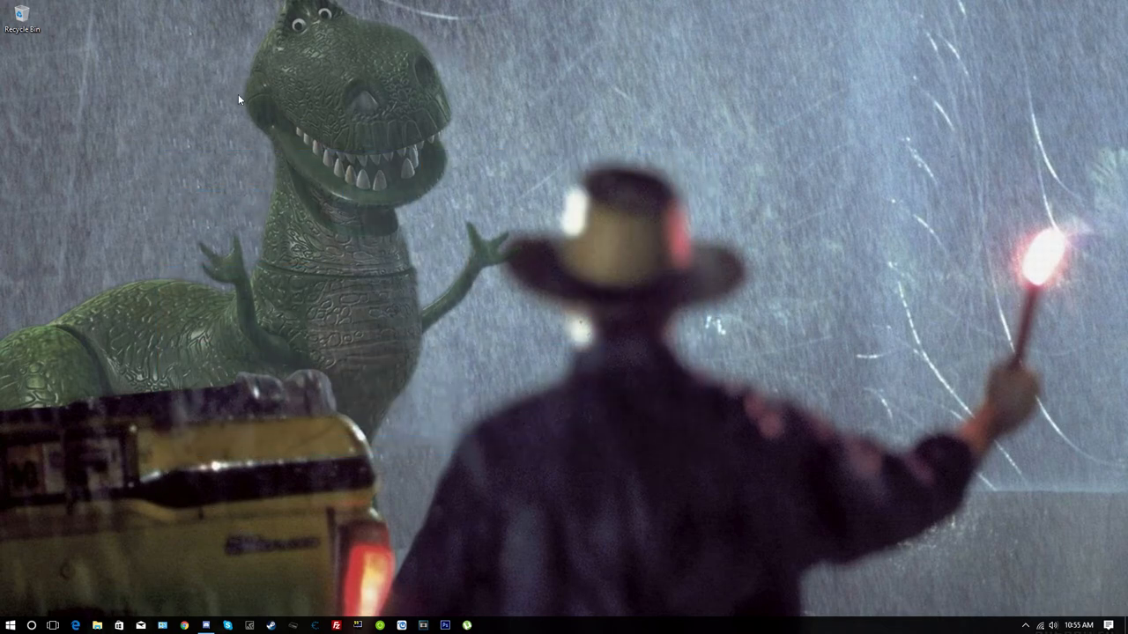
# Open File Explorer and browse C: > Program Files (x86) > Steam > steamapps.
pyautogui.moveTo(237, 99); pyautogui.dragTo(515, 280)
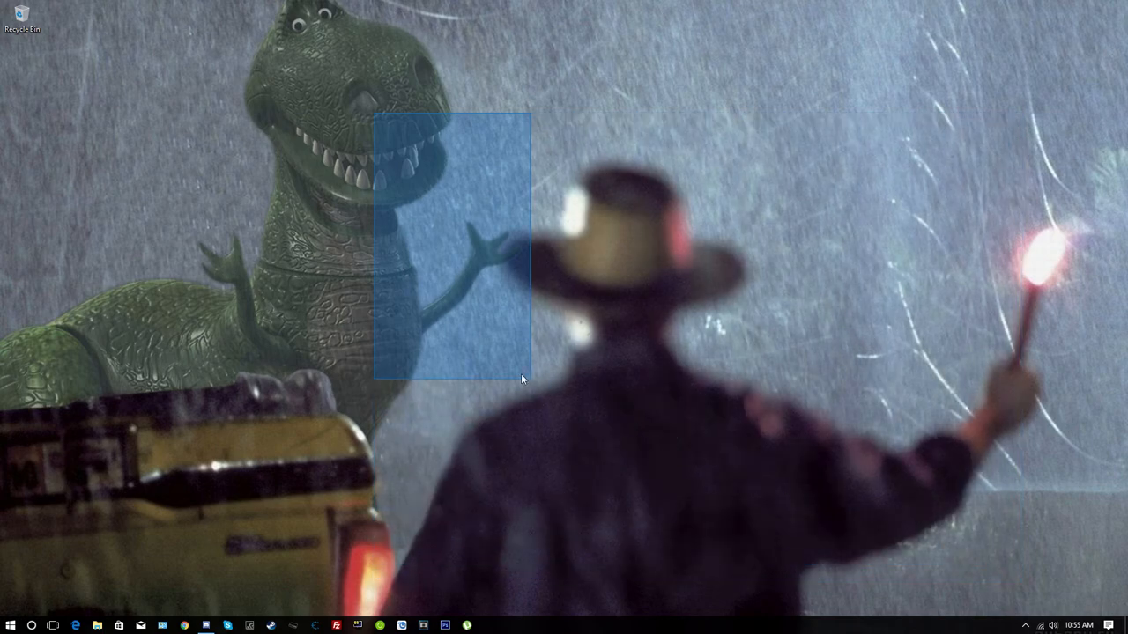
pyautogui.moveTo(521, 378); pyautogui.dragTo(1092, 599)
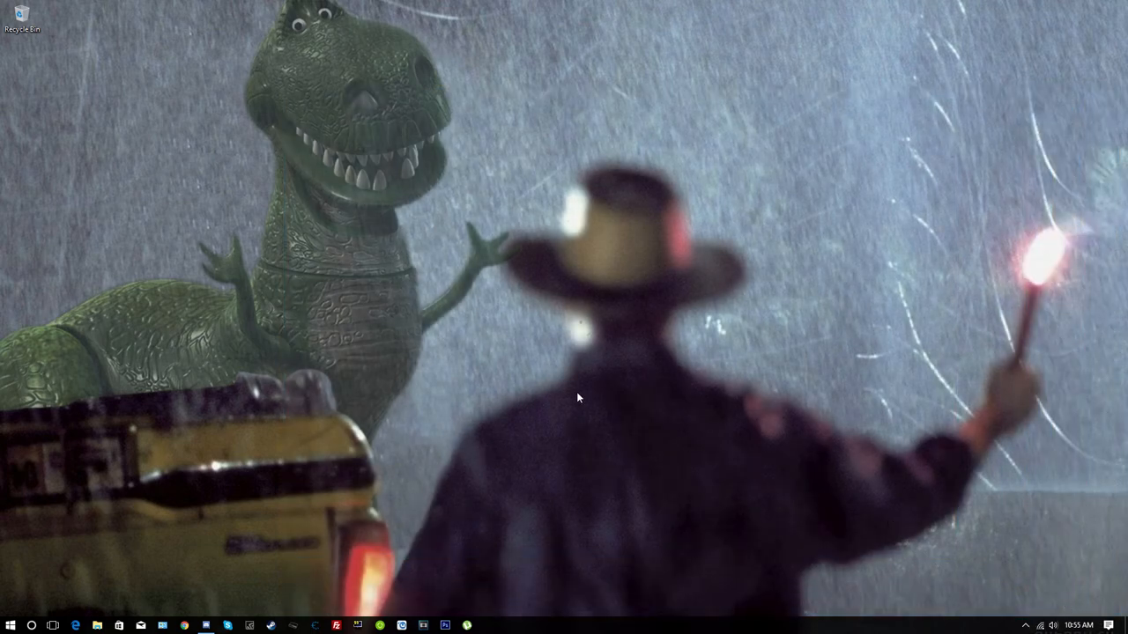
pyautogui.moveTo(66, 371)
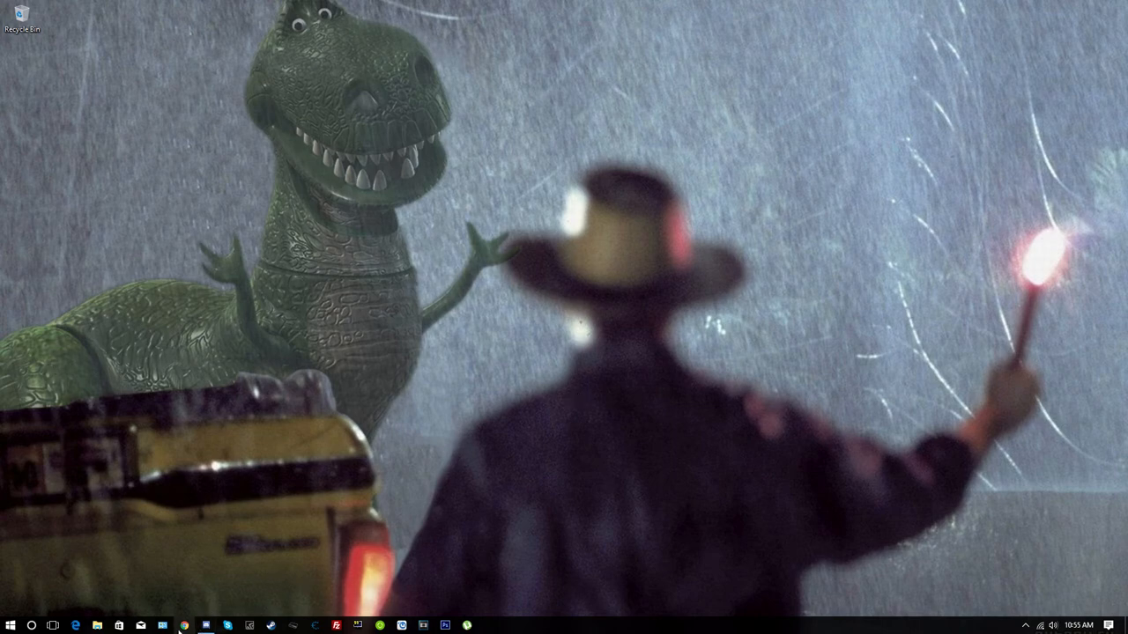
pyautogui.moveTo(443, 493)
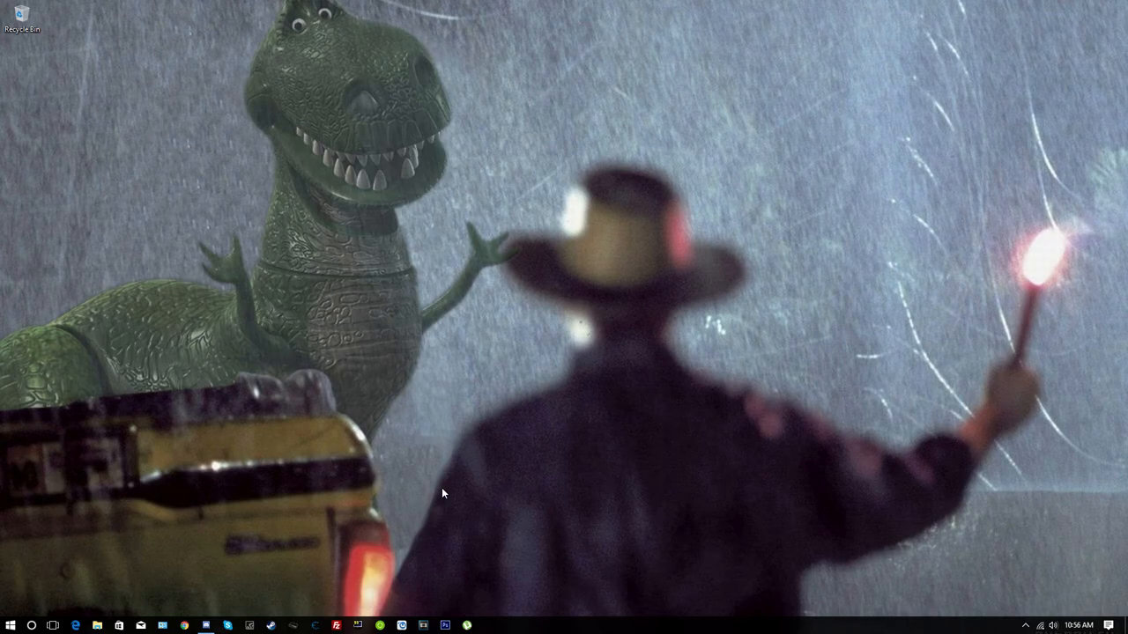
pyautogui.moveTo(409, 337)
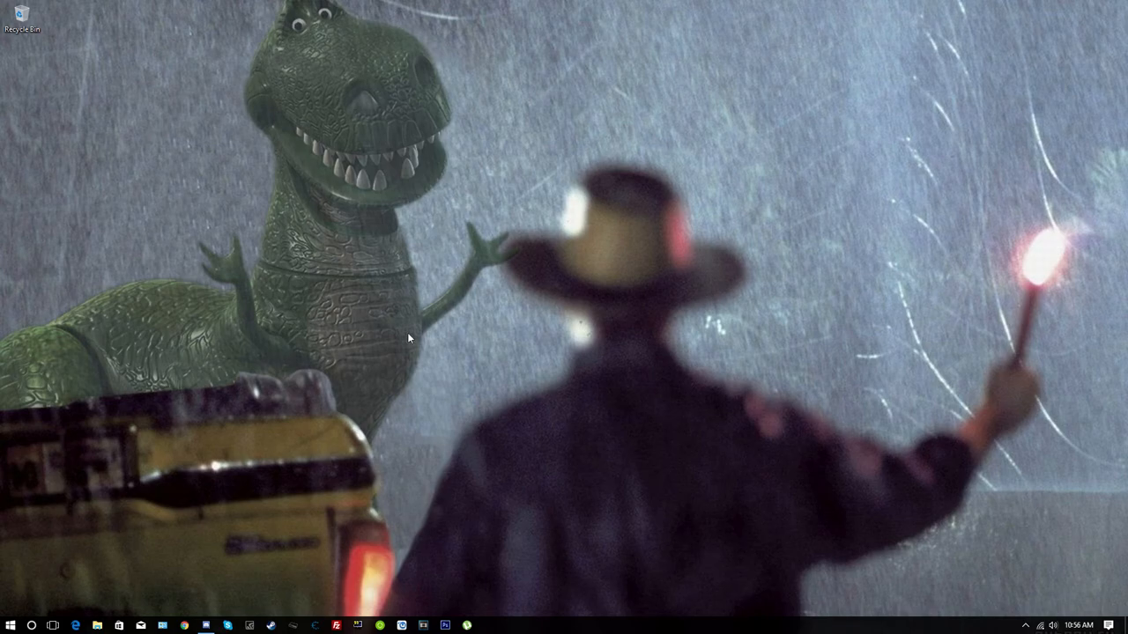
pyautogui.click(97, 625)
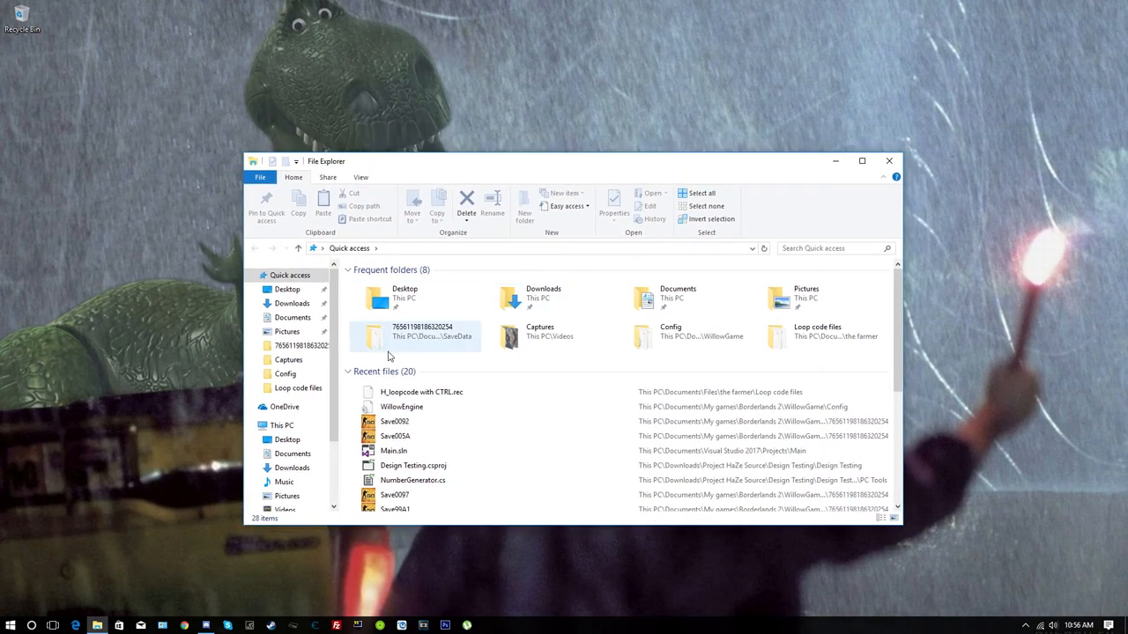
pyautogui.click(297, 501)
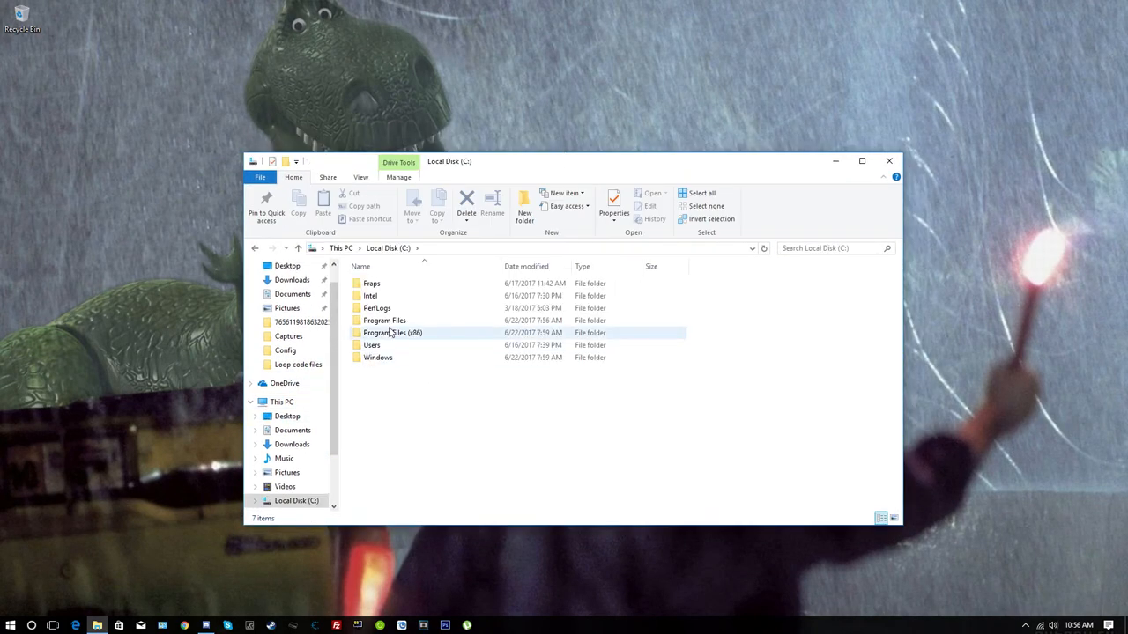
pyautogui.doubleClick(393, 332)
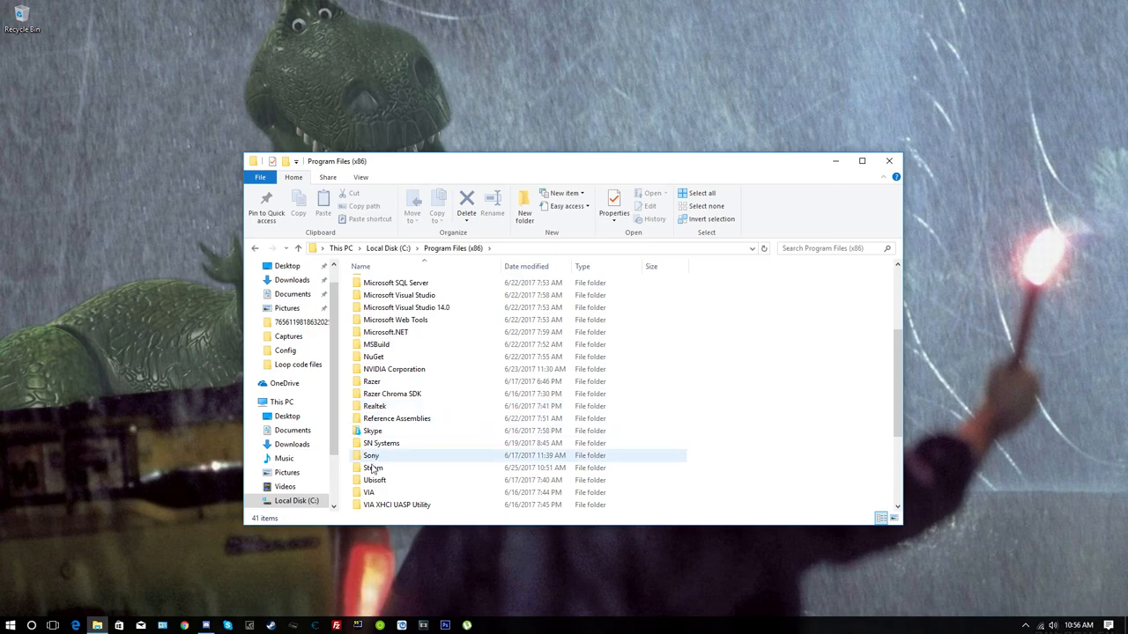
pyautogui.doubleClick(374, 467)
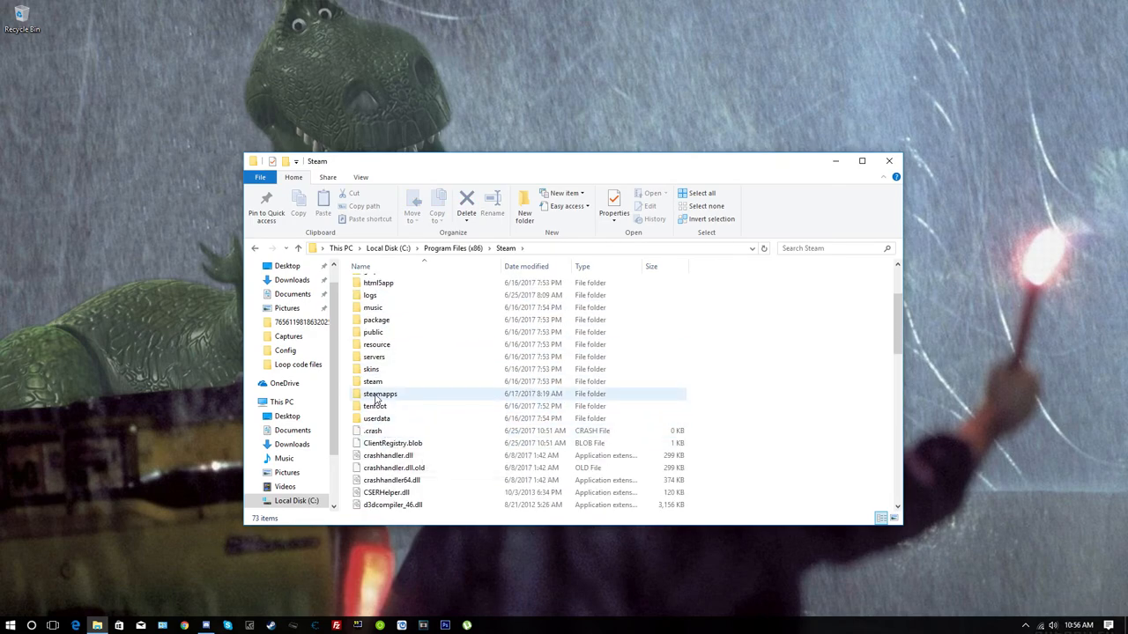
pyautogui.doubleClick(380, 393)
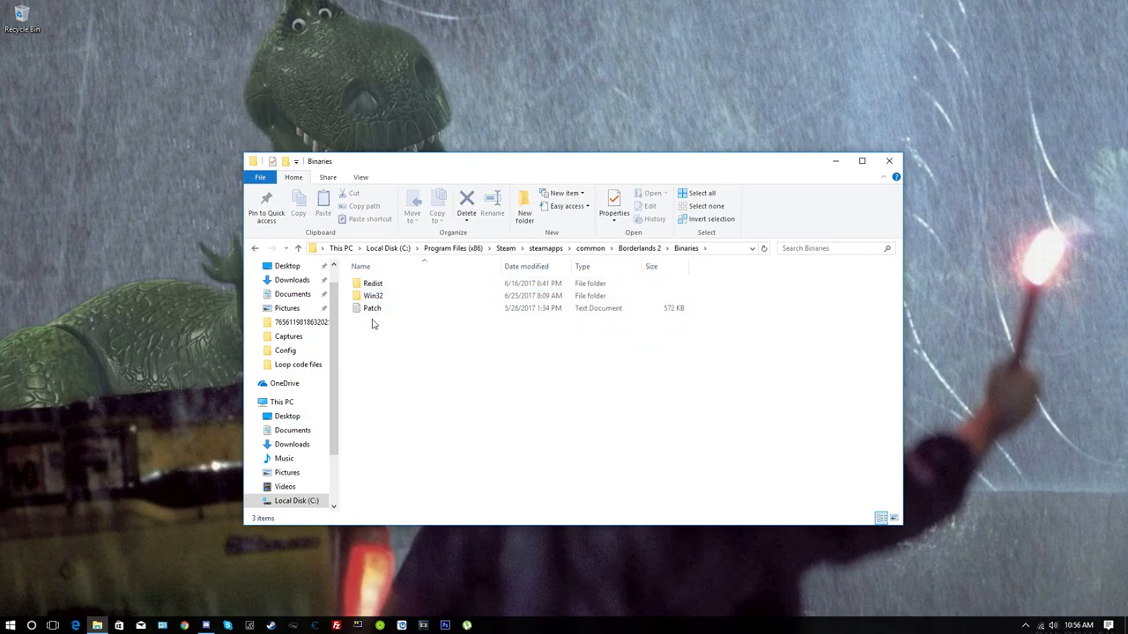
# Open Patch.txt in Notepad and scroll through its set commands.
pyautogui.doubleClick(371, 308)
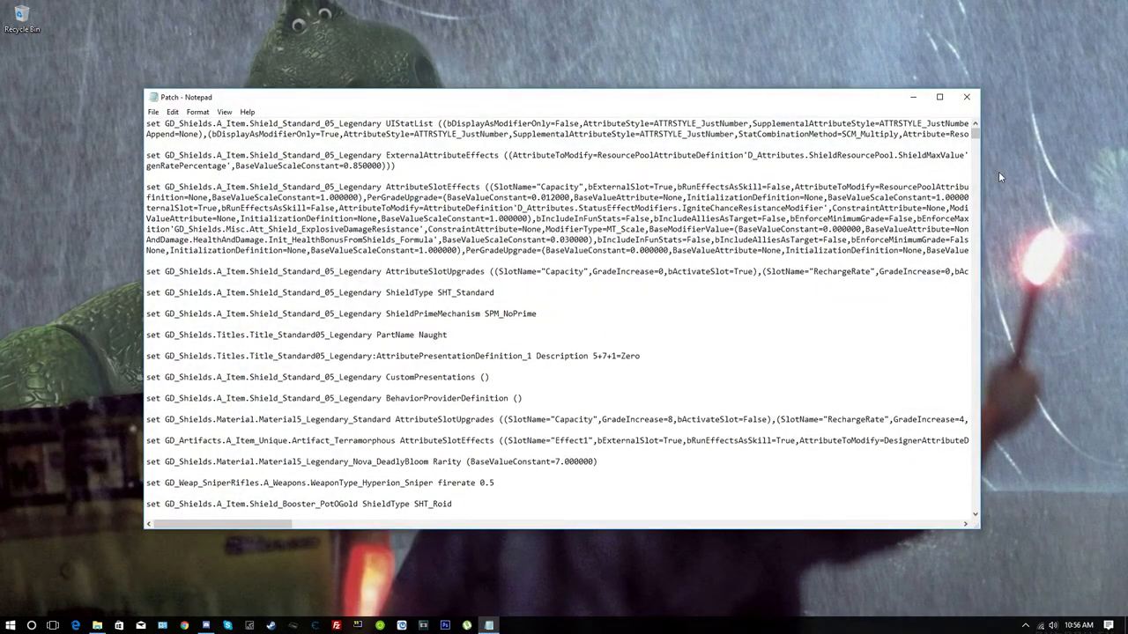
pyautogui.scroll(-3)
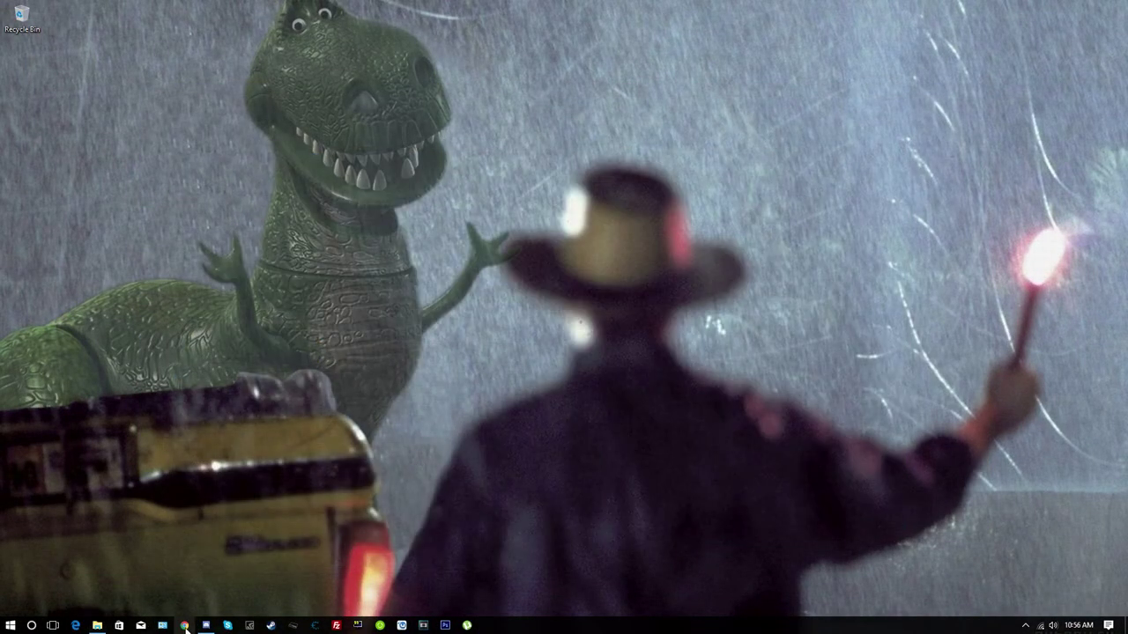
pyautogui.moveTo(195, 519)
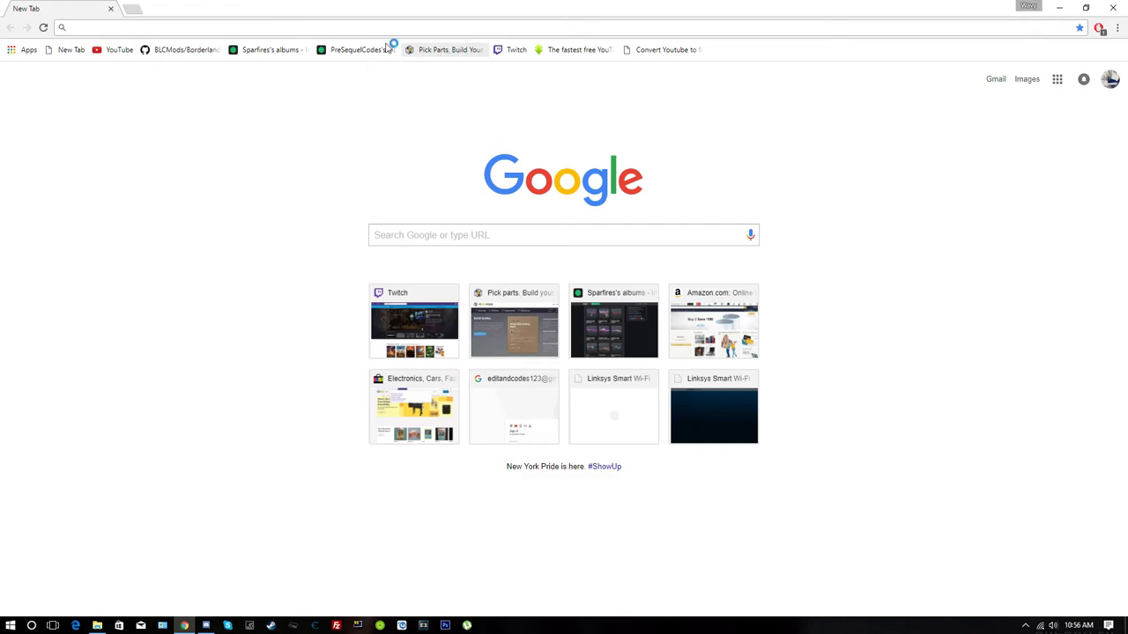
# Open the BLCMods Borderlands 2 mods repository from the bookmark and browse its folder list.
pyautogui.click(180, 49)
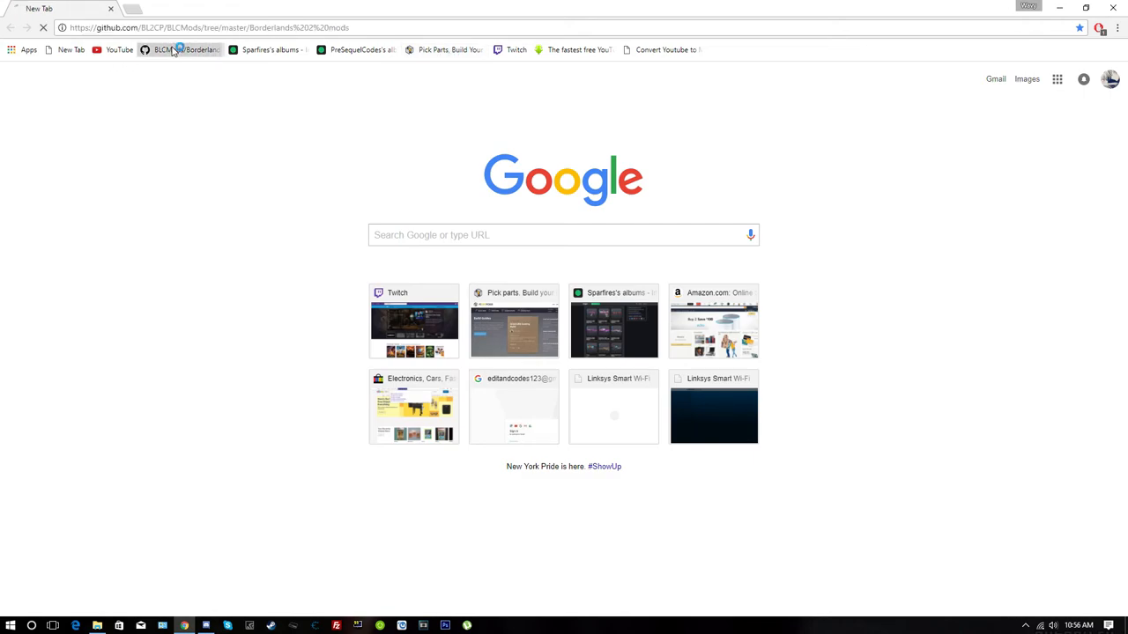
pyautogui.click(181, 50)
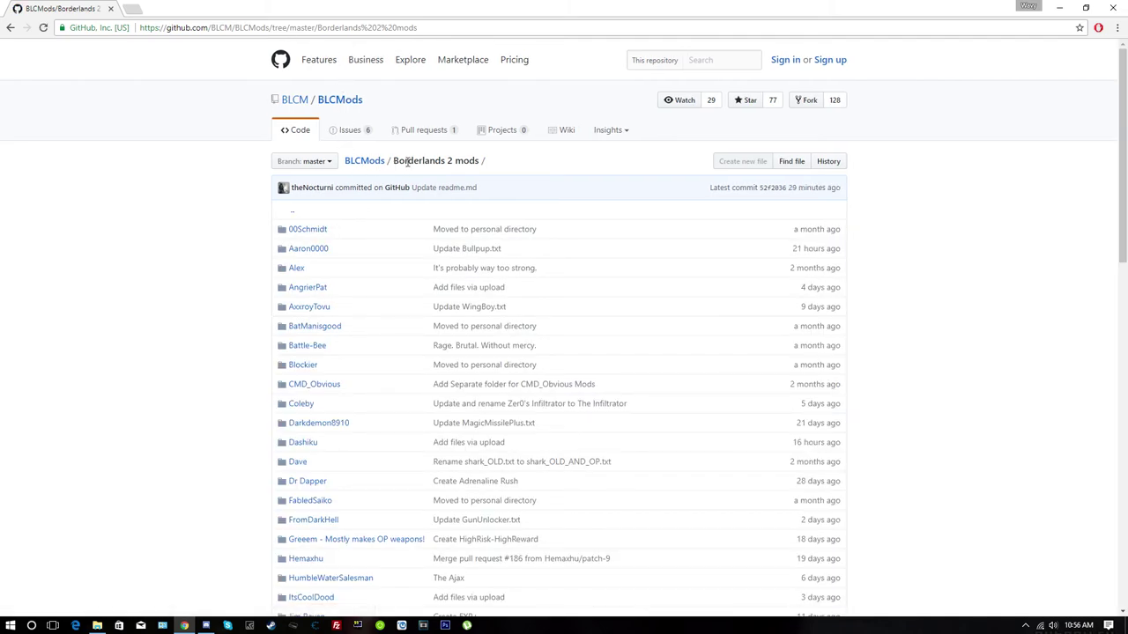
pyautogui.doubleClick(307, 229)
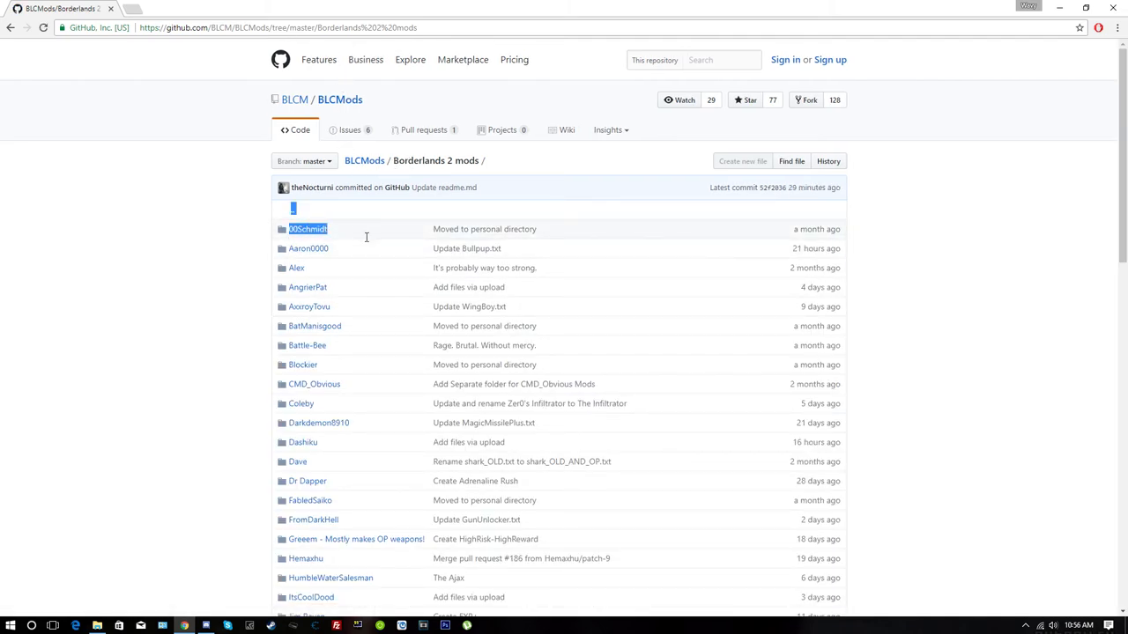
pyautogui.scroll(-3)
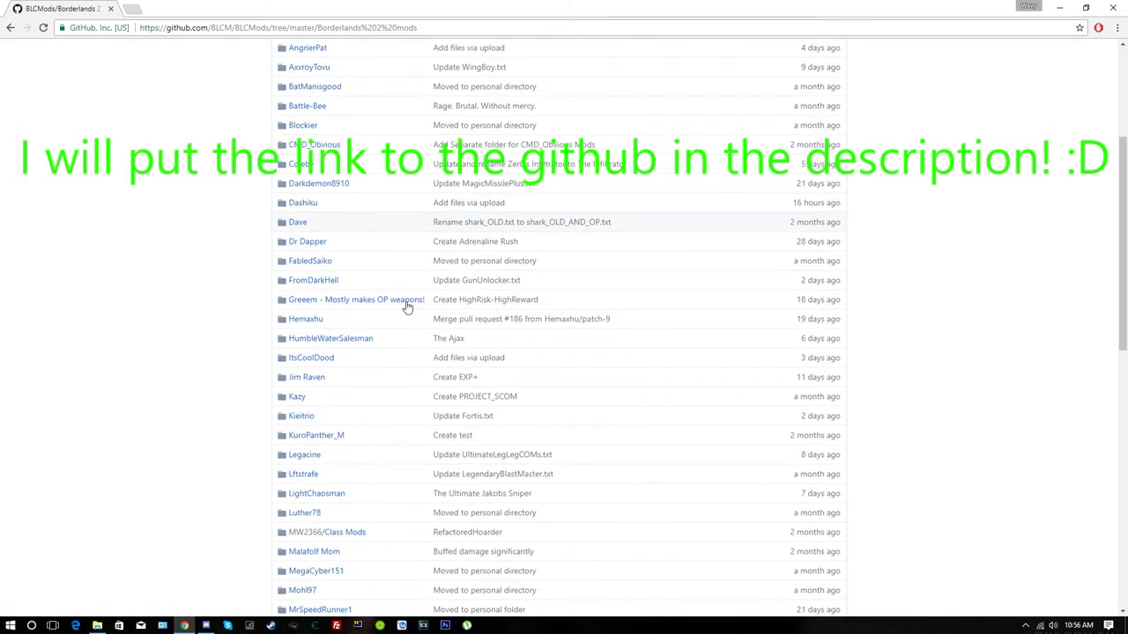
pyautogui.scroll(-3)
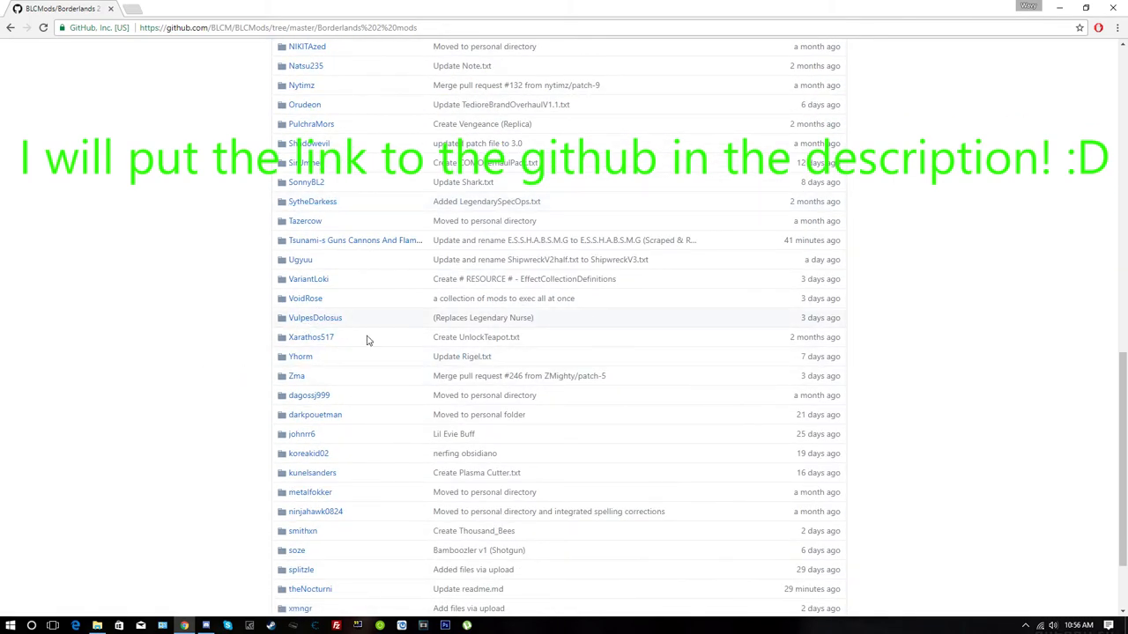
pyautogui.scroll(3)
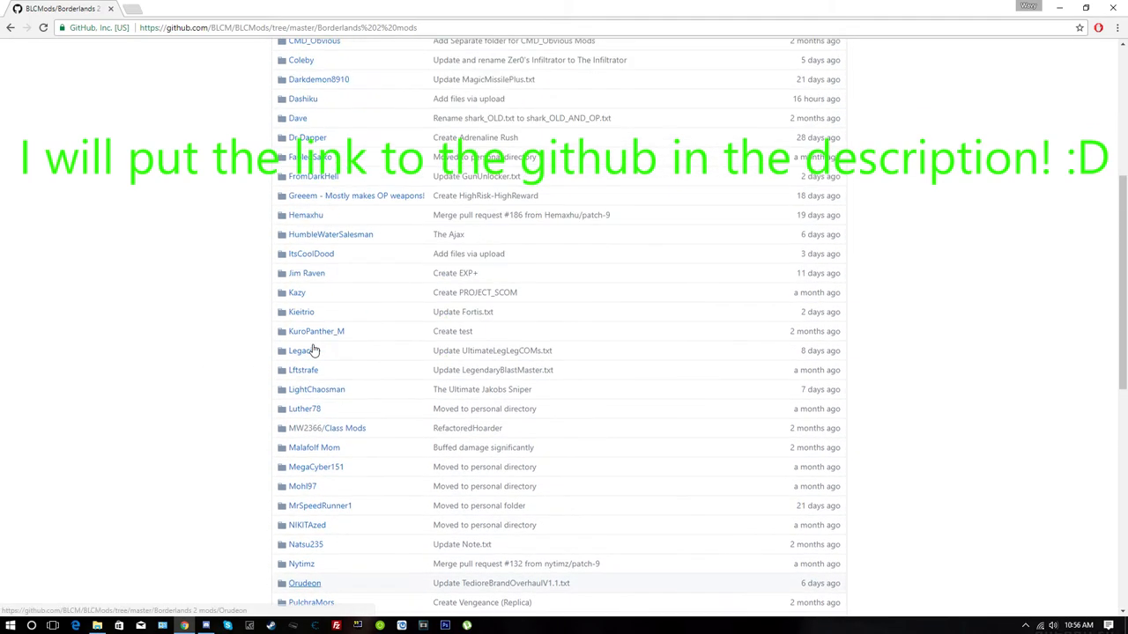
pyautogui.scroll(3)
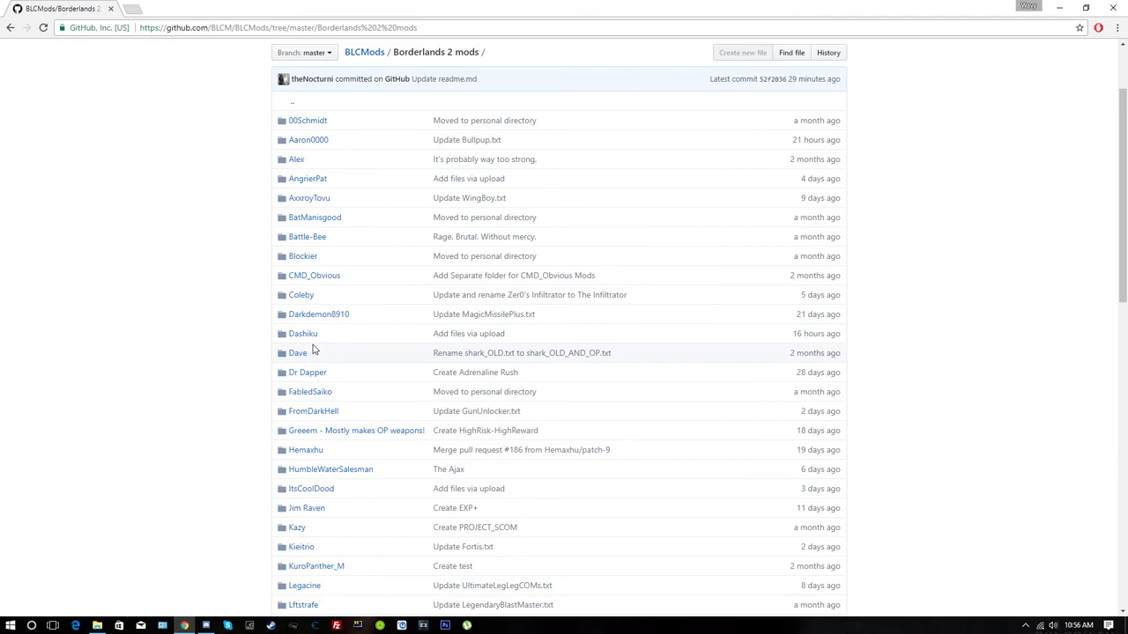
# Enter the Dashiku folder and scroll through its mod text files.
pyautogui.click(303, 333)
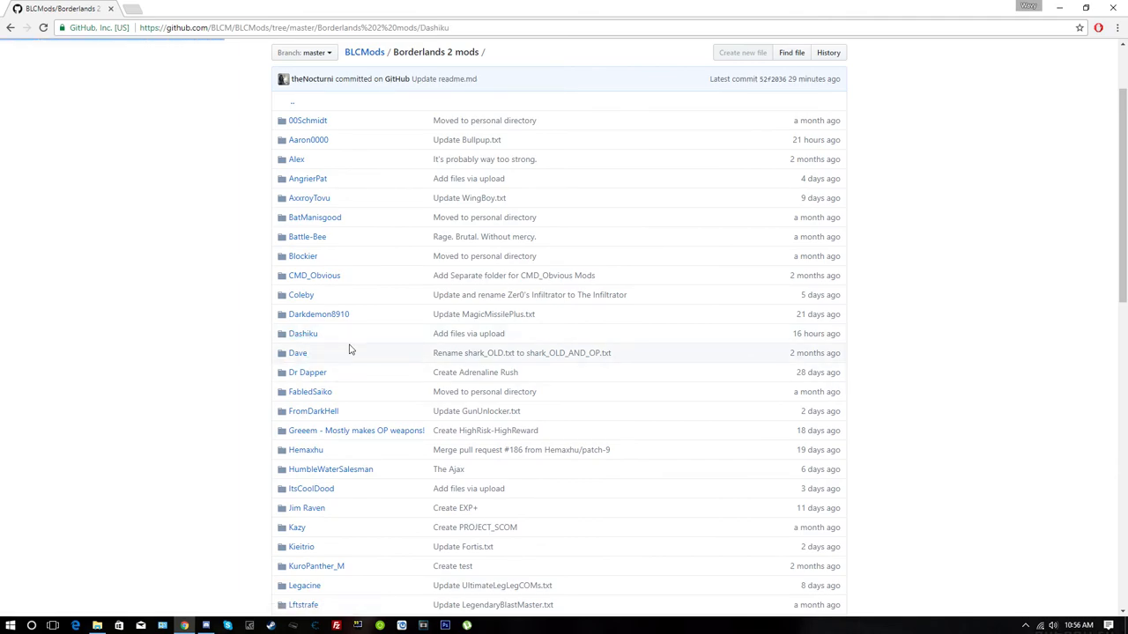
pyautogui.moveTo(303, 333)
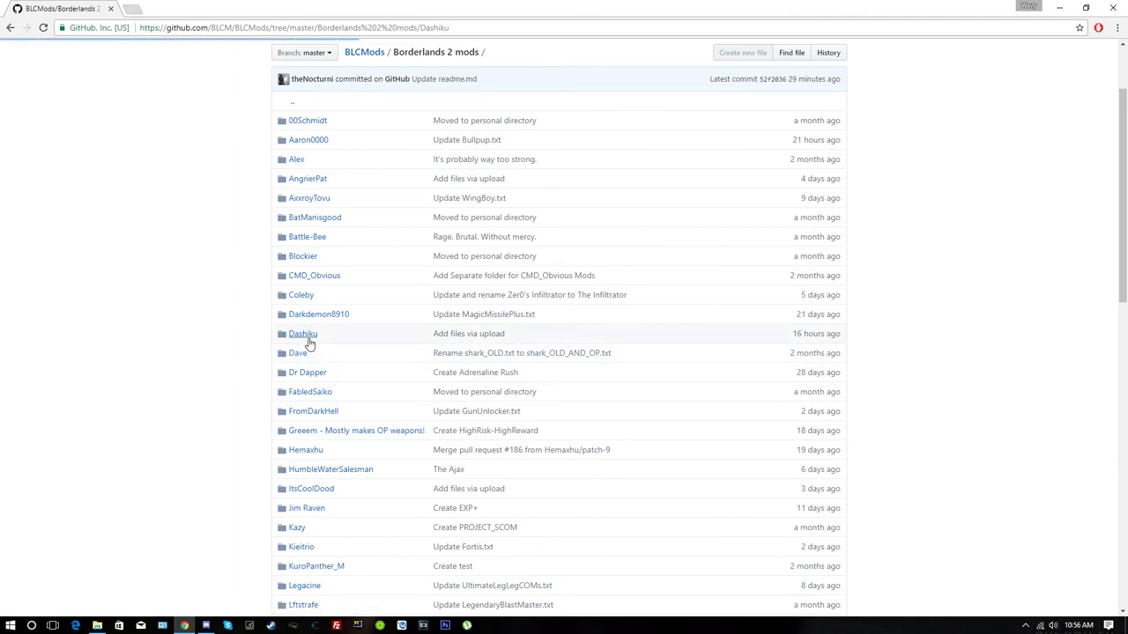
pyautogui.click(302, 333)
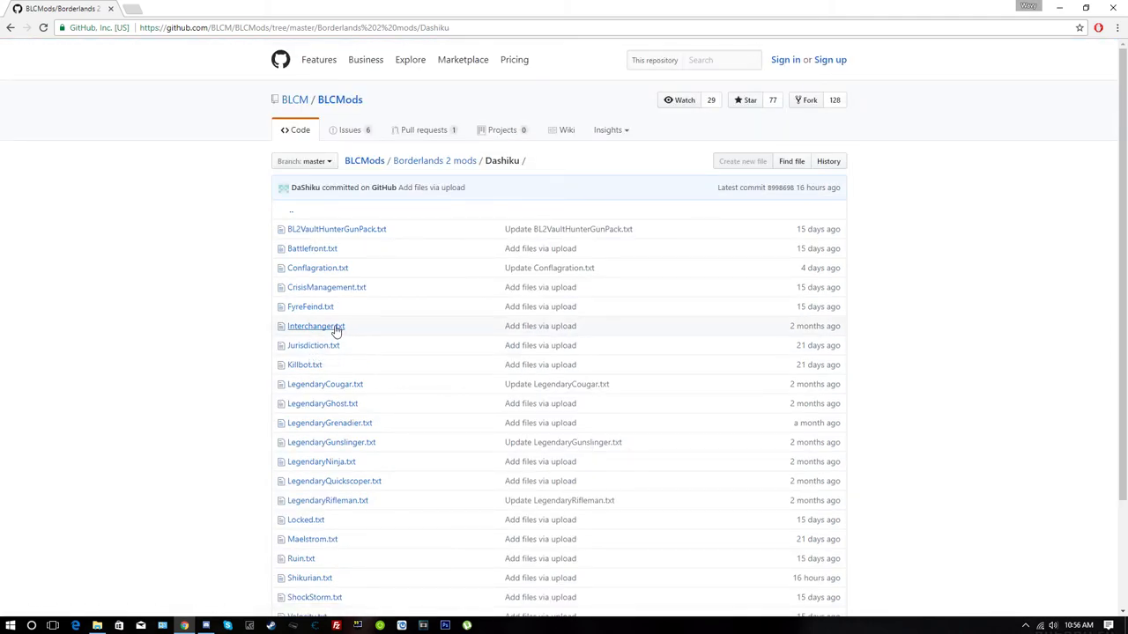
pyautogui.scroll(-3)
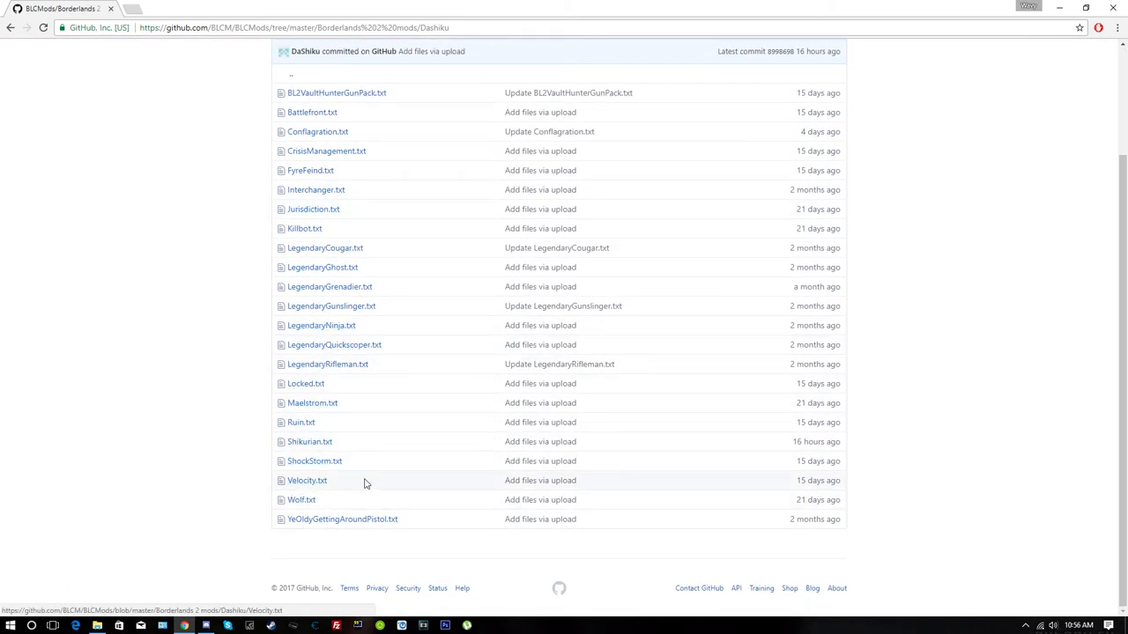
pyautogui.moveTo(315, 460)
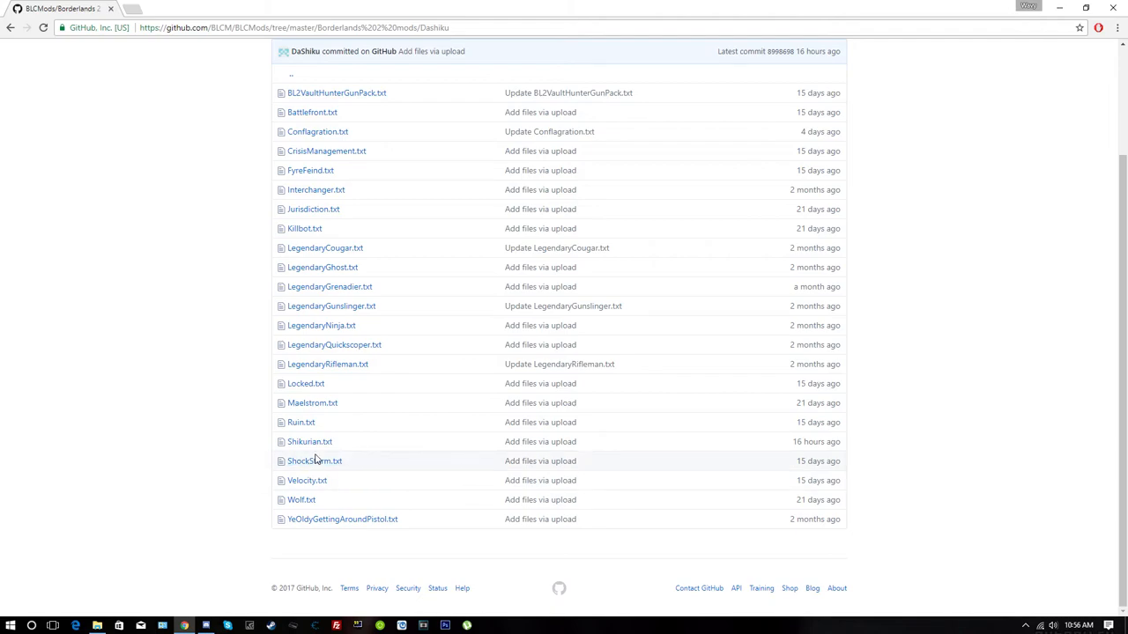
pyautogui.click(309, 441)
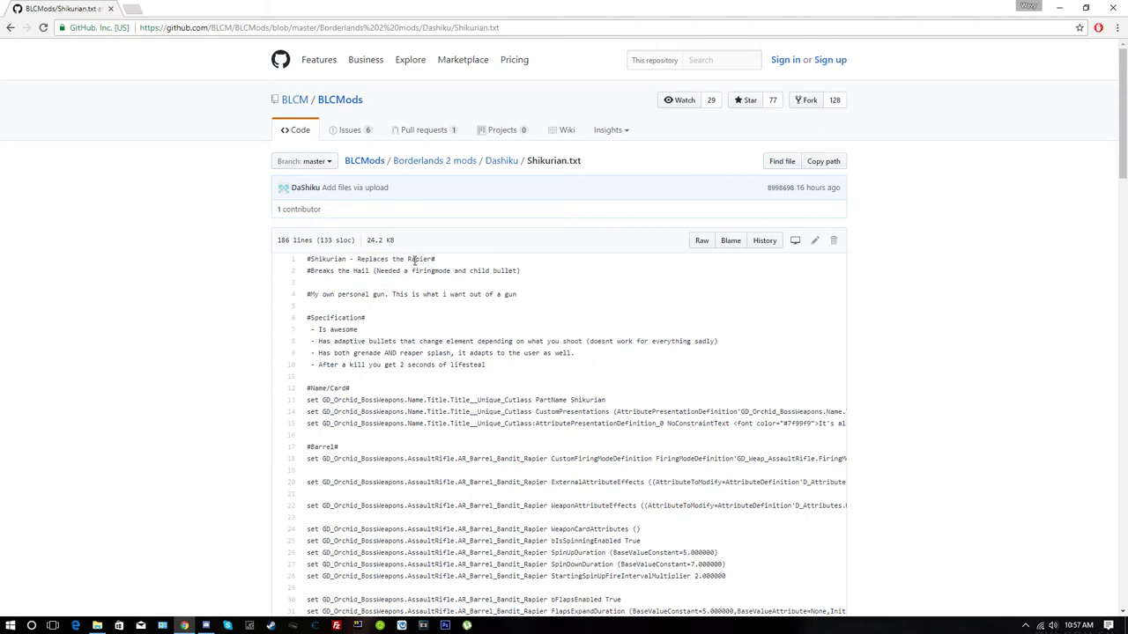
pyautogui.moveTo(308, 266)
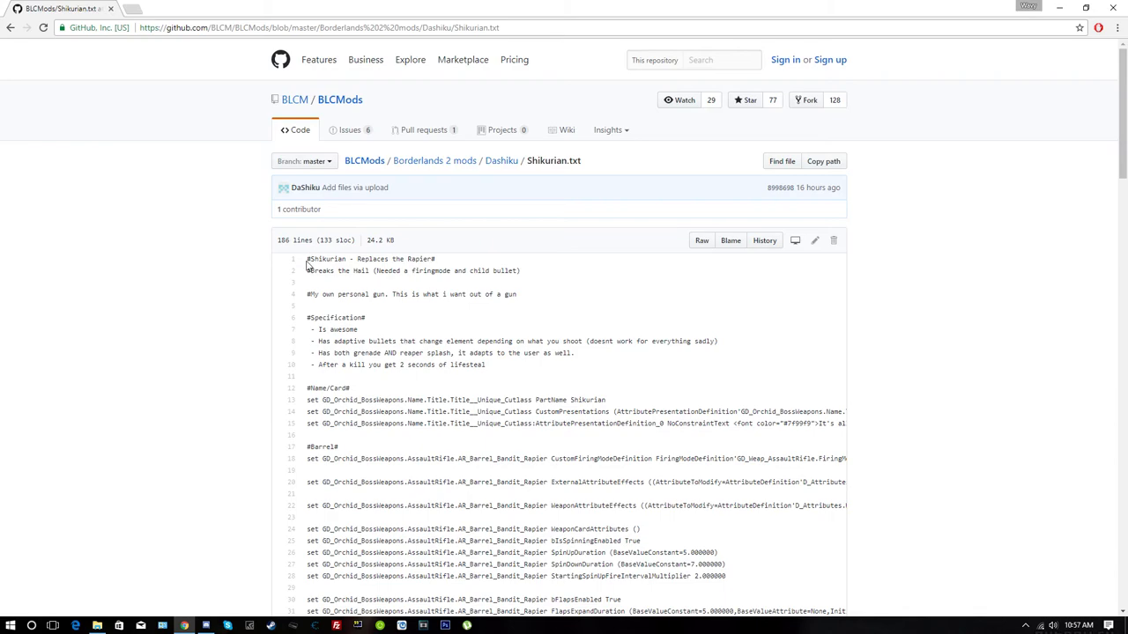
pyautogui.moveTo(306, 258); pyautogui.dragTo(520, 270)
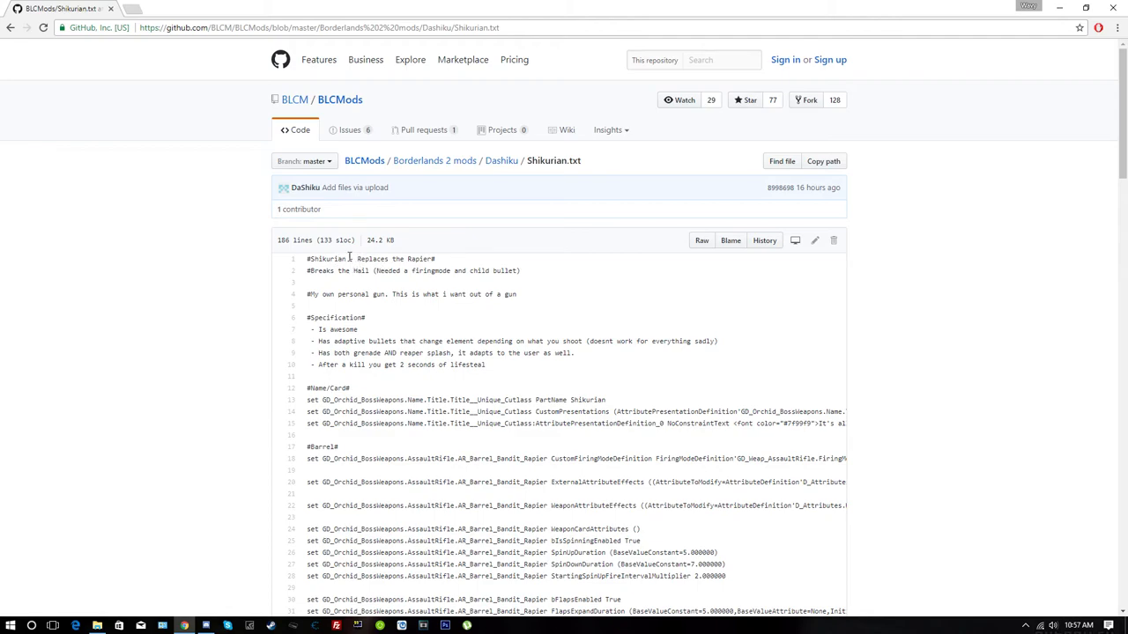
pyautogui.moveTo(396, 293)
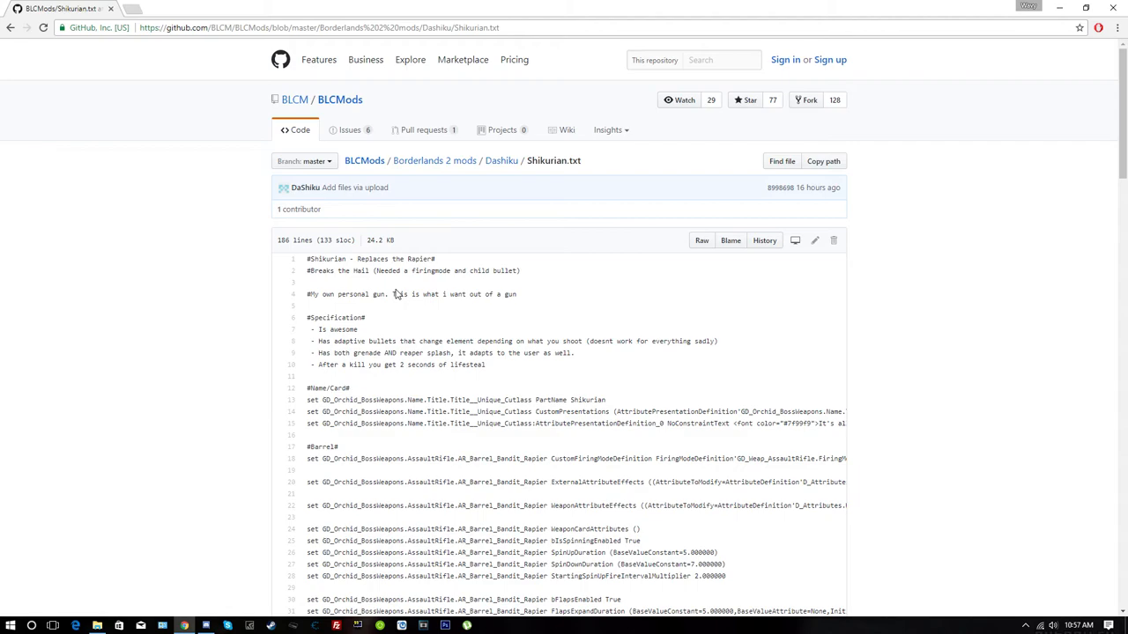
pyautogui.moveTo(406, 271)
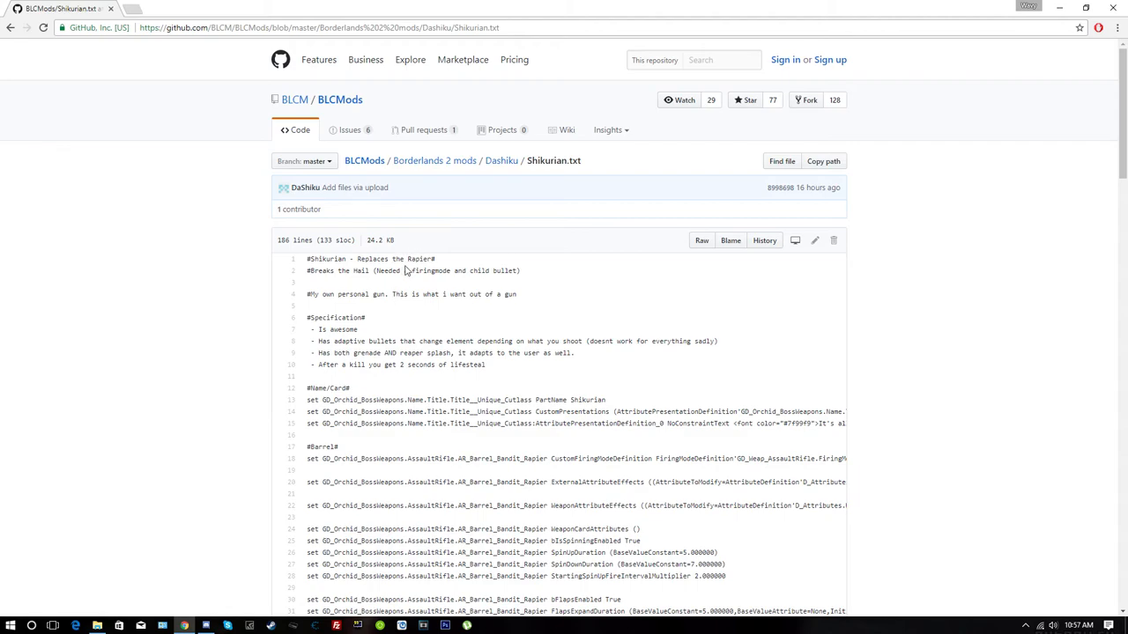
pyautogui.doubleClick(420, 258)
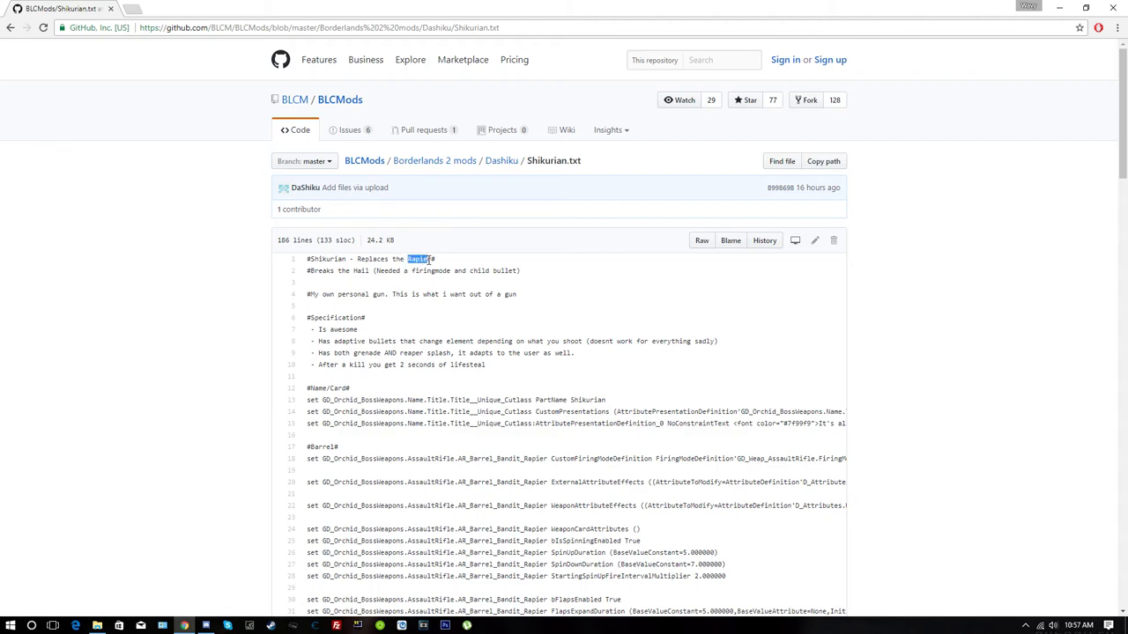
pyautogui.click(431, 258)
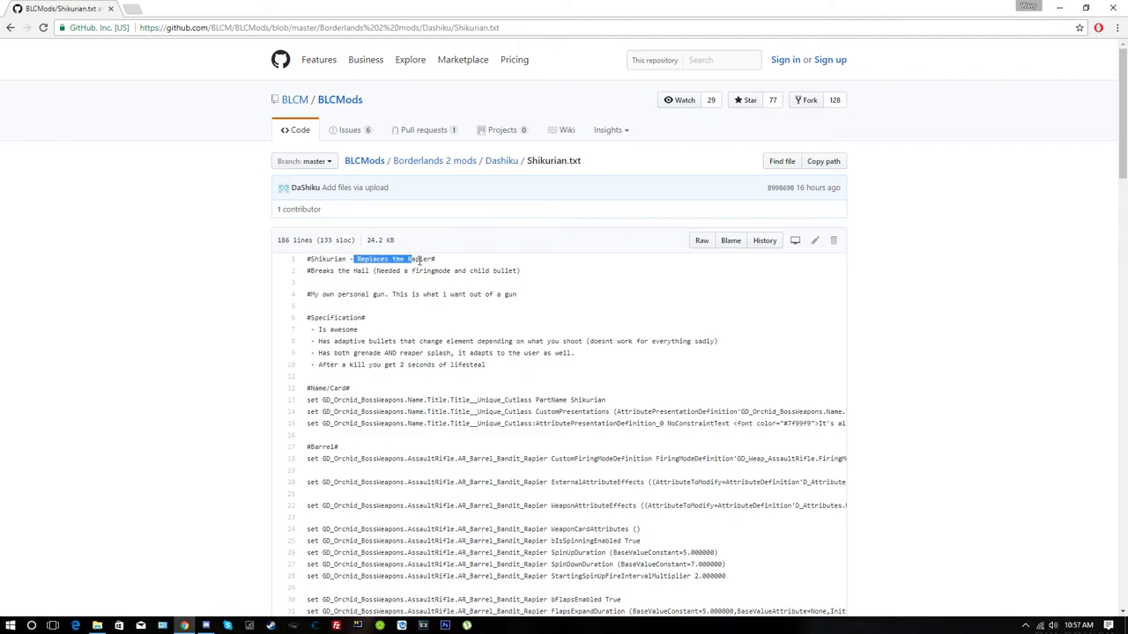
pyautogui.click(501, 160)
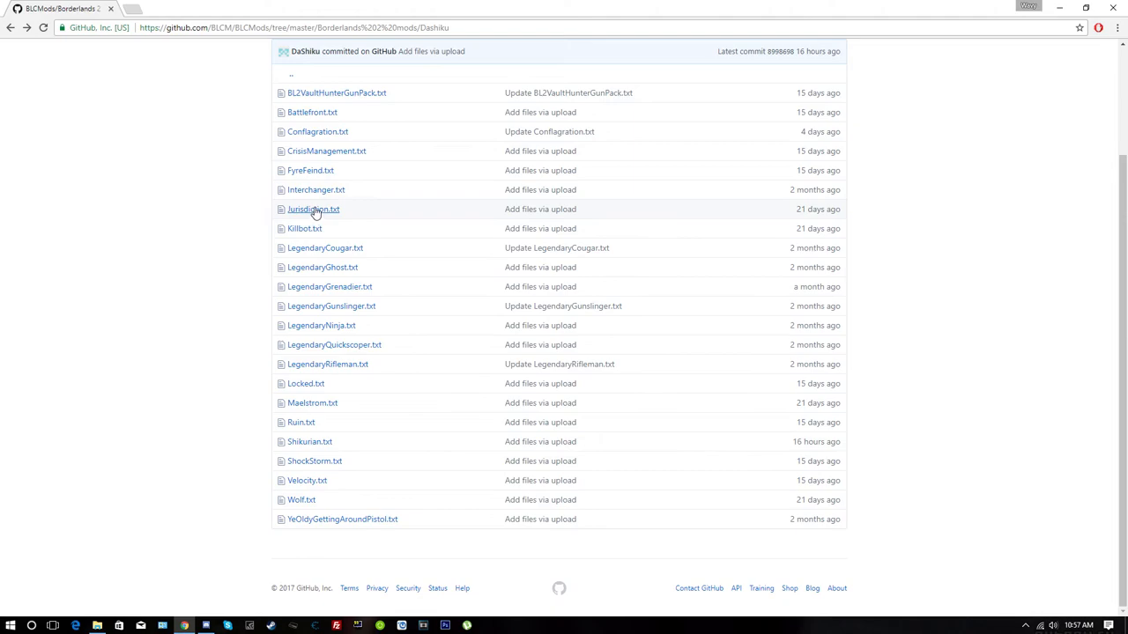
pyautogui.click(304, 228)
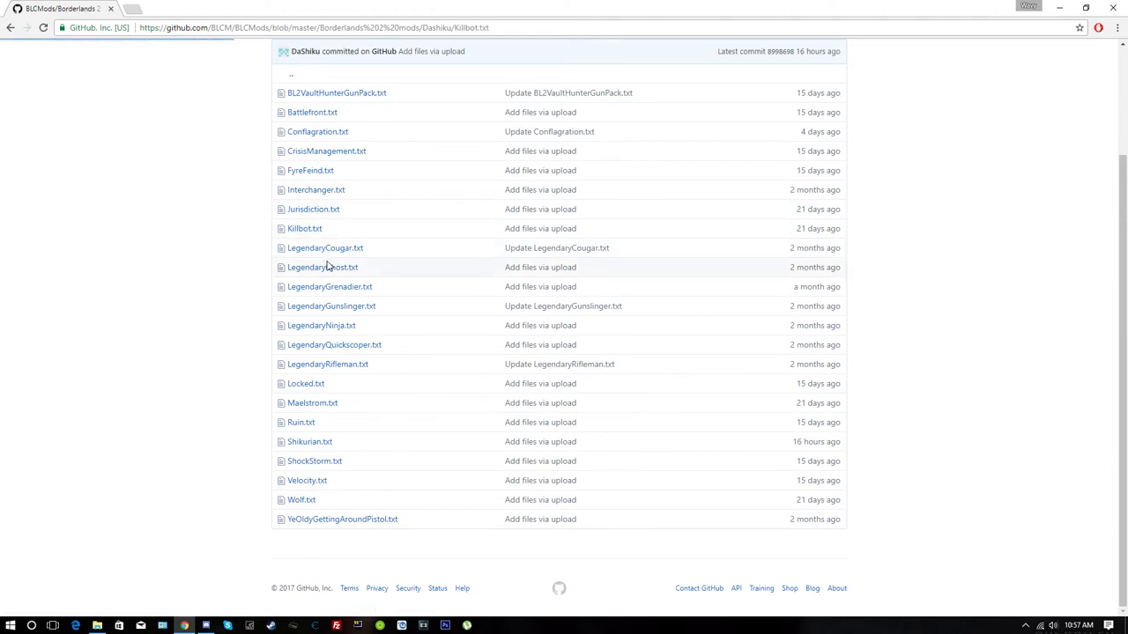
pyautogui.moveTo(322, 267)
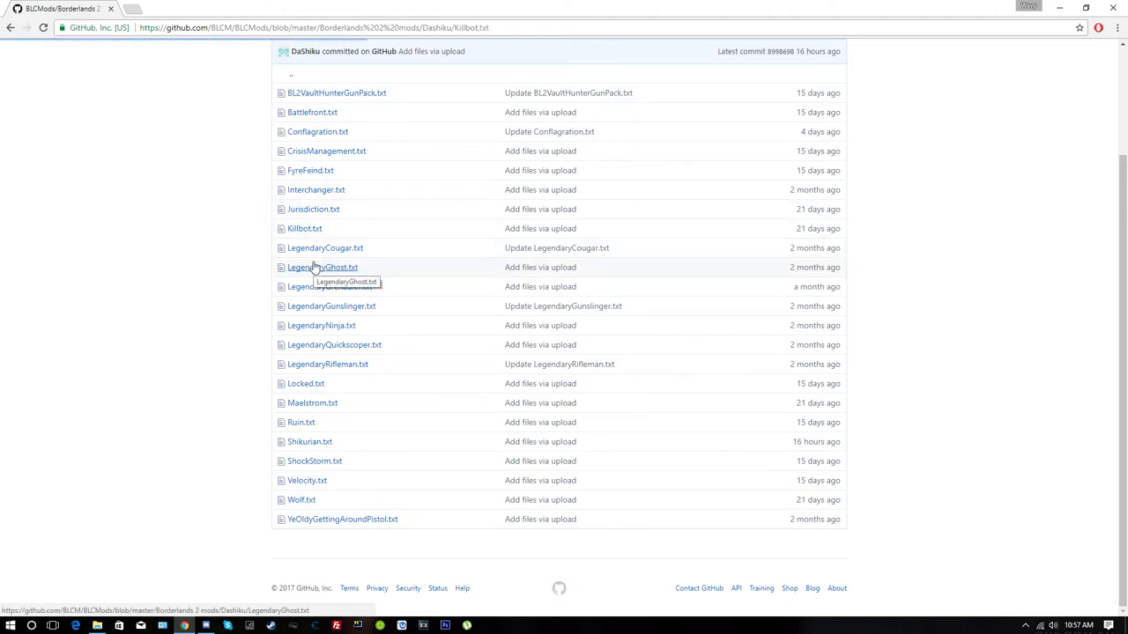
pyautogui.moveTo(318, 267)
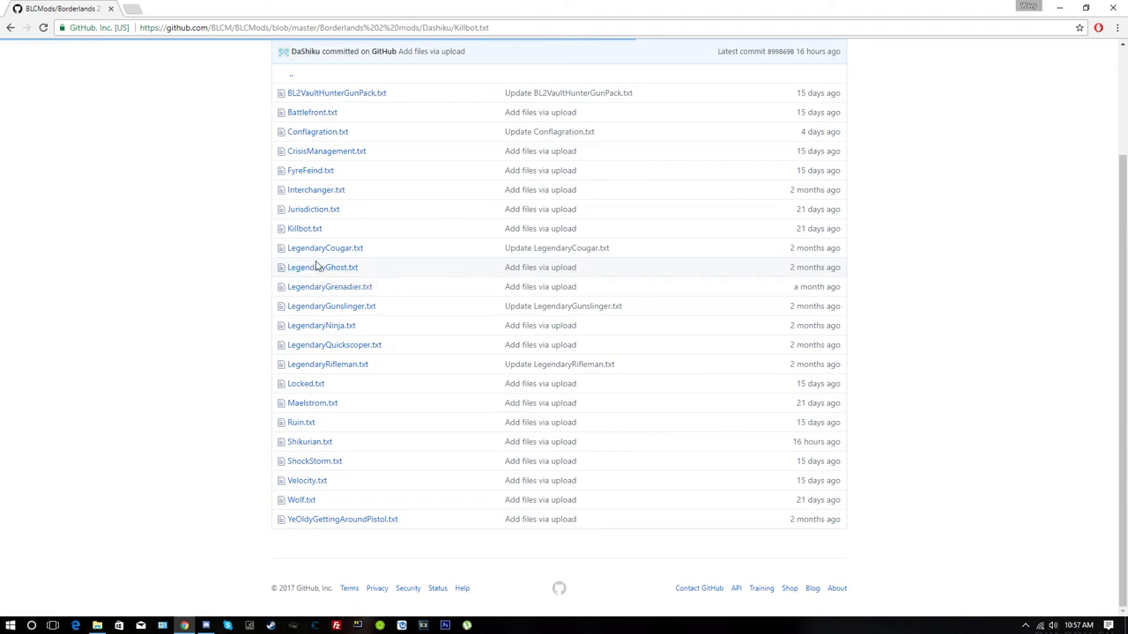
pyautogui.click(304, 228)
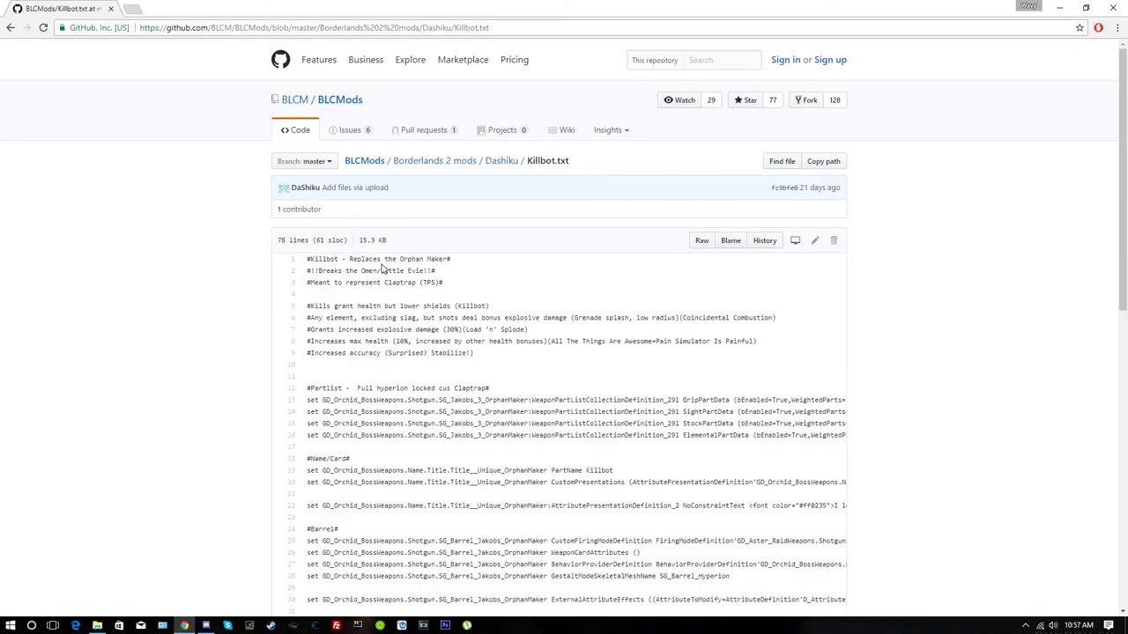
pyautogui.click(502, 160)
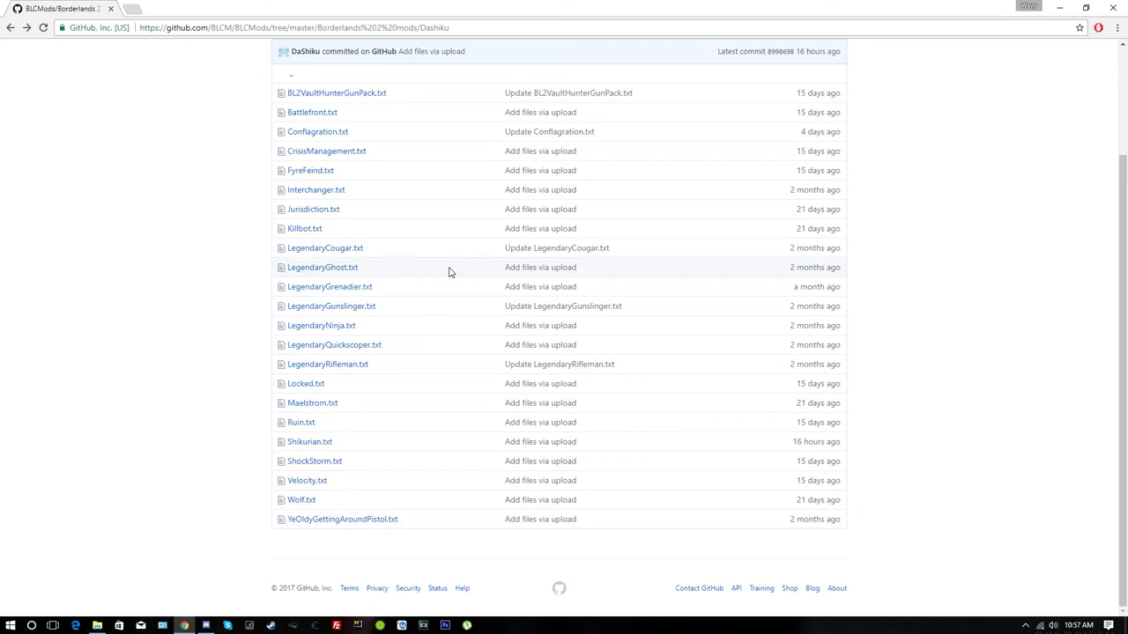
pyautogui.click(310, 442)
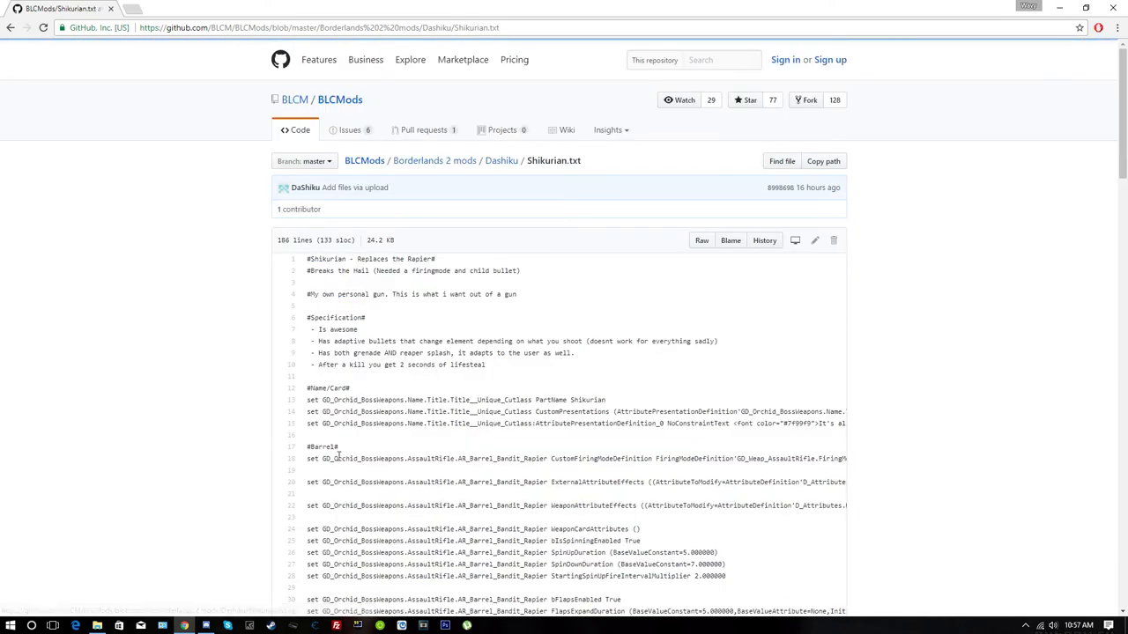
pyautogui.moveTo(553, 262)
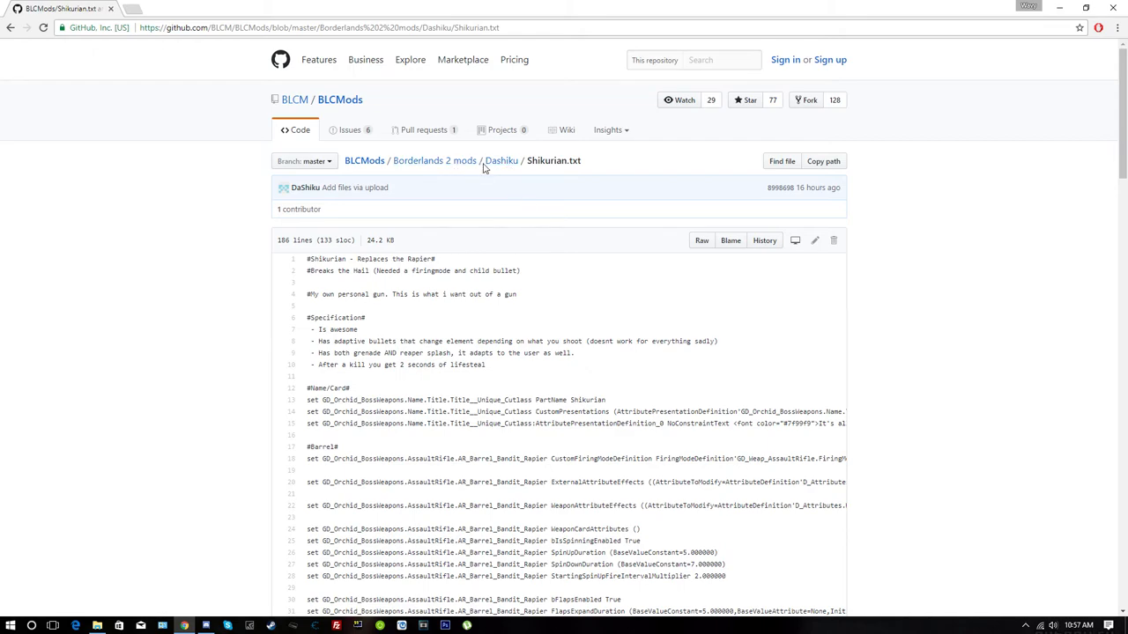
pyautogui.doubleClick(573, 161)
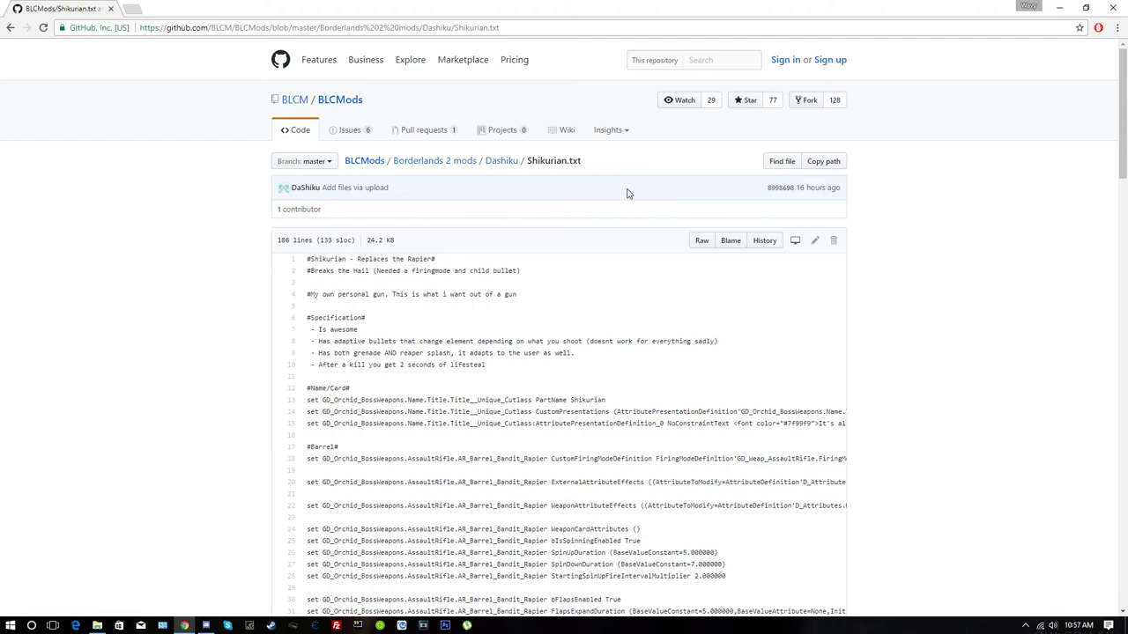
pyautogui.moveTo(561, 328)
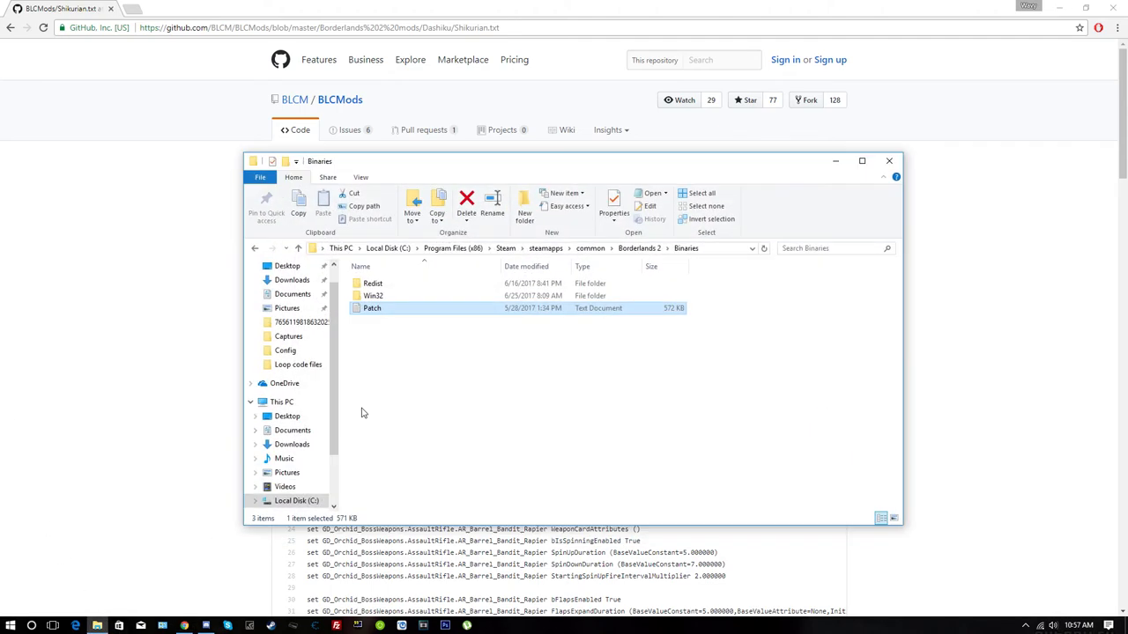
# Open Patch from Steam\steamapps\common\Borderlands 2\Binaries in Notepad for editing.
pyautogui.doubleClick(372, 307)
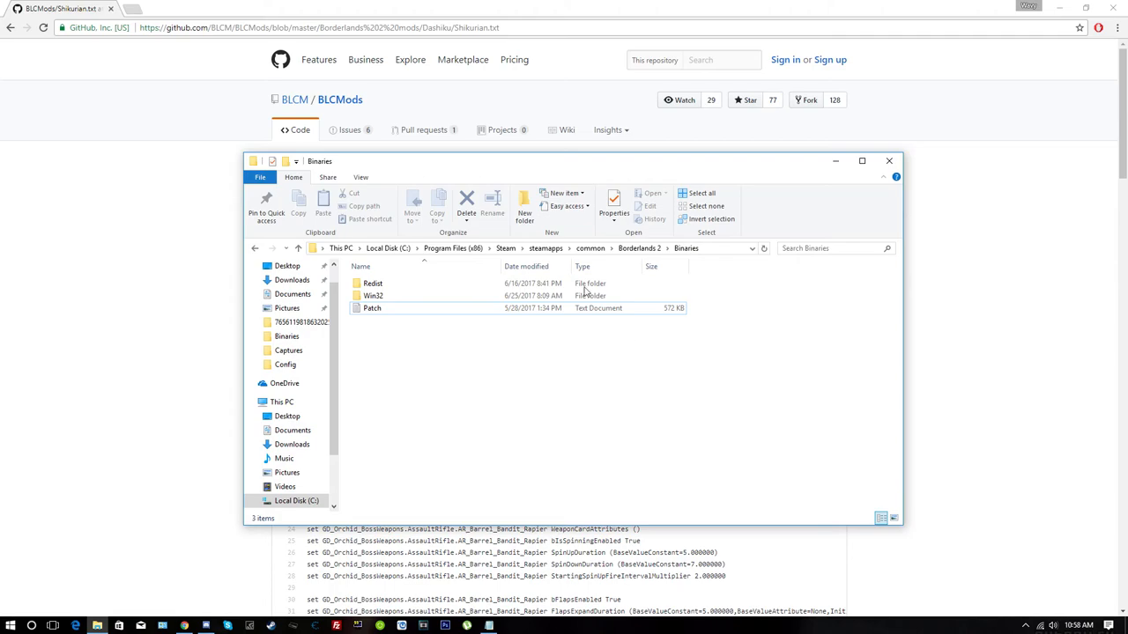
pyautogui.moveTo(604, 368)
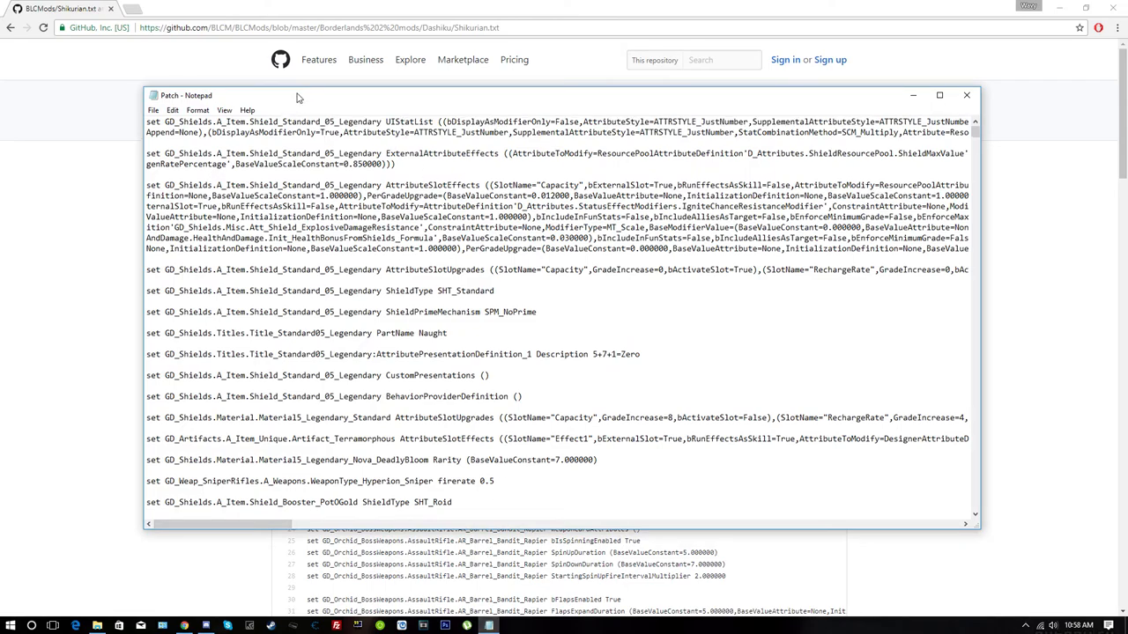
# Scroll down the Patch file in Notepad toward its empty last line.
pyautogui.scroll(-3)
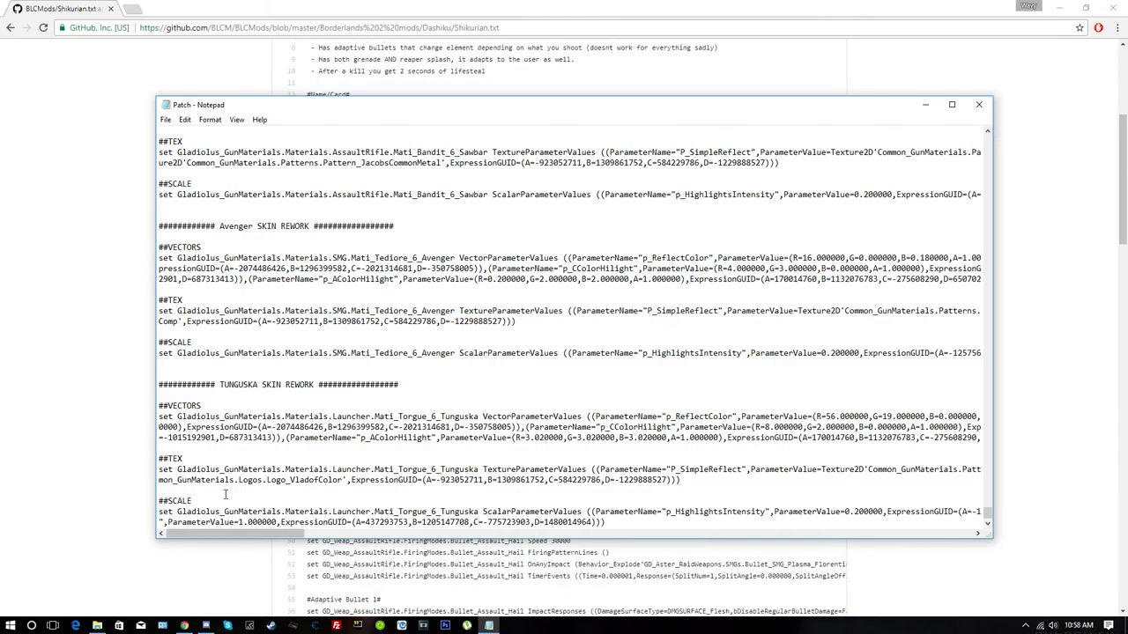
pyautogui.moveTo(646, 524)
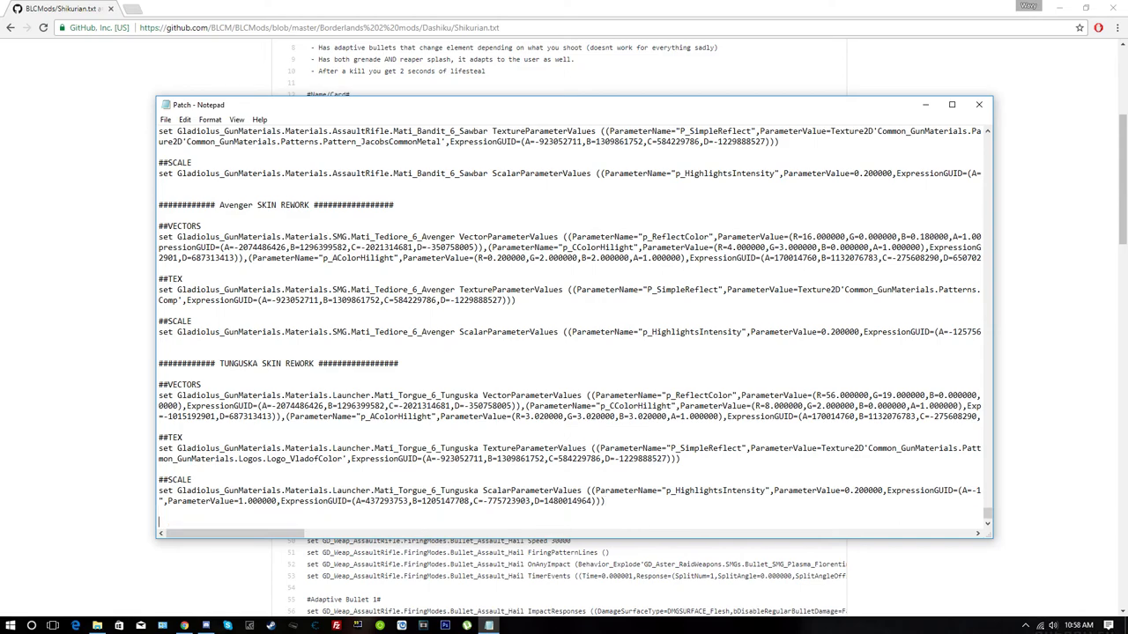
pyautogui.moveTo(25, 353)
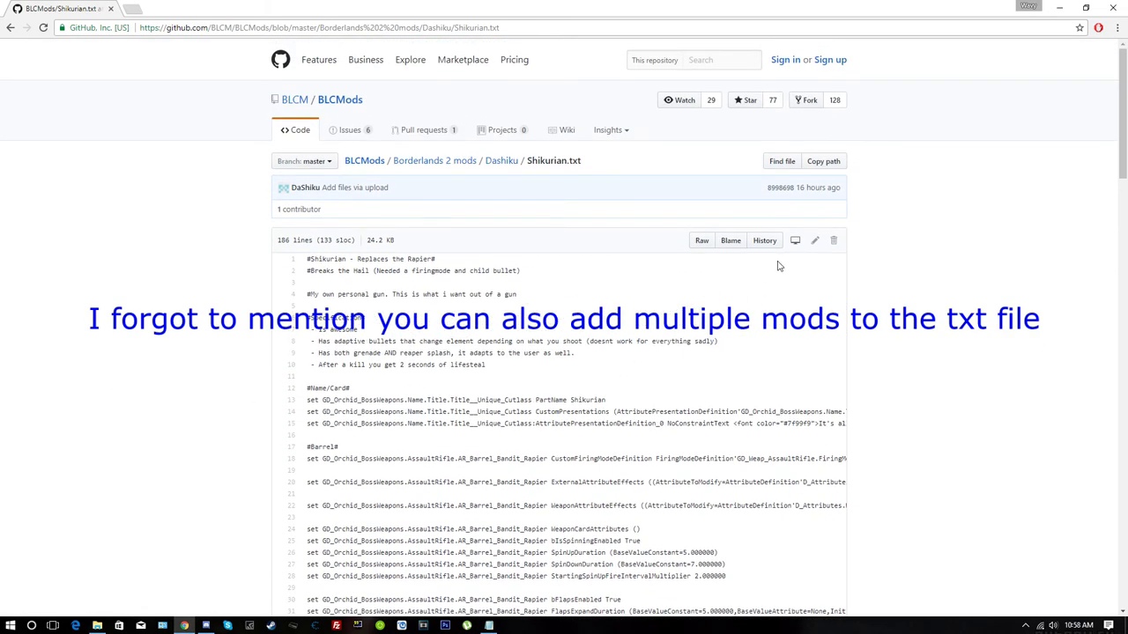
# Show Shikurian.txt as raw text and copy all of its mod code.
pyautogui.click(701, 239)
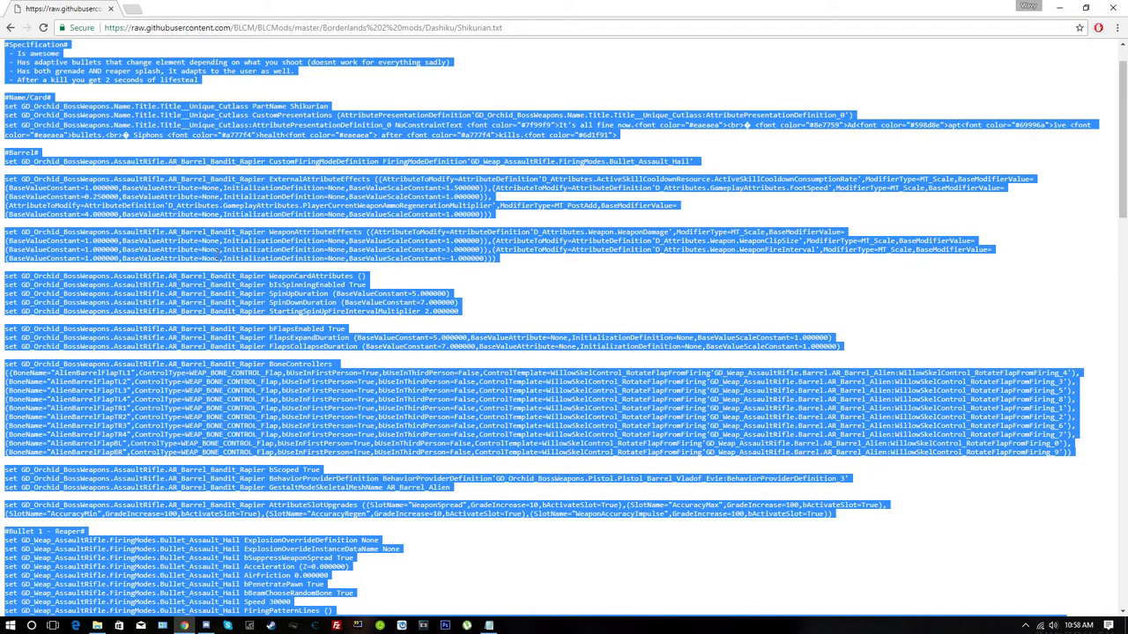
pyautogui.rightClick(273, 264)
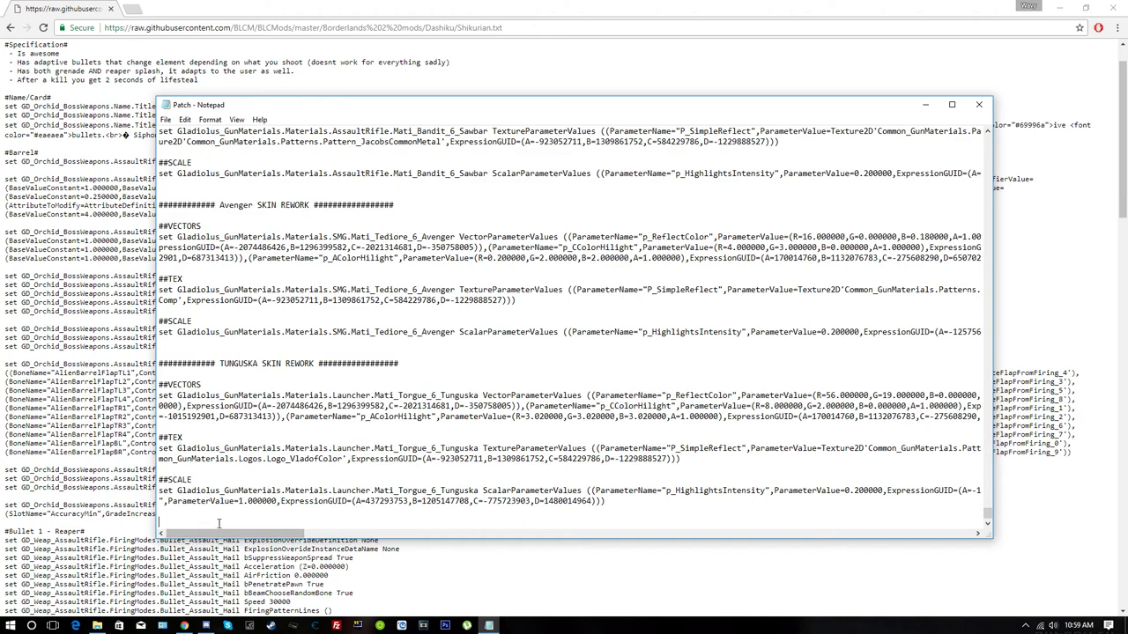
# Scroll up, right and down through the end of the Patch file.
pyautogui.scroll(3)
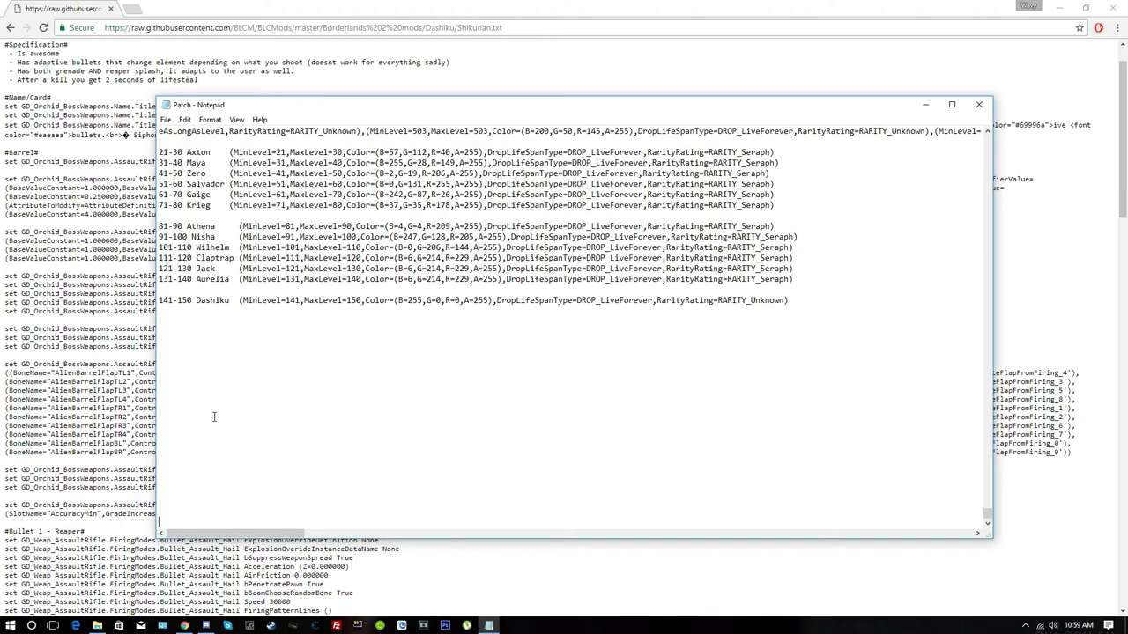
pyautogui.hscroll(3)
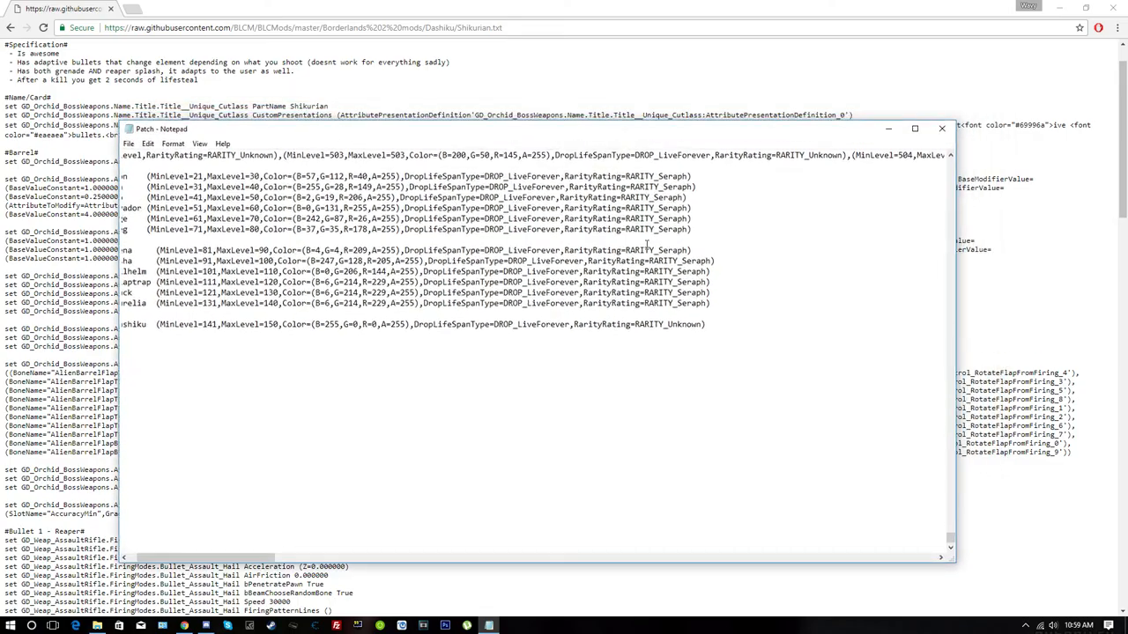
pyautogui.scroll(-3)
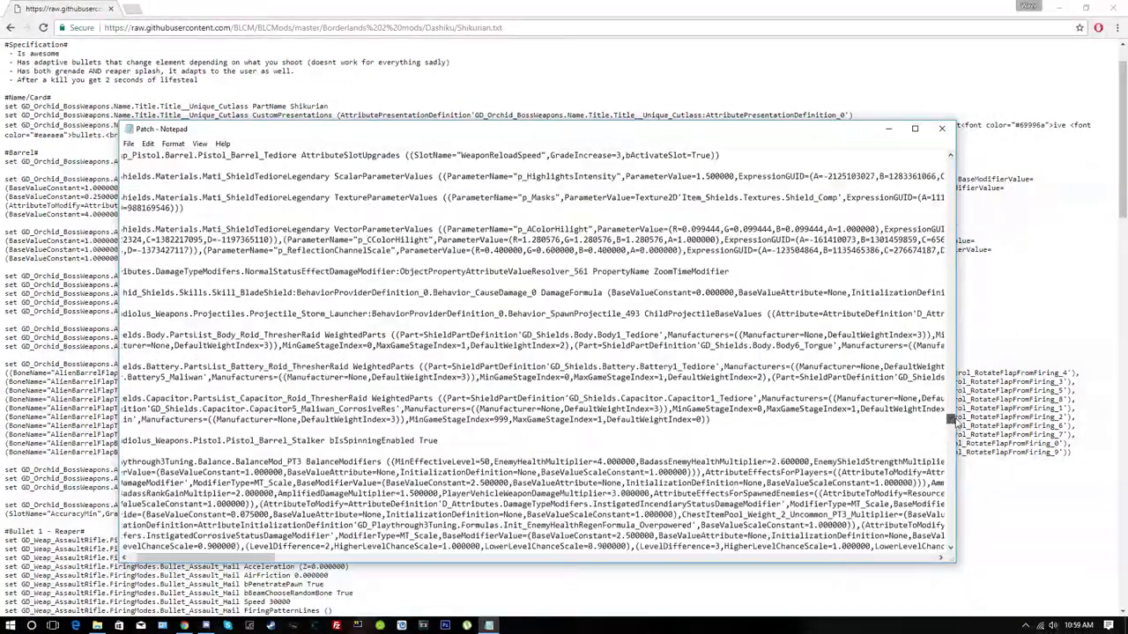
pyautogui.scroll(3)
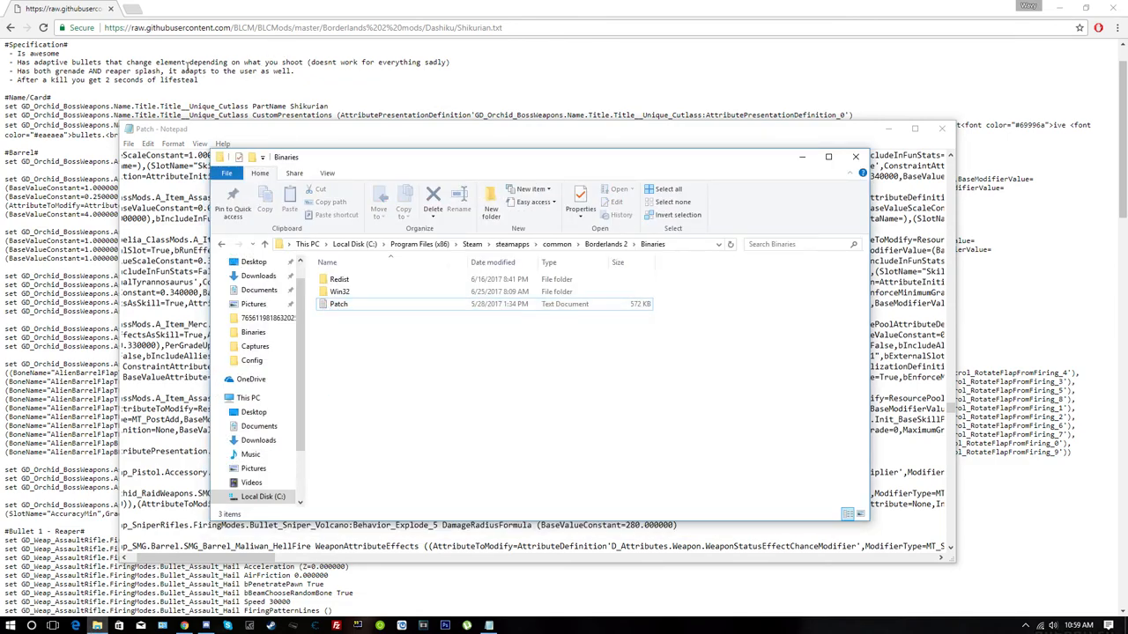
# Briefly visit YouTube, then return to the Patch file and scroll through it.
pyautogui.click(163, 8)
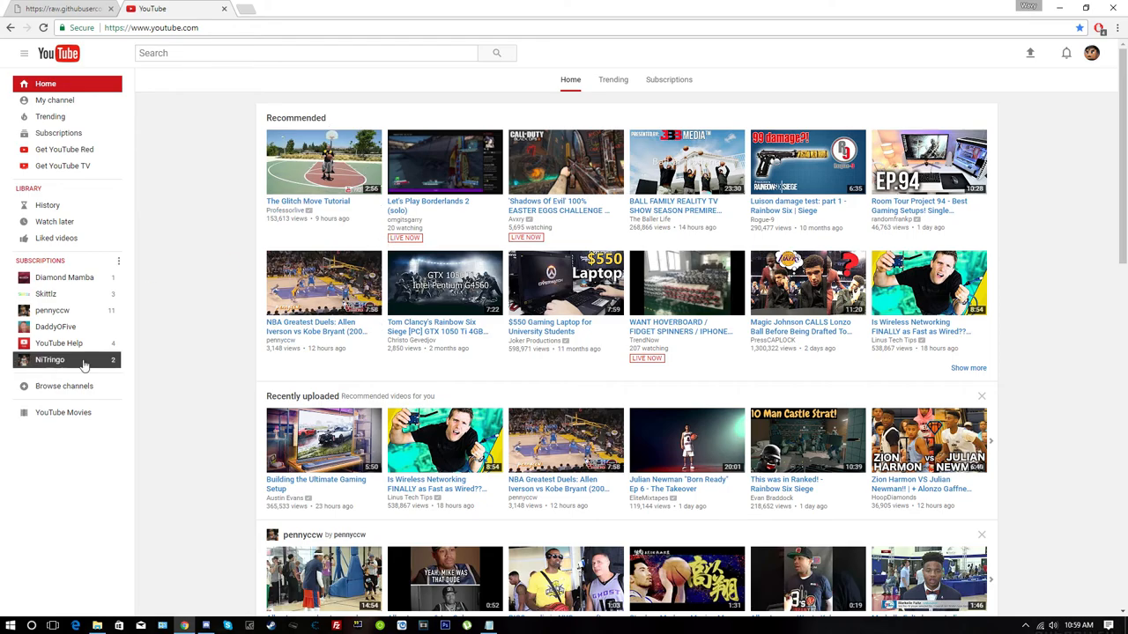
pyautogui.click(67, 9)
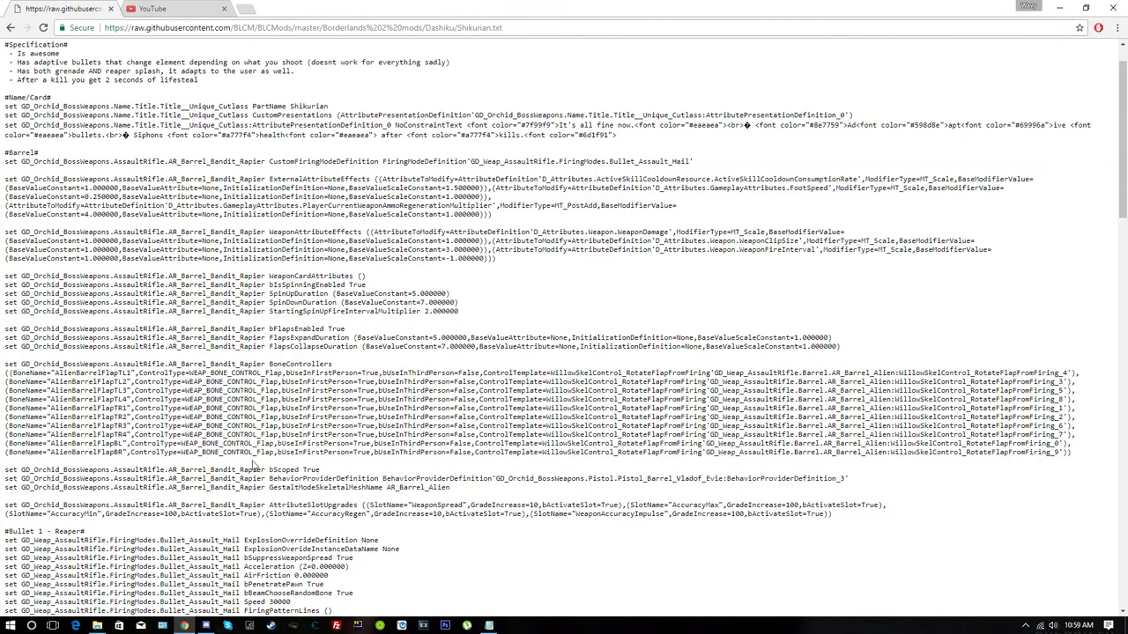
pyautogui.moveTo(442, 499)
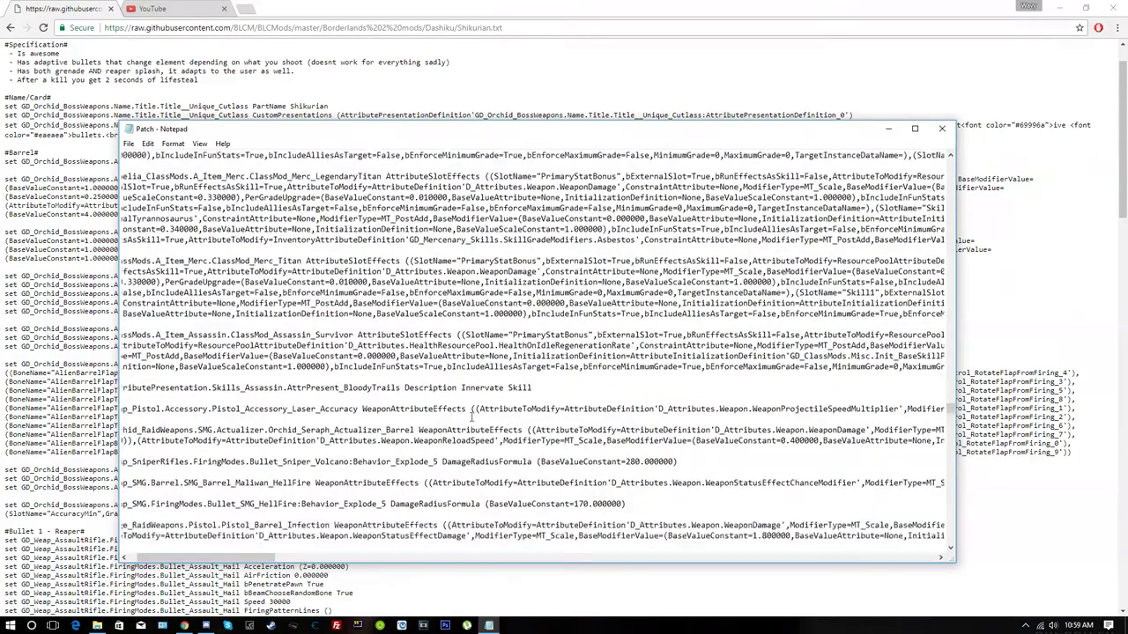
pyautogui.scroll(-3)
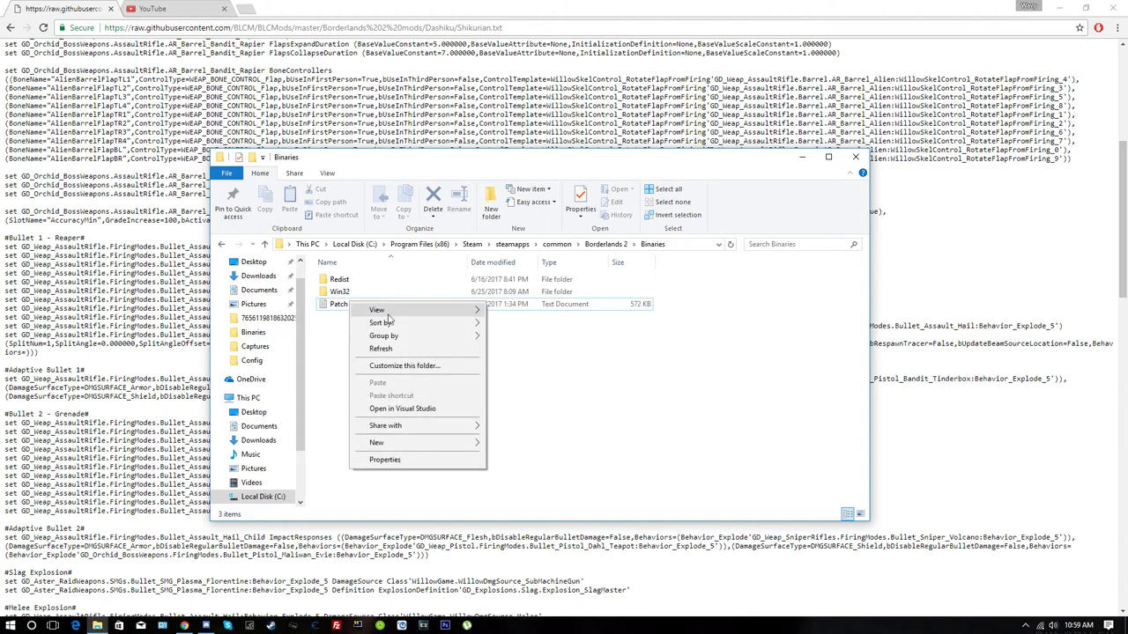
# Create a new text document in Binaries, rename it Mods, and open it in Notepad.
pyautogui.click(338, 304)
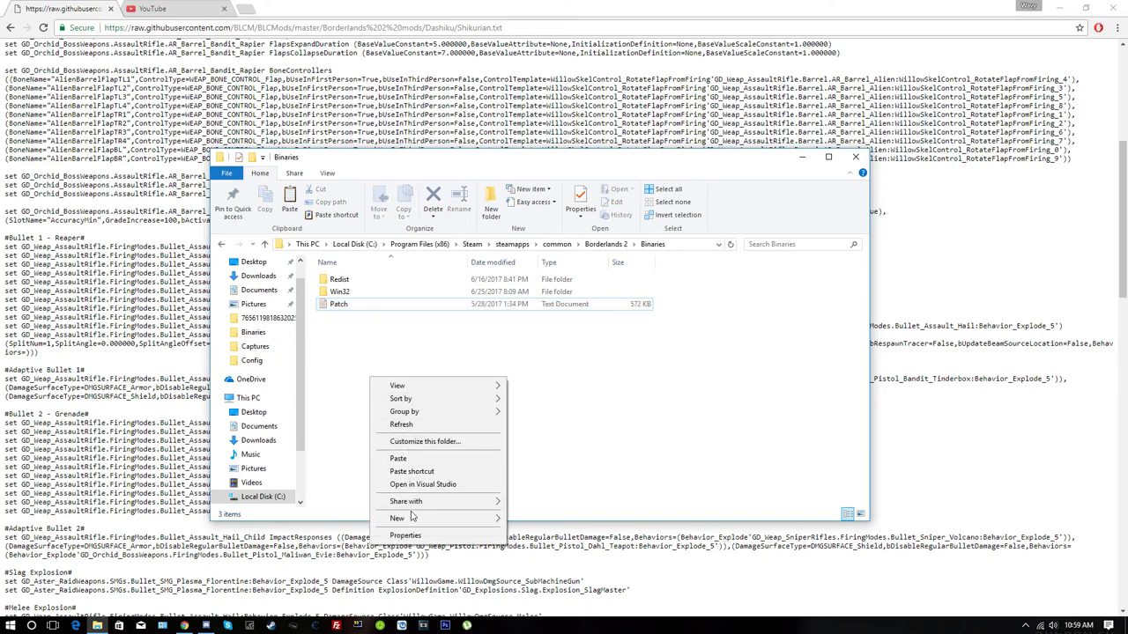
pyautogui.click(397, 518)
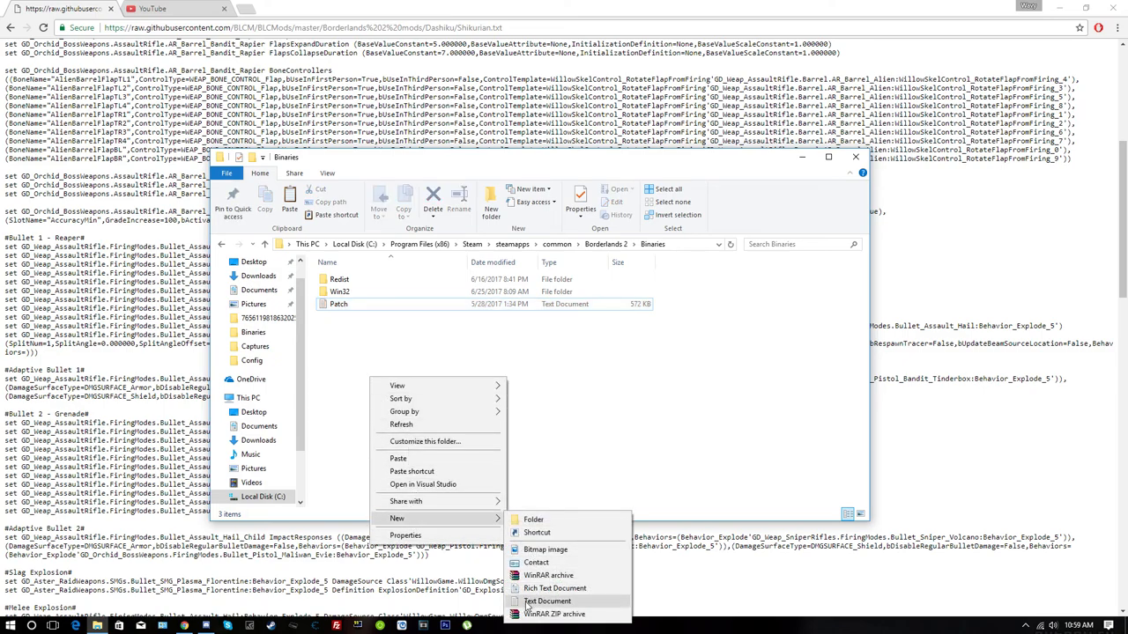
pyautogui.click(547, 601)
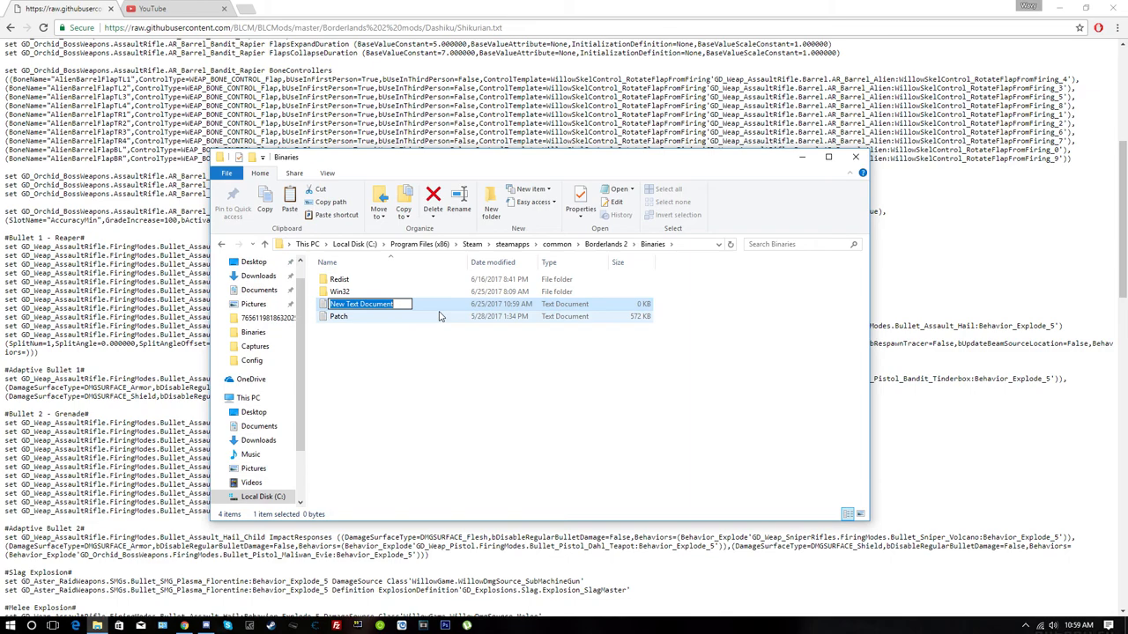
pyautogui.moveTo(430, 311)
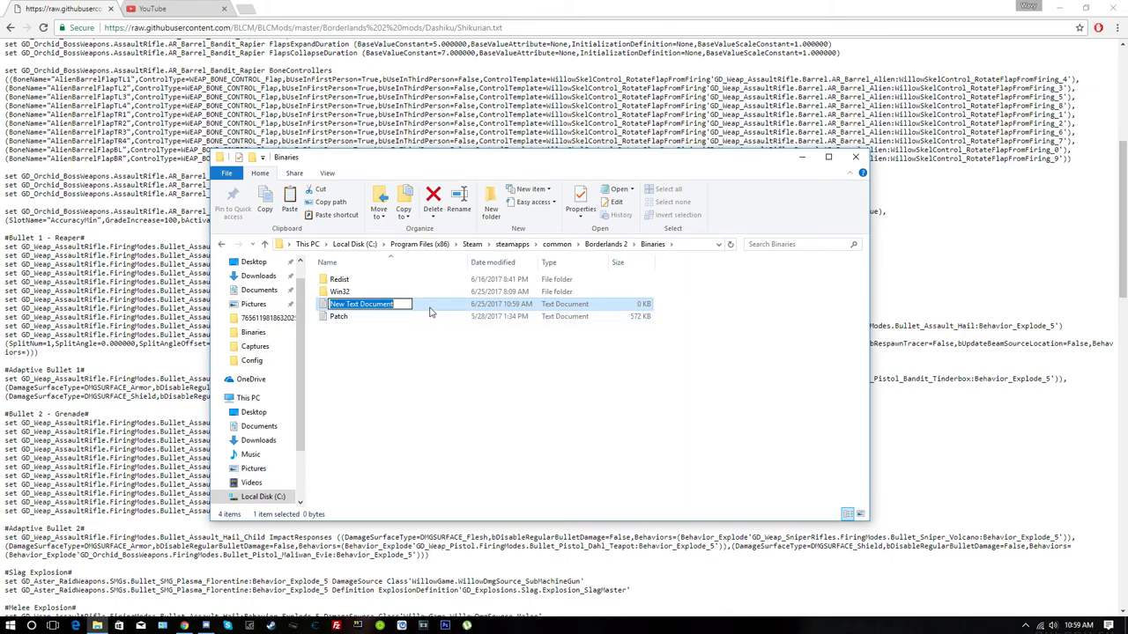
pyautogui.write('Mods')
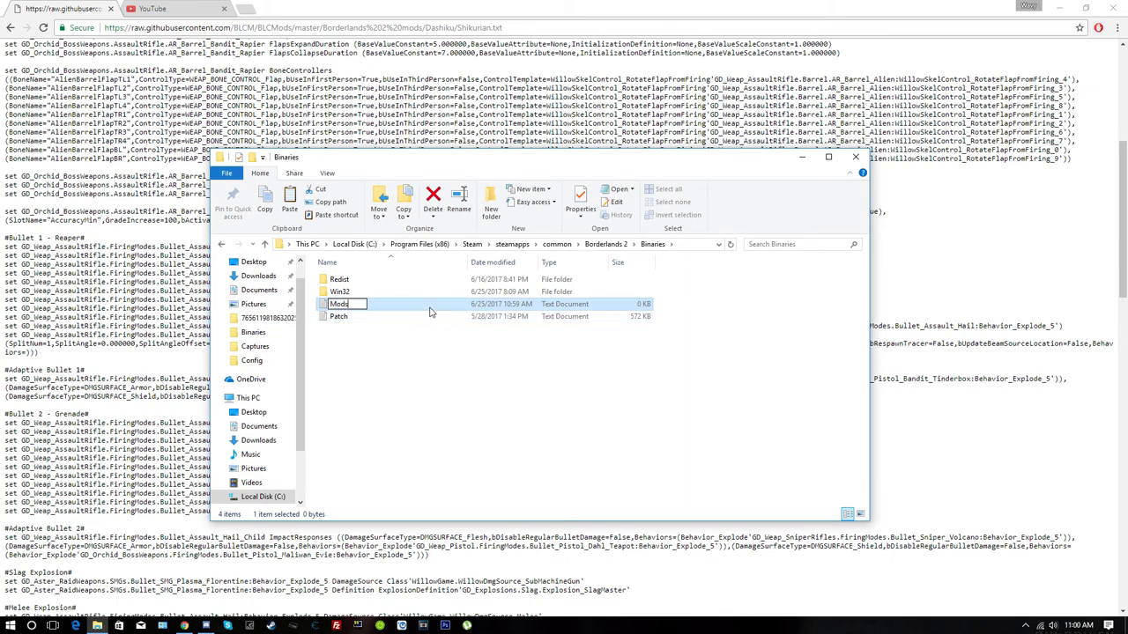
pyautogui.click(338, 316)
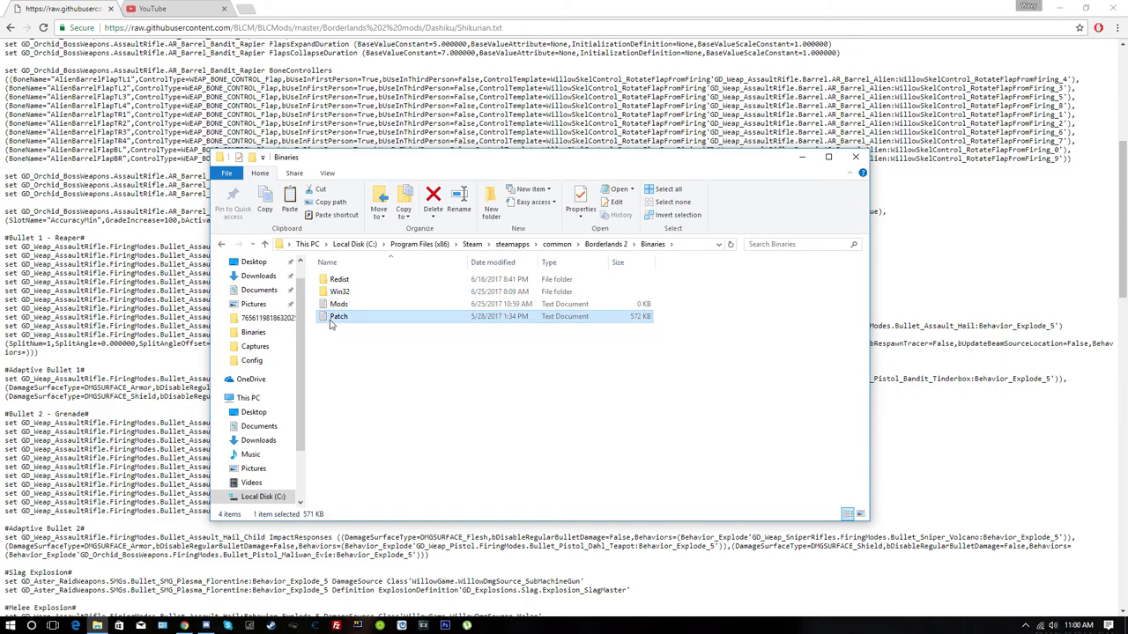
pyautogui.doubleClick(339, 316)
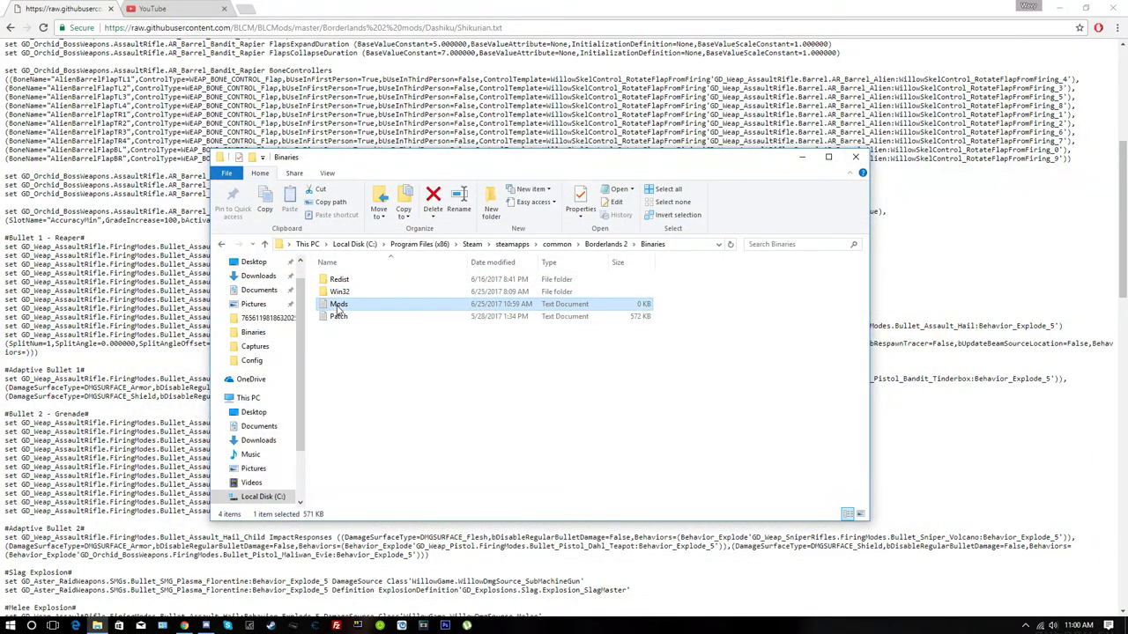
pyautogui.doubleClick(338, 304)
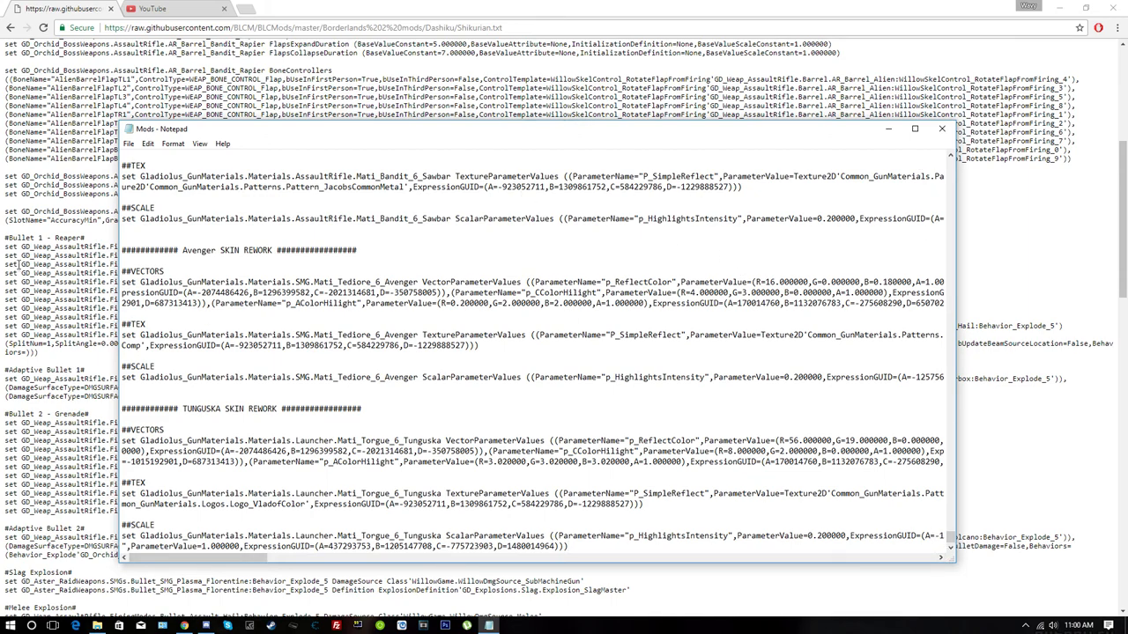
# Focus the raw Shikurian mod code page and scroll to its top for copying.
pyautogui.click(942, 128)
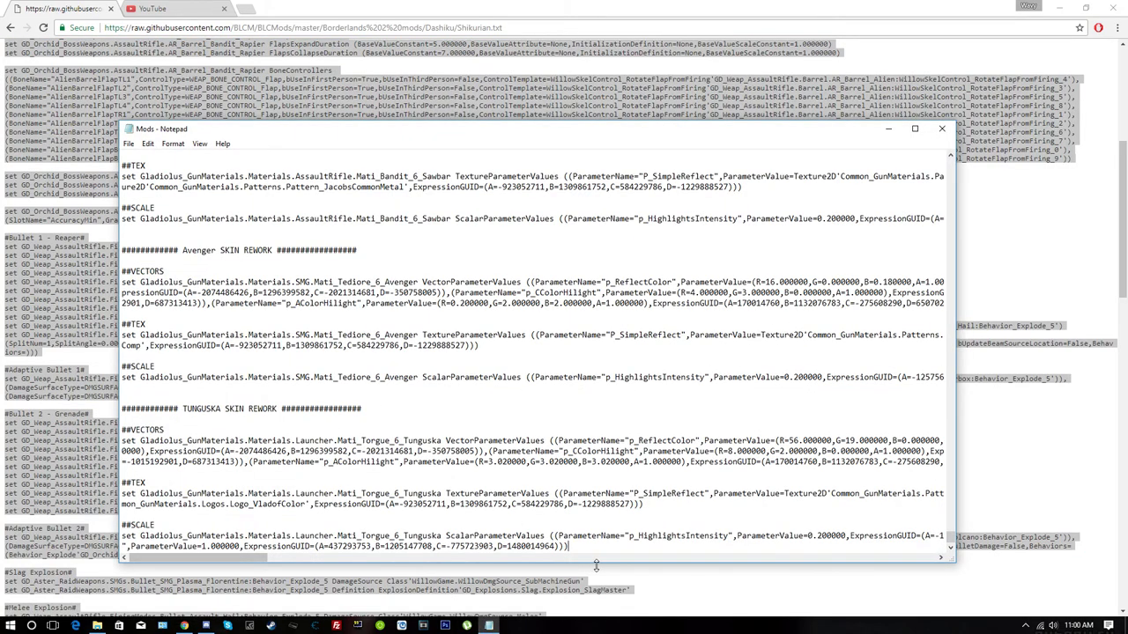
pyautogui.scroll(3)
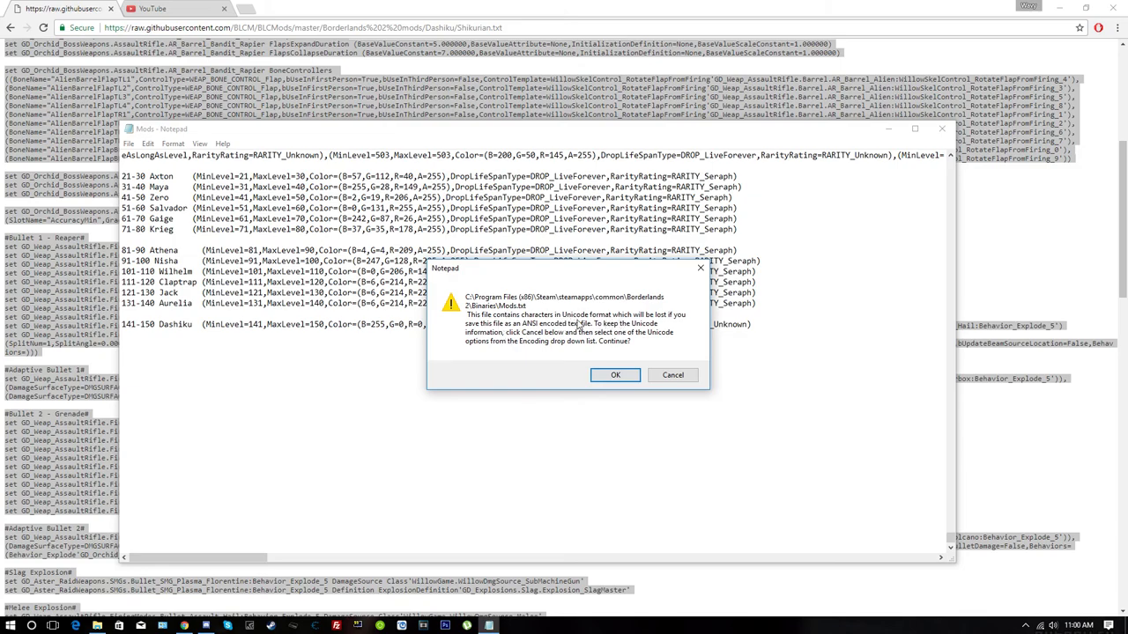
pyautogui.moveTo(556, 348)
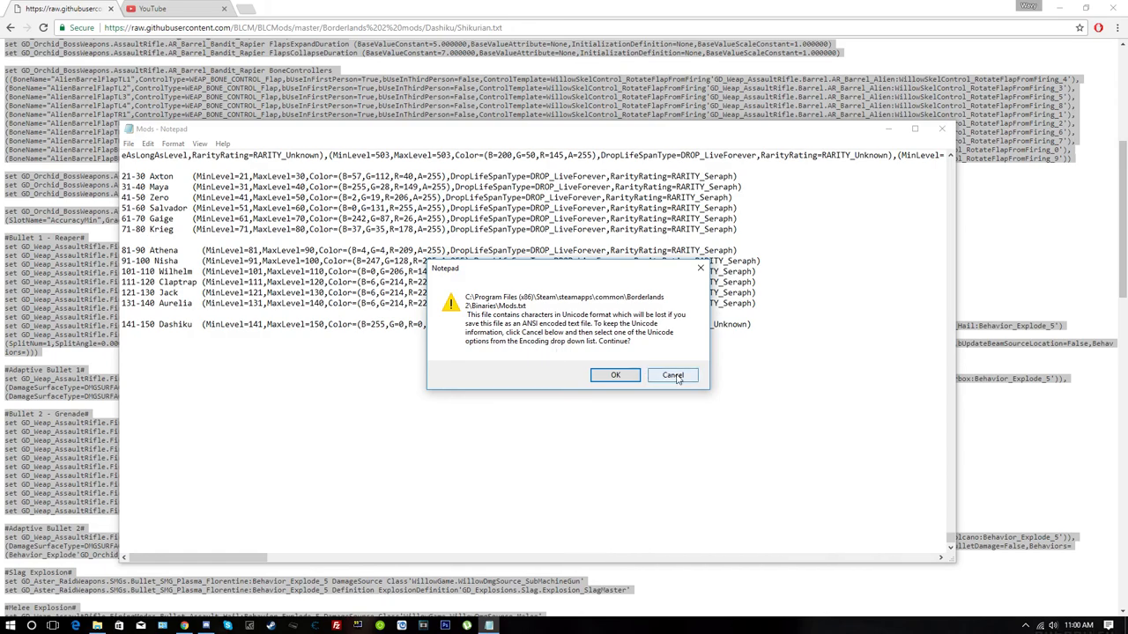
# Save the Mods file with Unicode encoding, replacing the existing Mods file in Binaries.
pyautogui.click(672, 374)
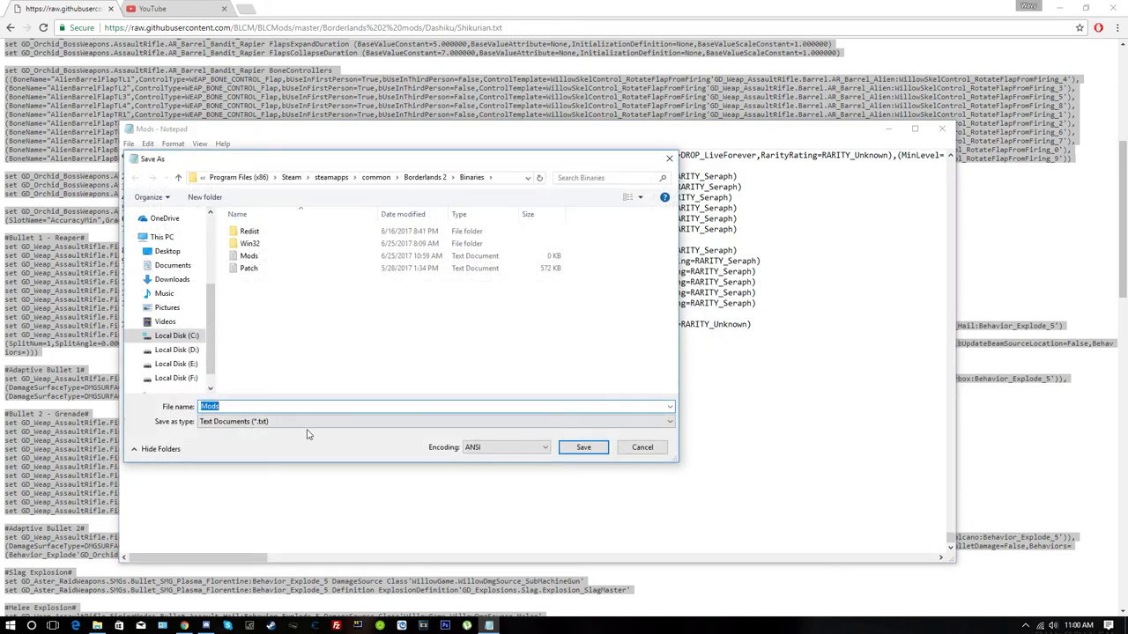
pyautogui.click(543, 447)
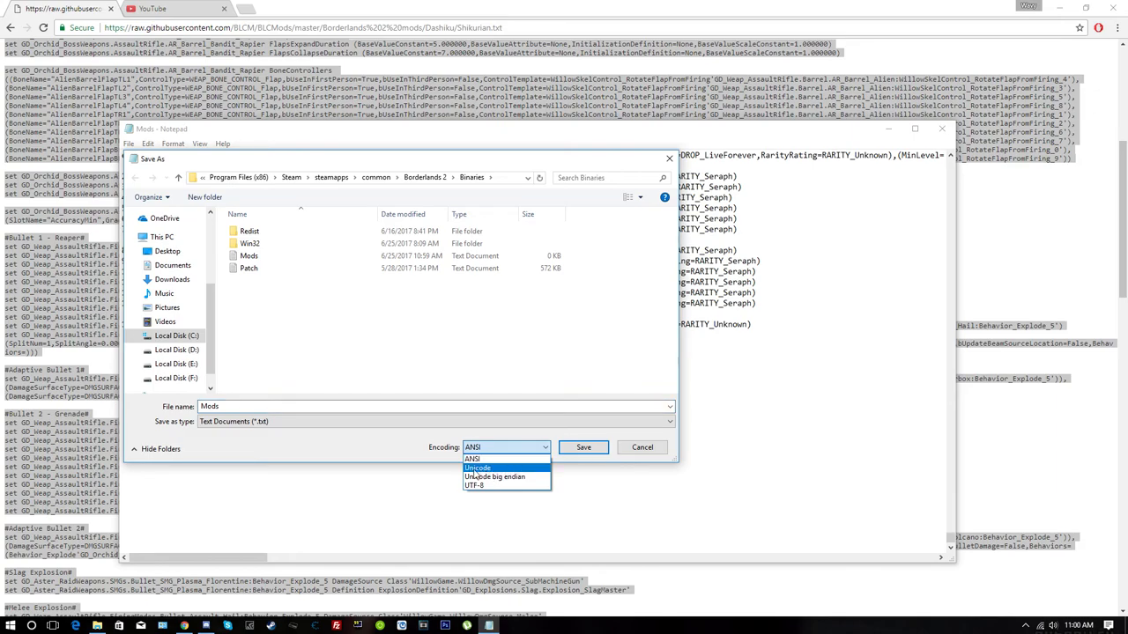
pyautogui.click(505, 446)
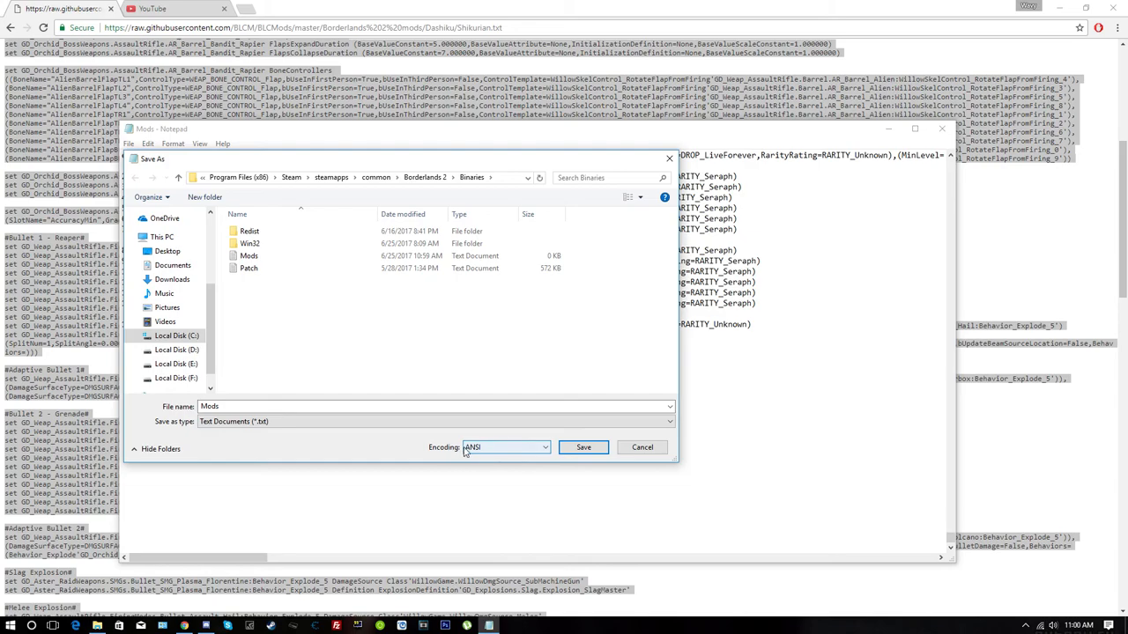
pyautogui.click(502, 446)
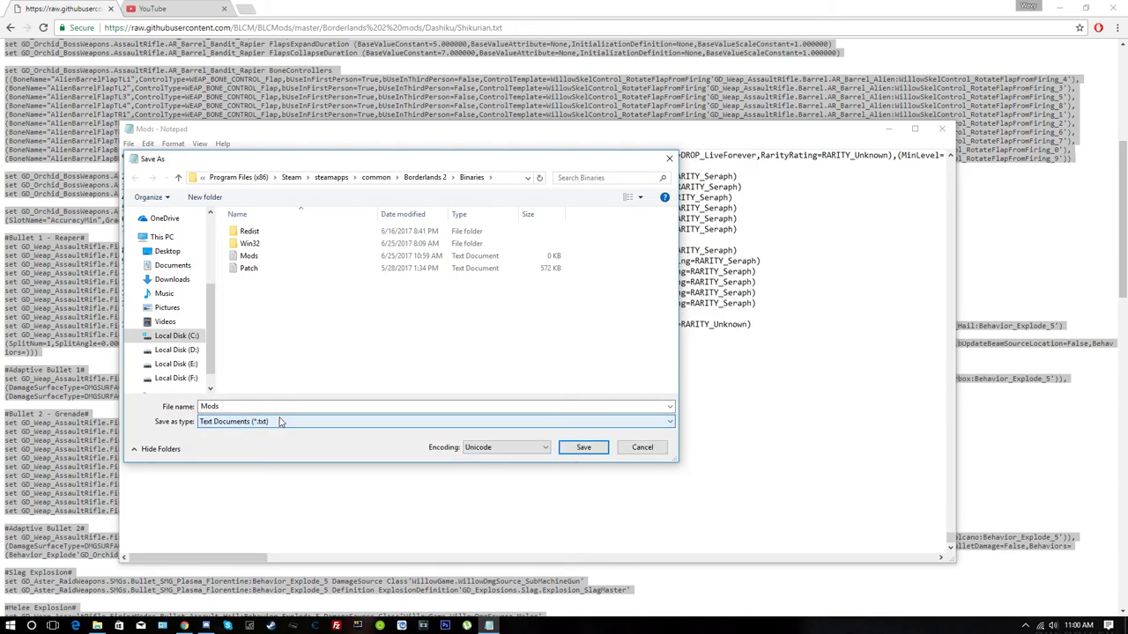
pyautogui.click(583, 447)
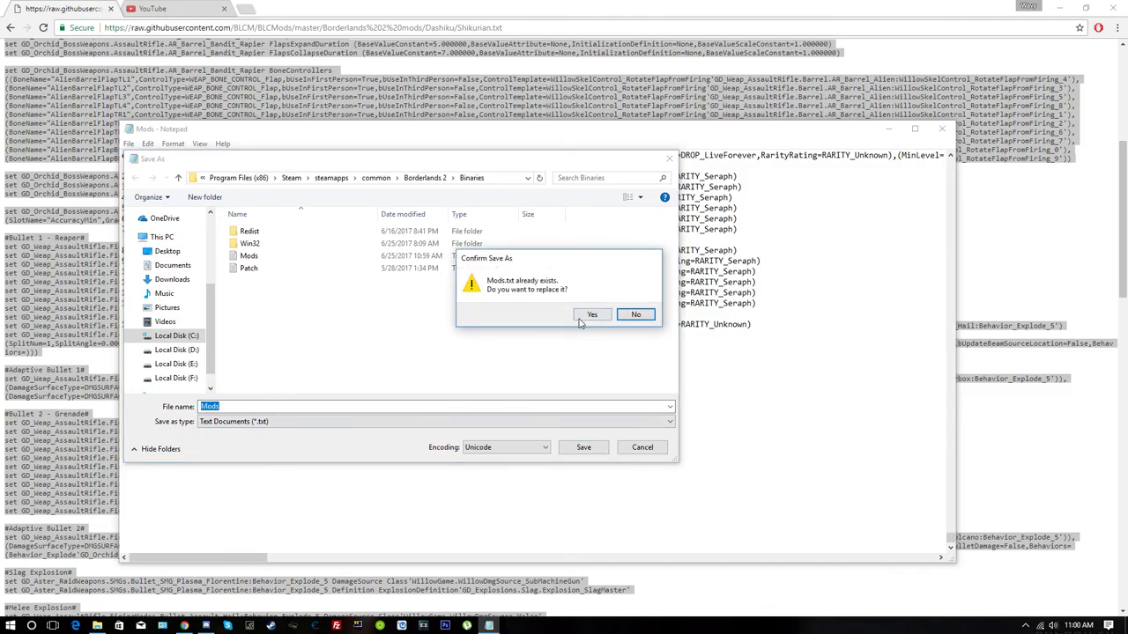
pyautogui.click(592, 315)
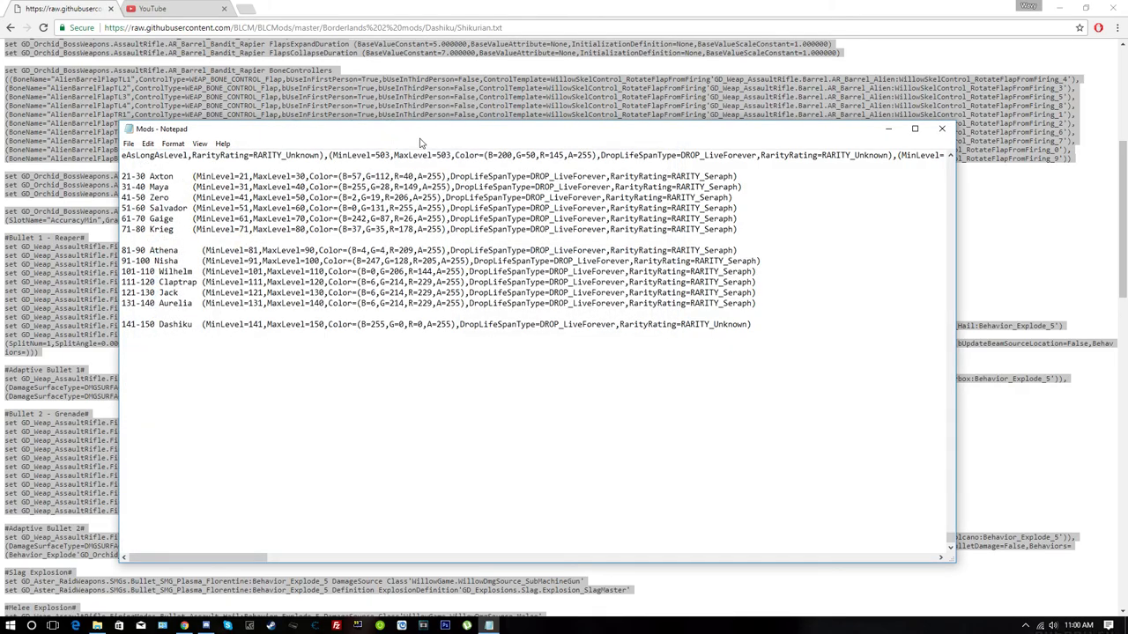
pyautogui.scroll(-3)
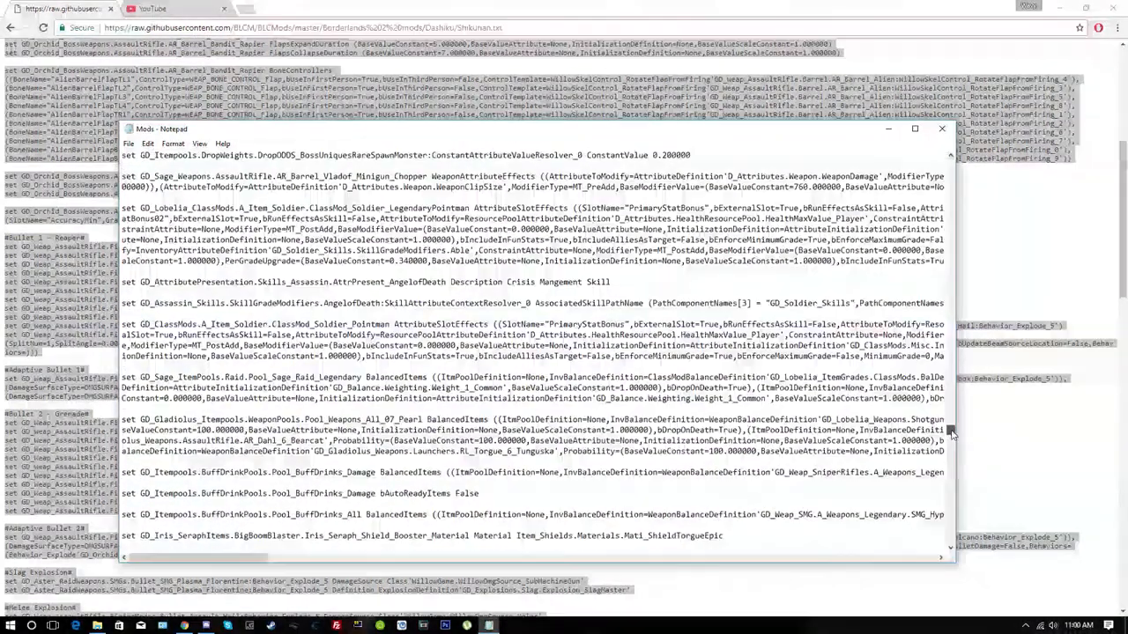
pyautogui.scroll(-3)
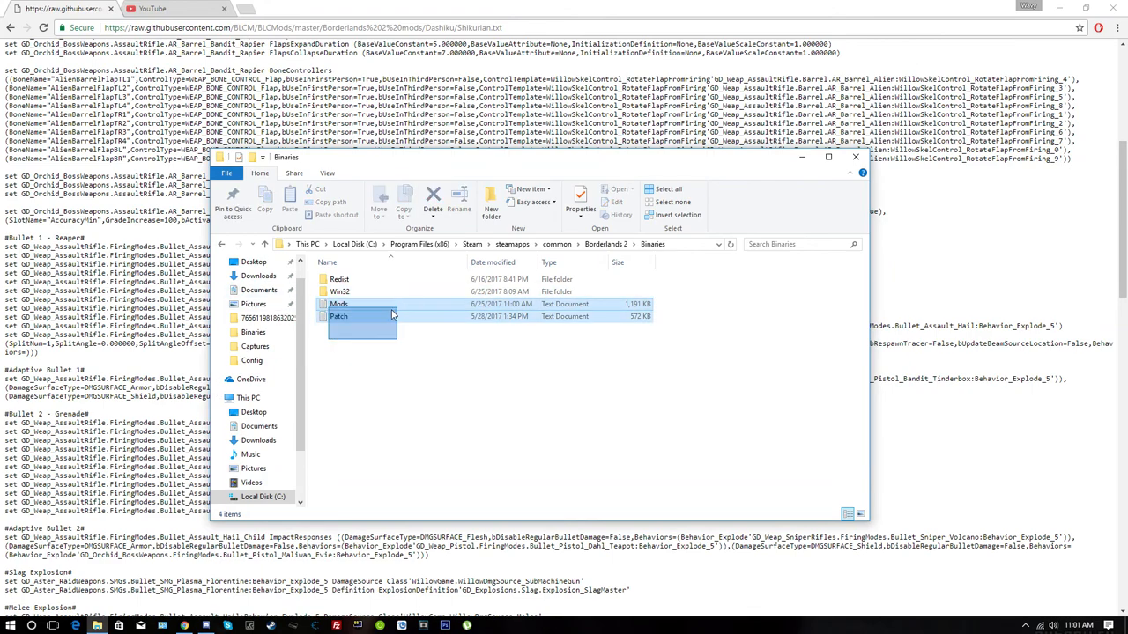
# Leave the Binaries folder and browse File Explorer to Documents > Files.
pyautogui.click(405, 368)
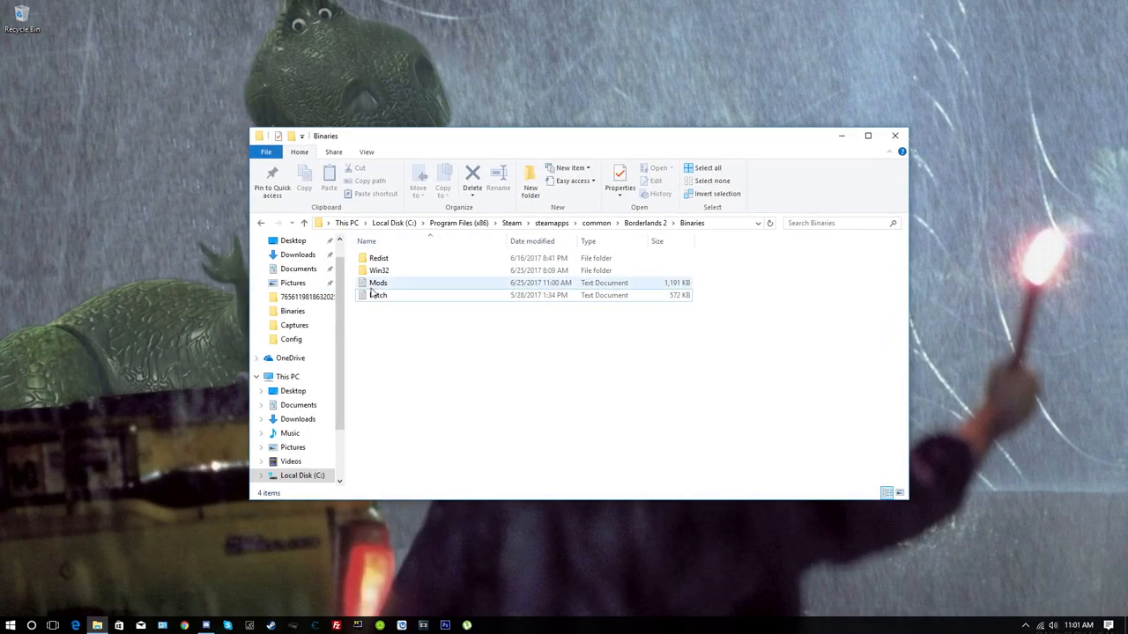
pyautogui.doubleClick(378, 295)
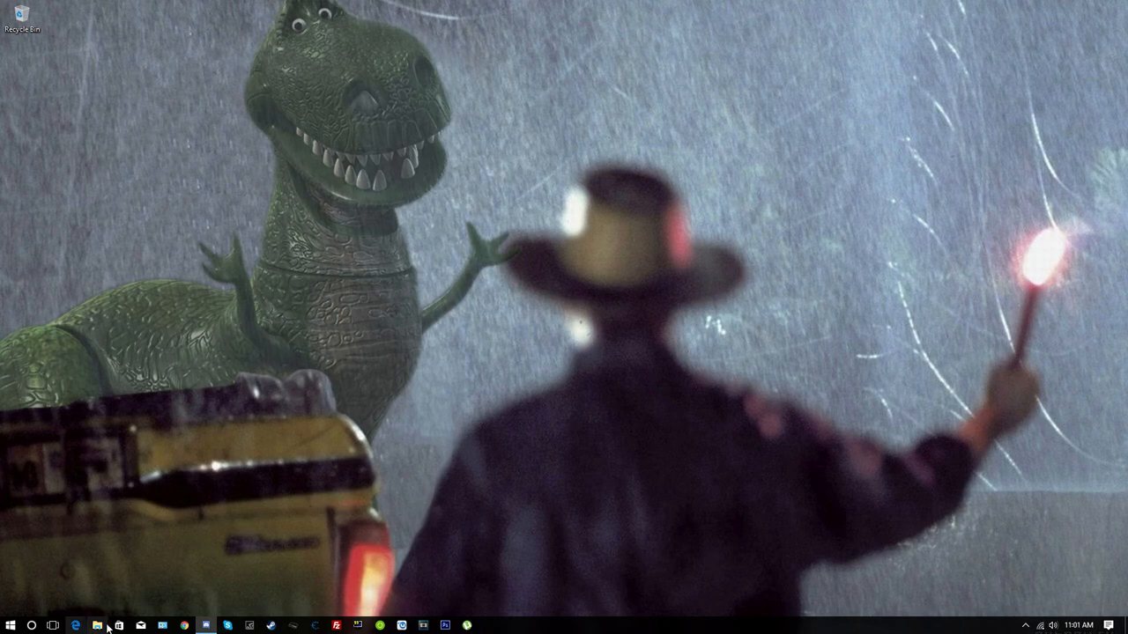
pyautogui.moveTo(314, 304)
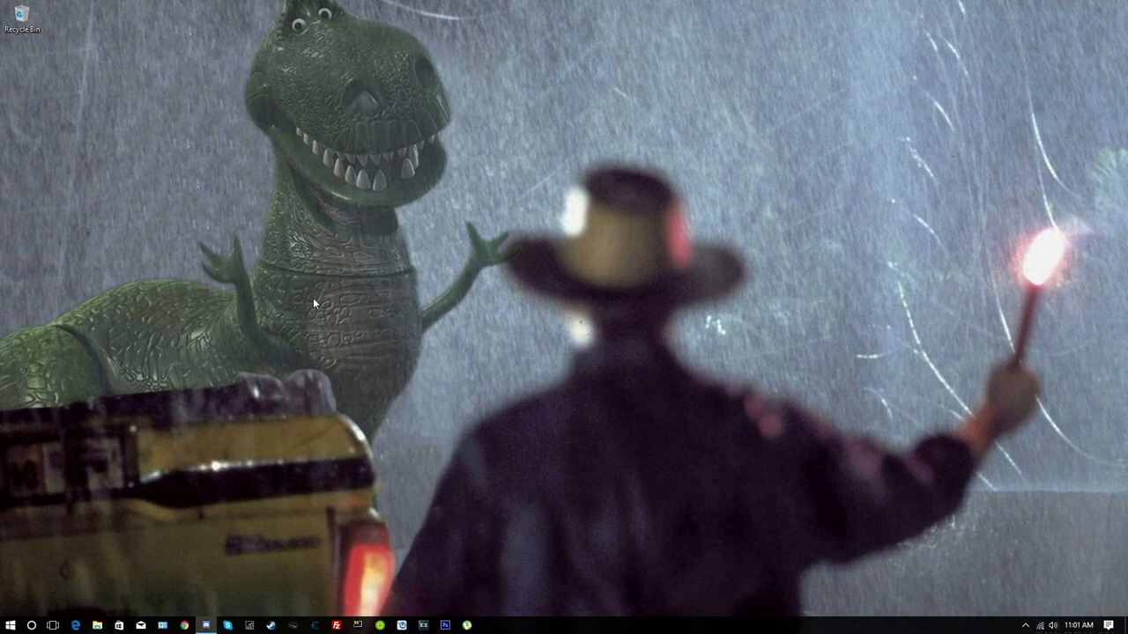
pyautogui.click(97, 625)
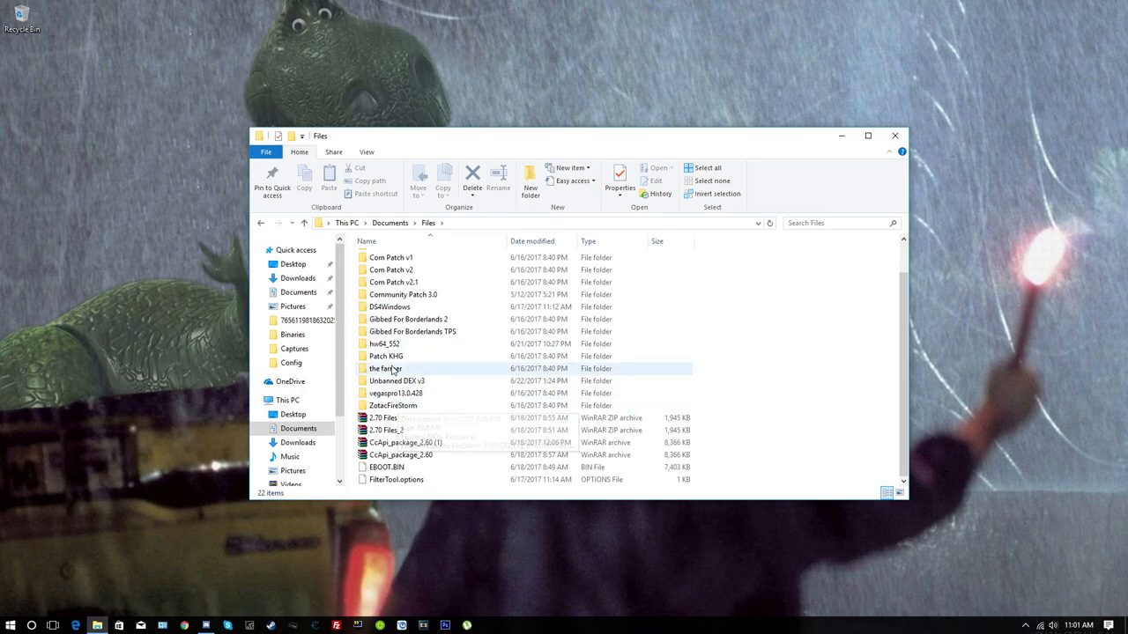
pyautogui.doubleClick(411, 319)
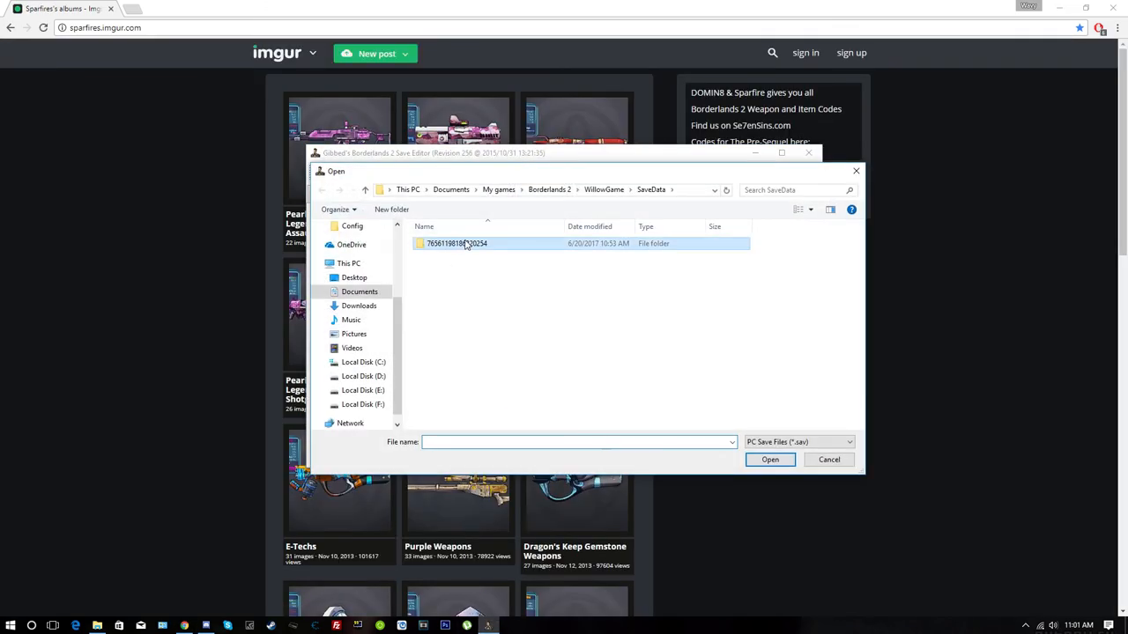
# Load the Salvador save from the SaveData folder and view the backpack items.
pyautogui.doubleClick(455, 243)
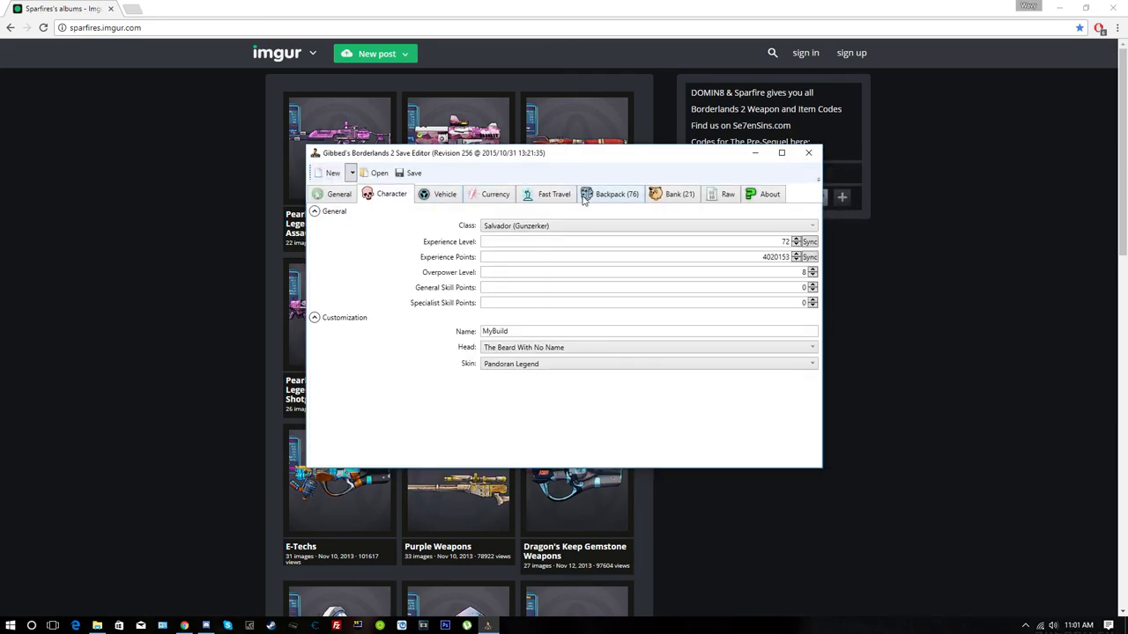
pyautogui.click(616, 194)
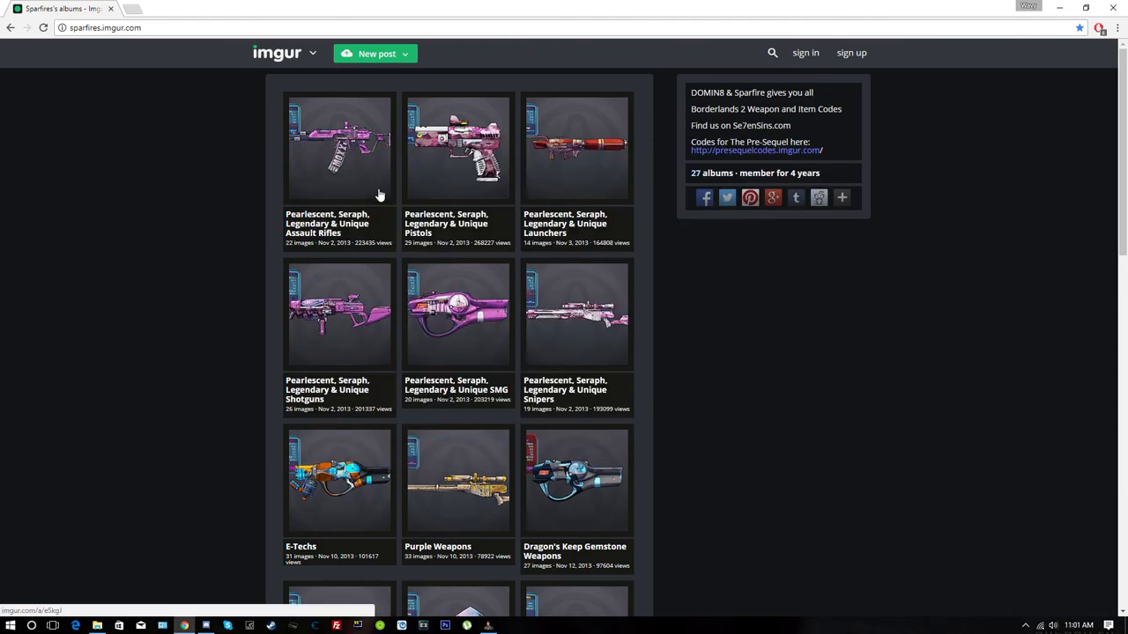
# Open the Pearlescent, Seraph, Legendary & Unique Assault Rifles album and scroll to the Rapier codes.
pyautogui.click(339, 148)
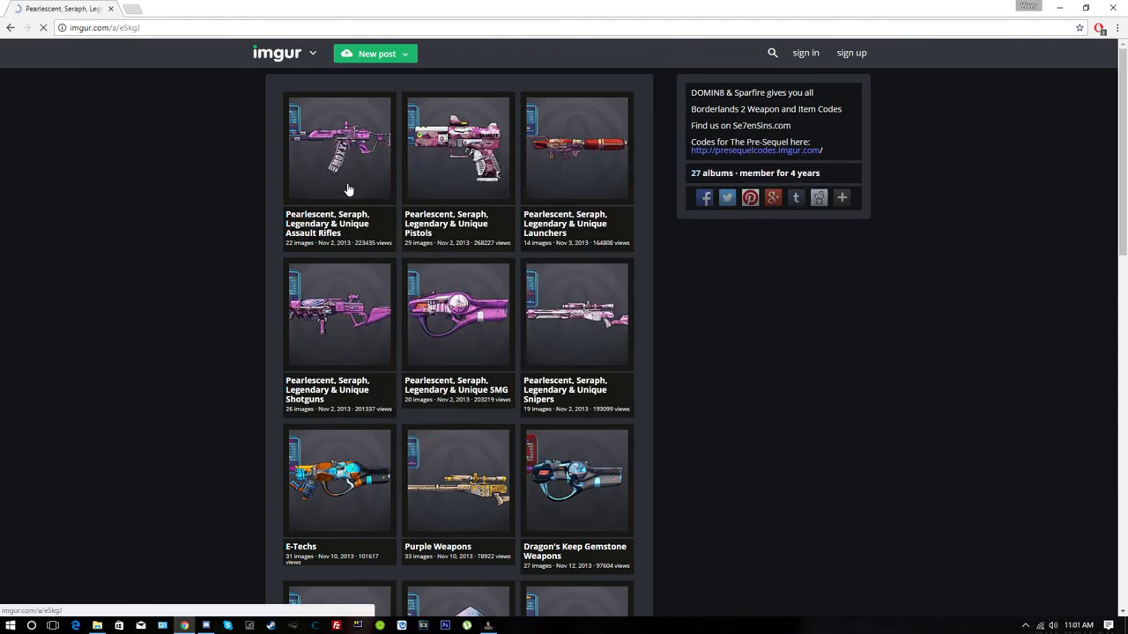
pyautogui.click(339, 147)
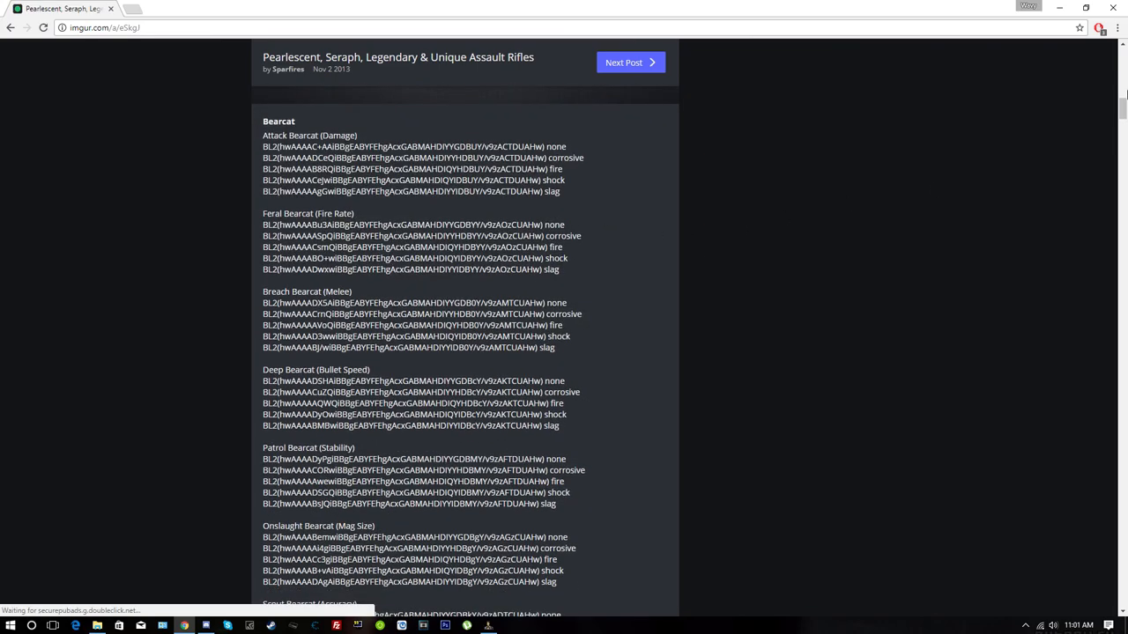
pyautogui.scroll(-3)
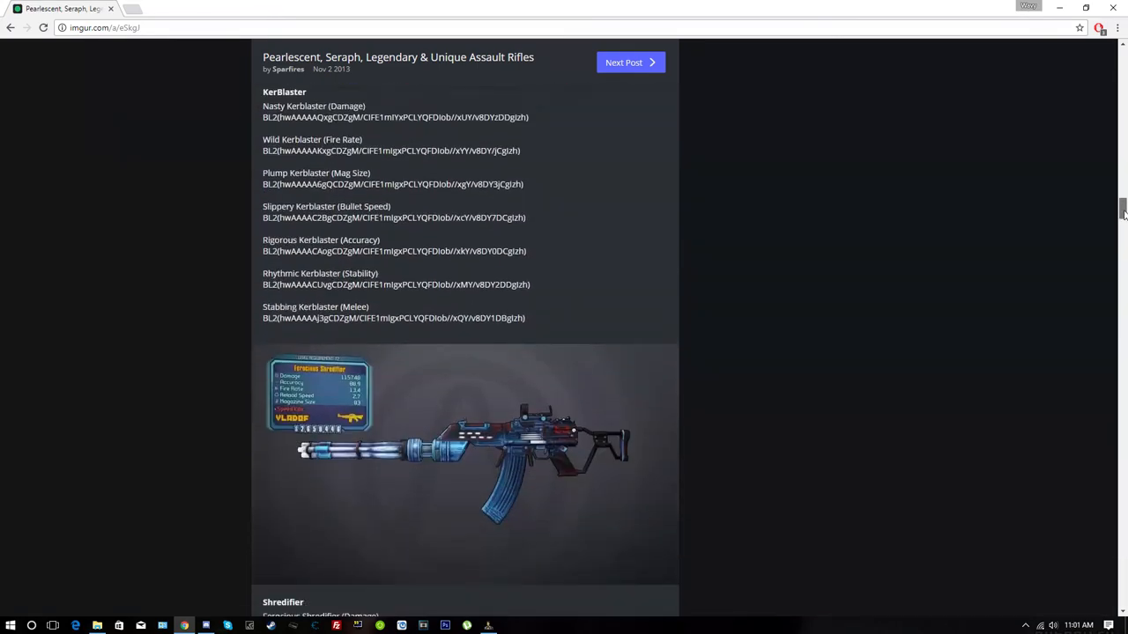
pyautogui.scroll(-3)
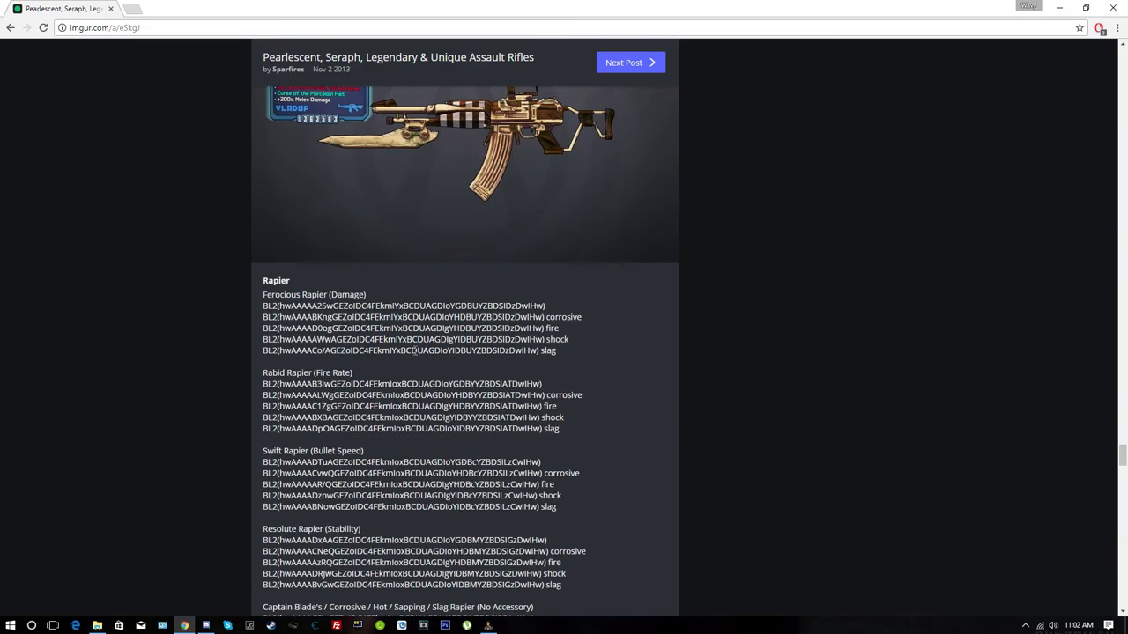
pyautogui.moveTo(291, 276)
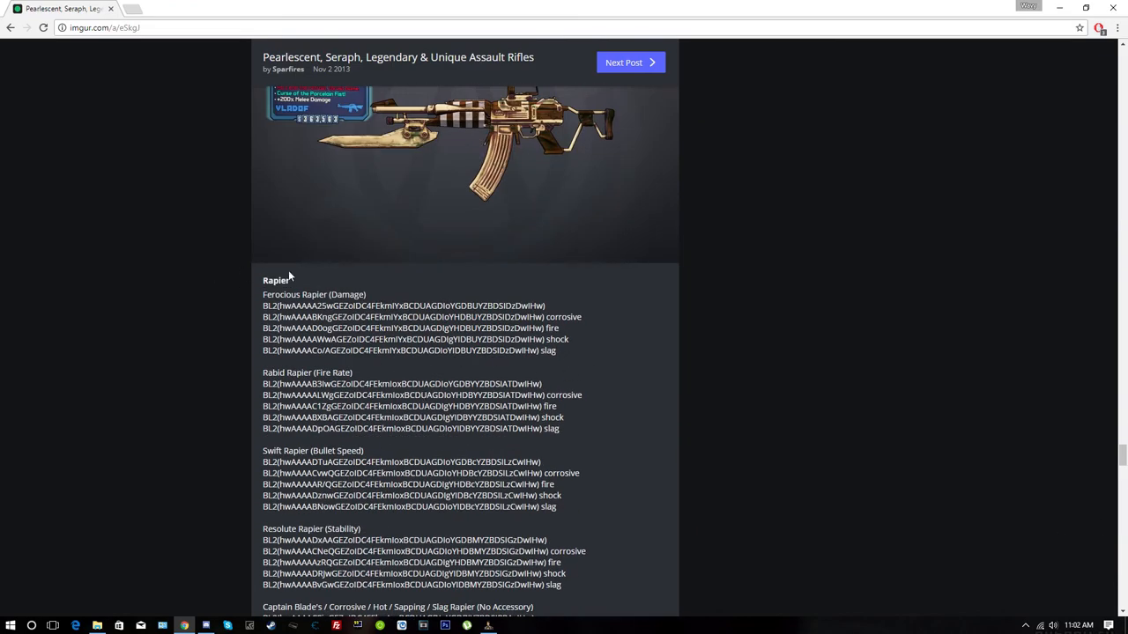
pyautogui.moveTo(567, 340)
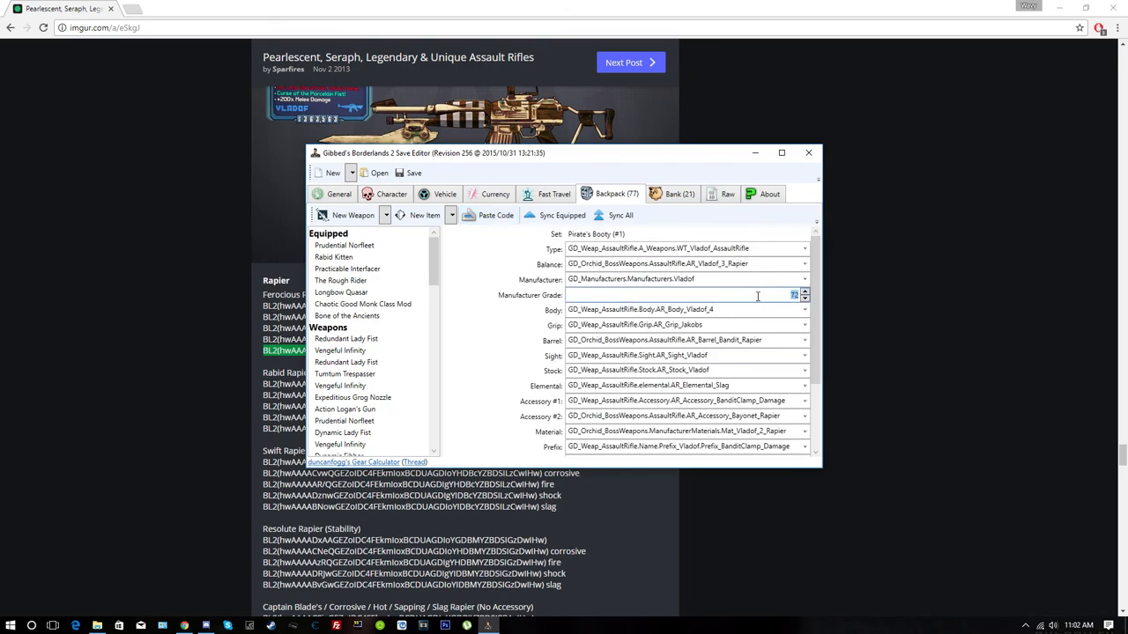
# Save the edited character with the slag Rapier over Save0068, confirming the replacement.
pyautogui.scroll(-3)
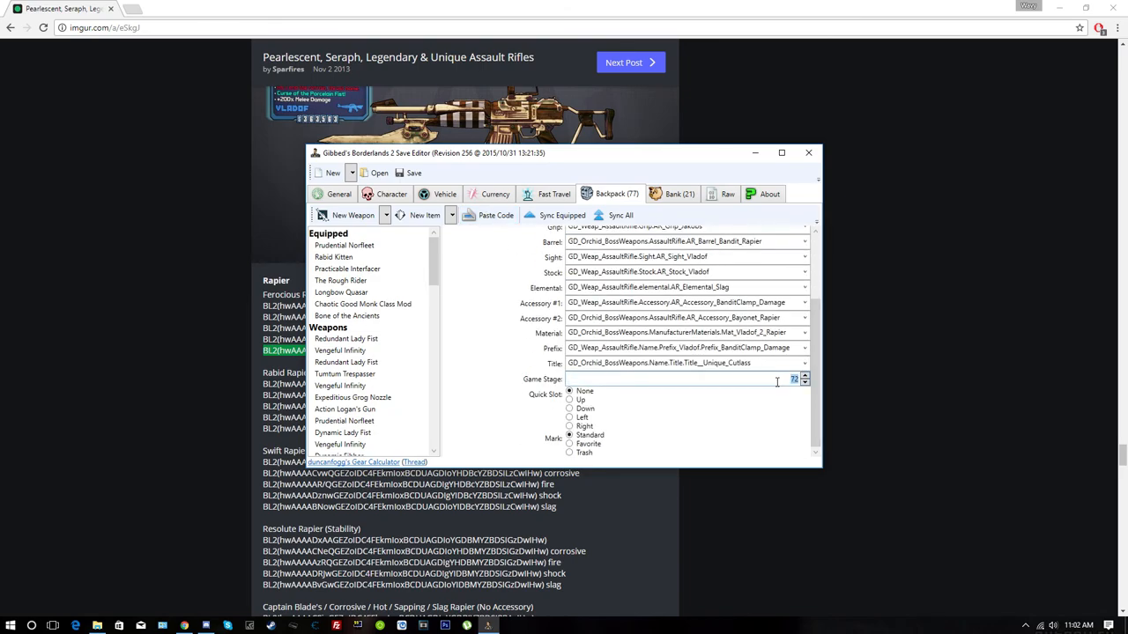
pyautogui.click(408, 173)
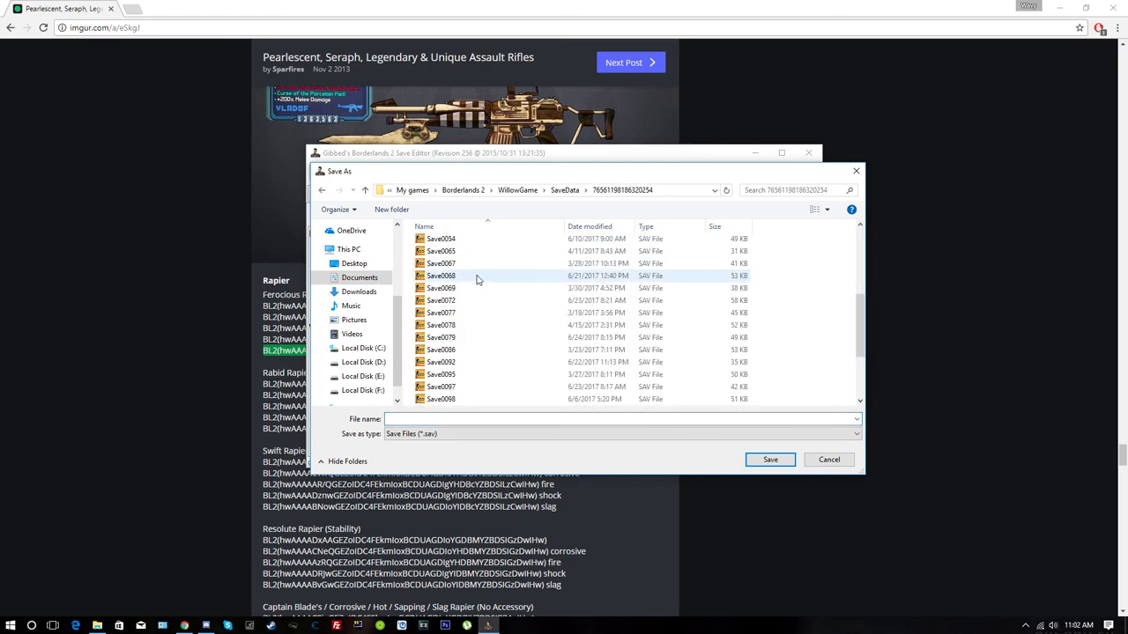
pyautogui.click(769, 459)
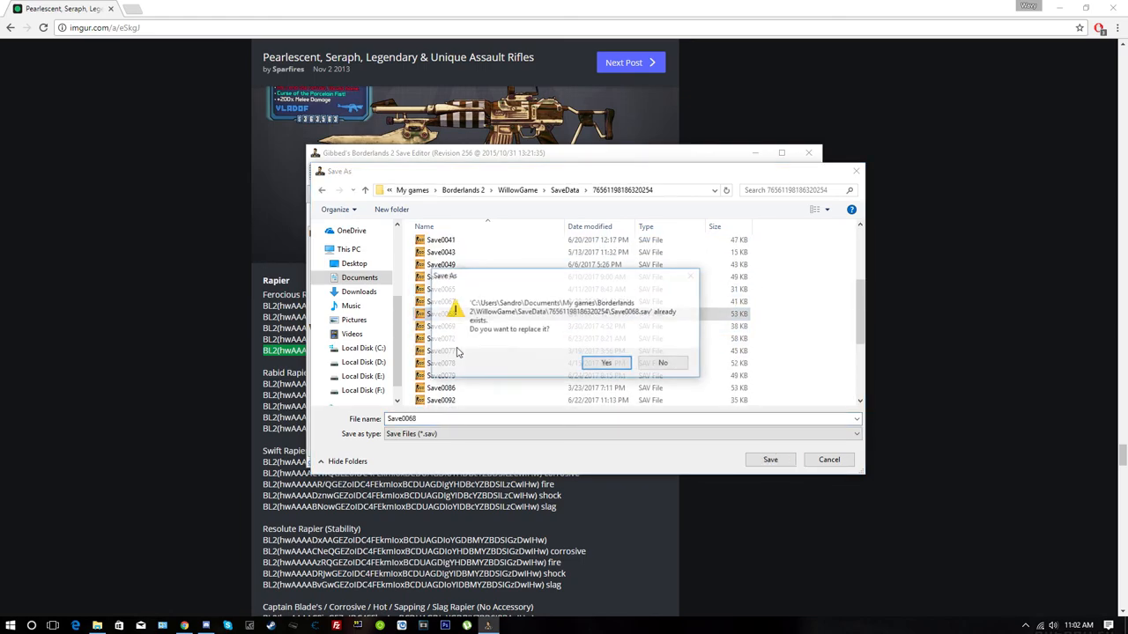
pyautogui.click(592, 362)
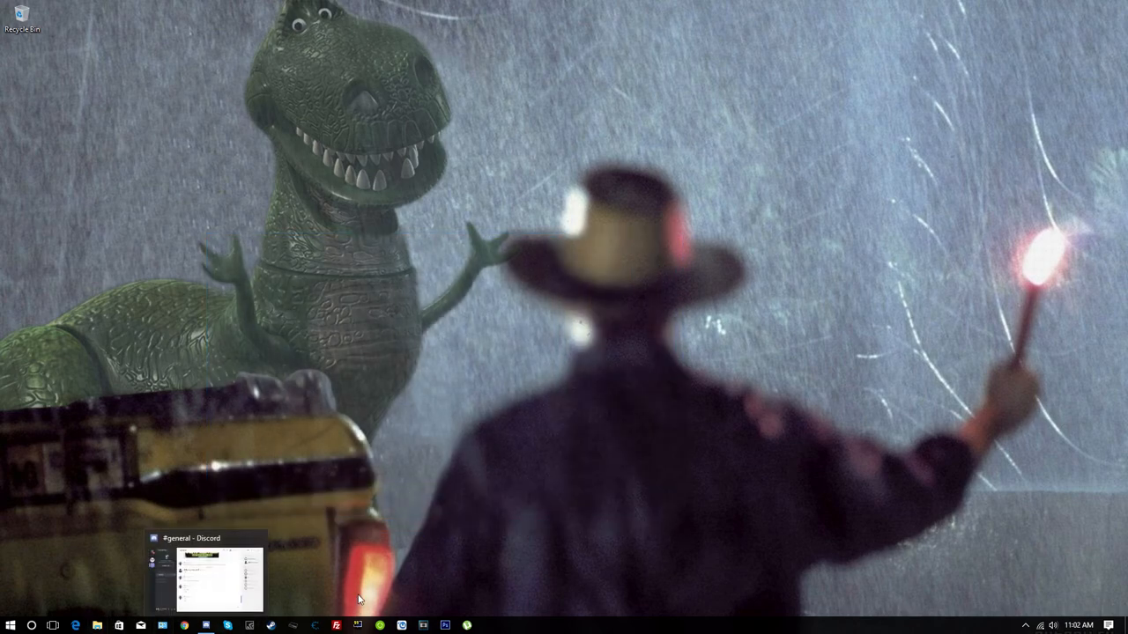
# Start Borderlands 2 from the Steam library through its launcher.
pyautogui.click(271, 625)
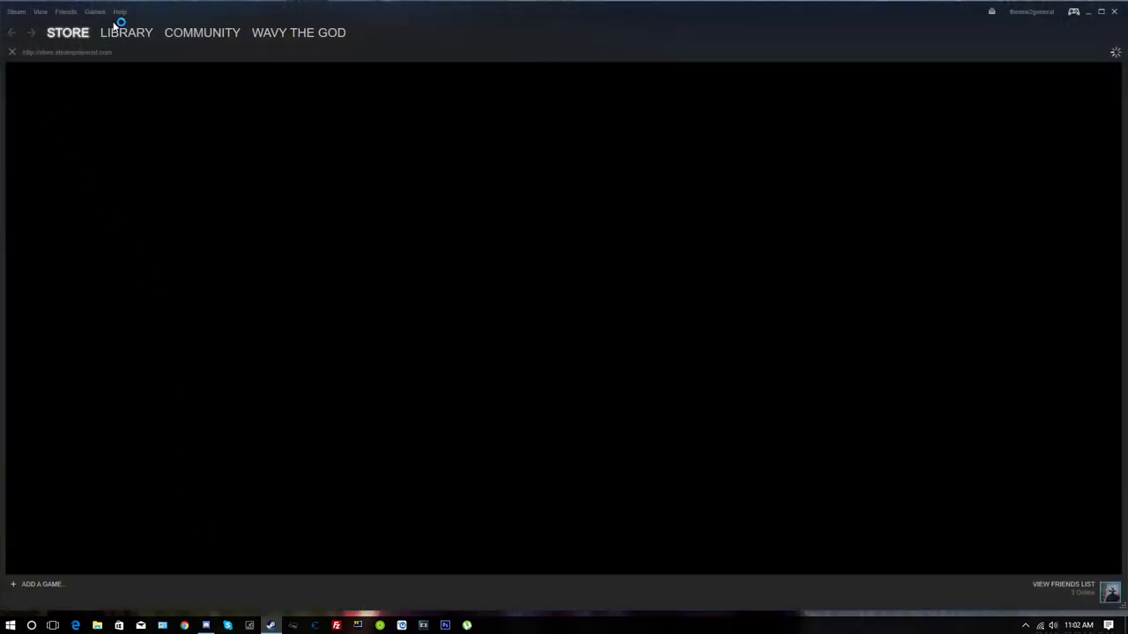
pyautogui.click(126, 33)
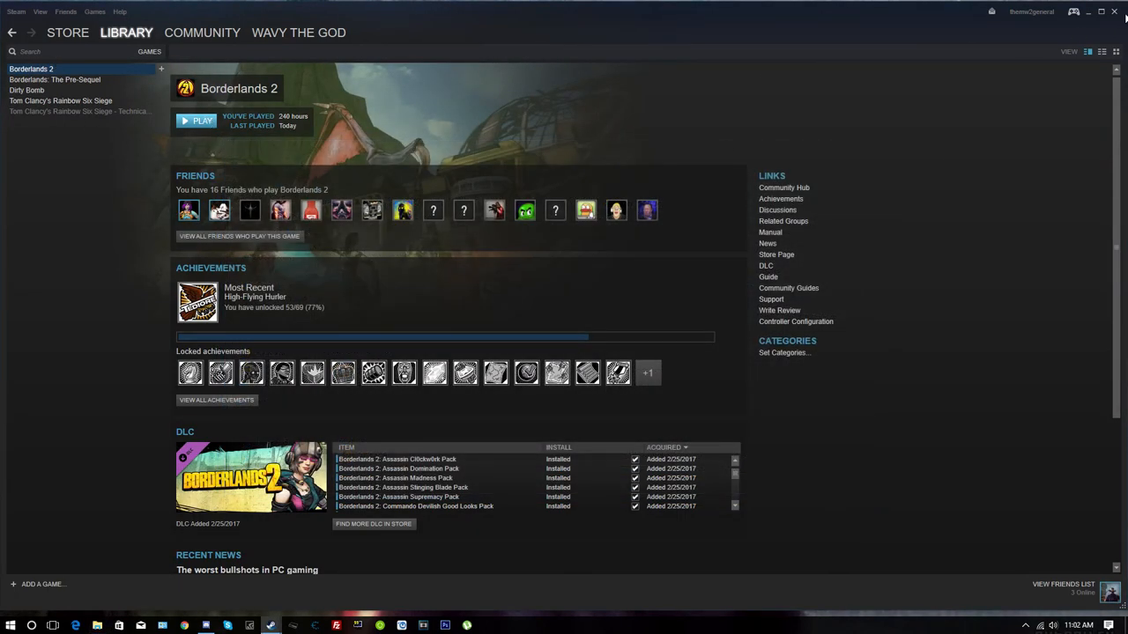
pyautogui.click(197, 121)
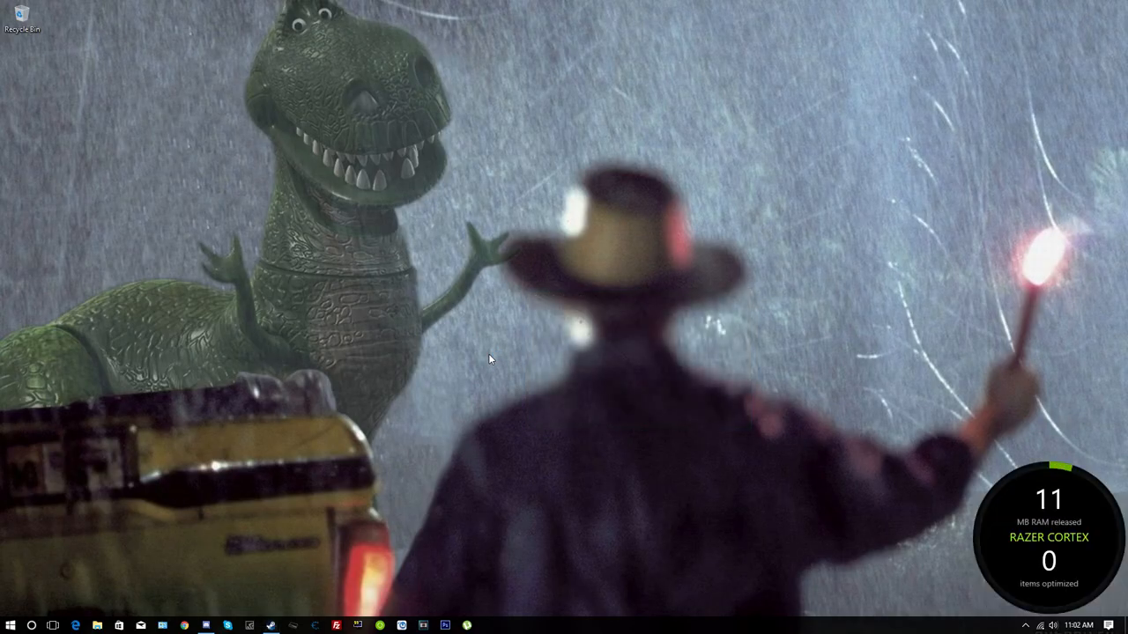
pyautogui.click(487, 624)
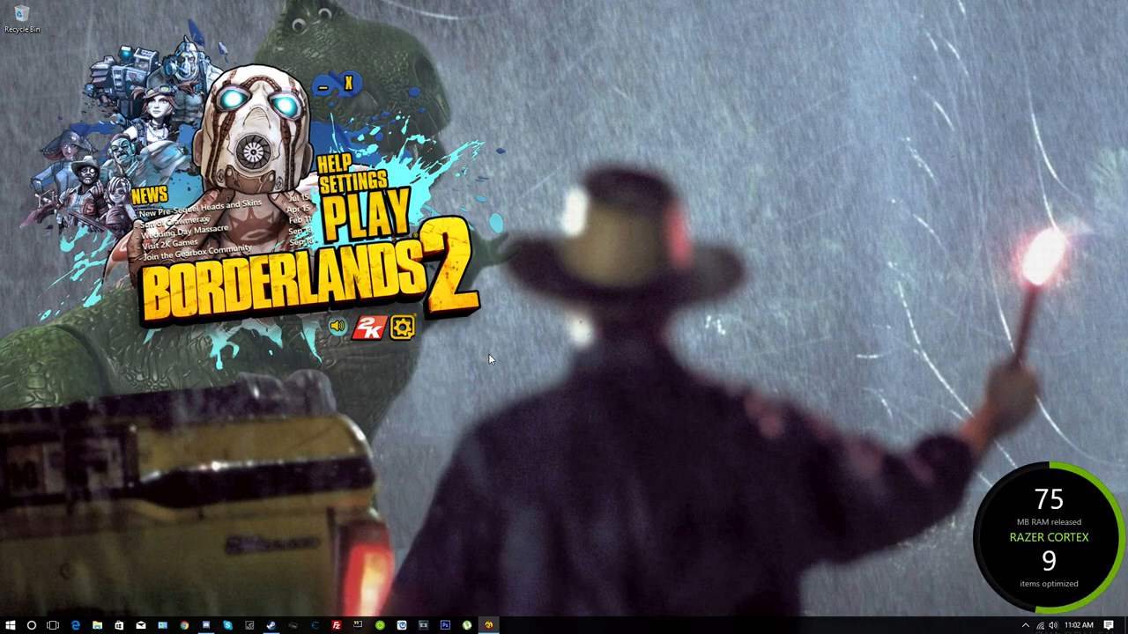
pyautogui.click(356, 180)
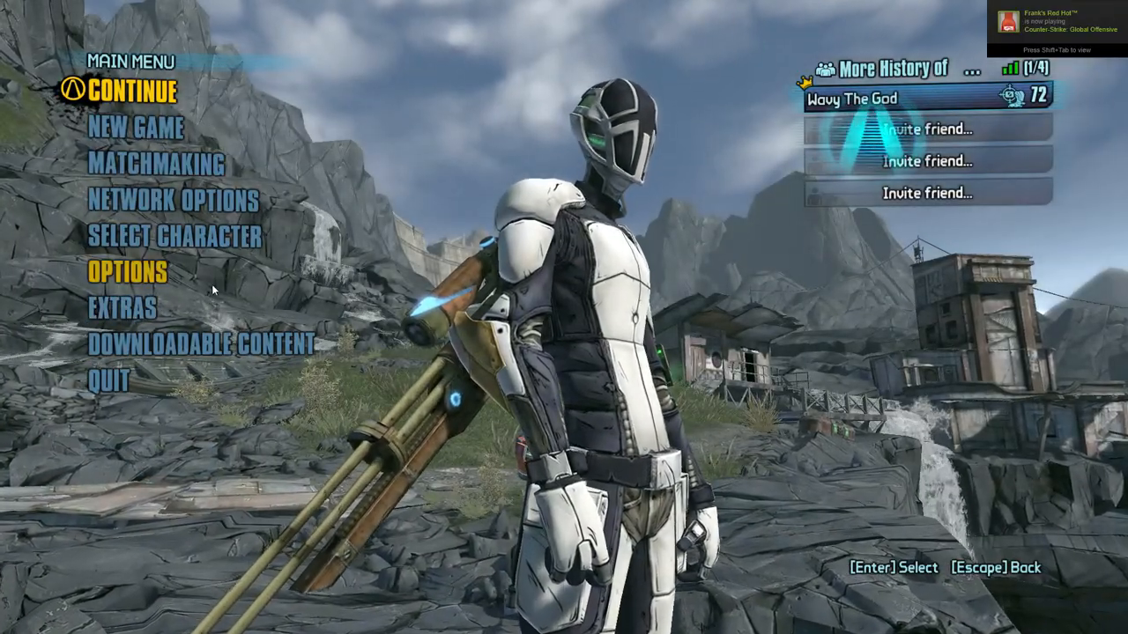
# Run 'exec Mods.txt' in the Borderlands 2 console at the main menu.
pyautogui.click(174, 235)
pyautogui.write('exec')
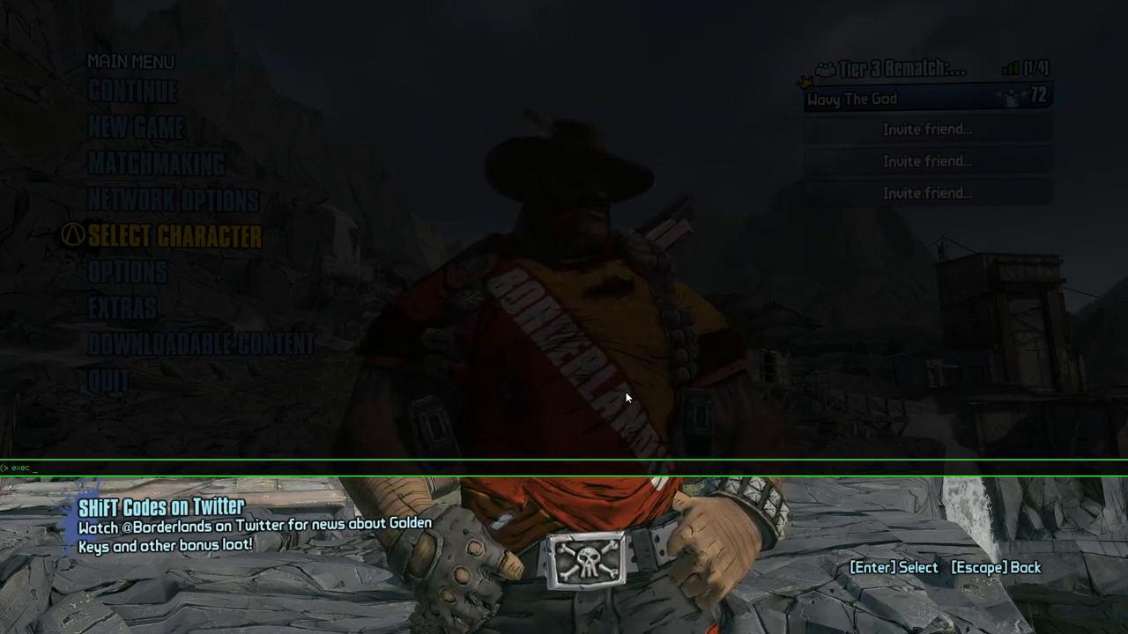
pyautogui.write('M')
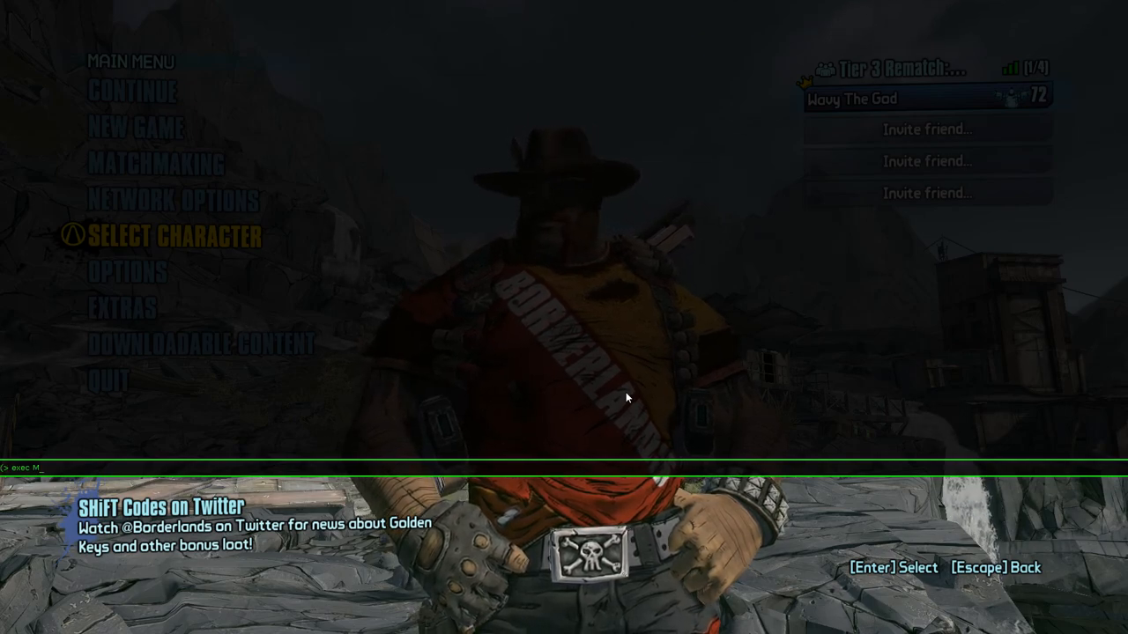
pyautogui.write('ods.txt')
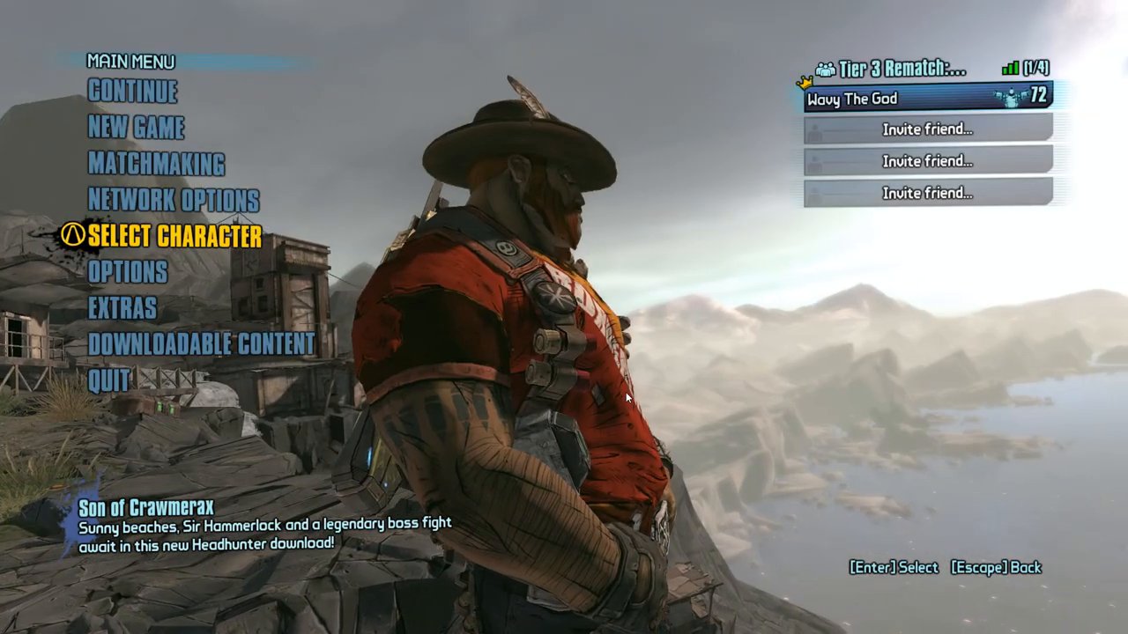
# Continue Salvador's saved game, back out of the pause menu and resume play.
pyautogui.click(132, 91)
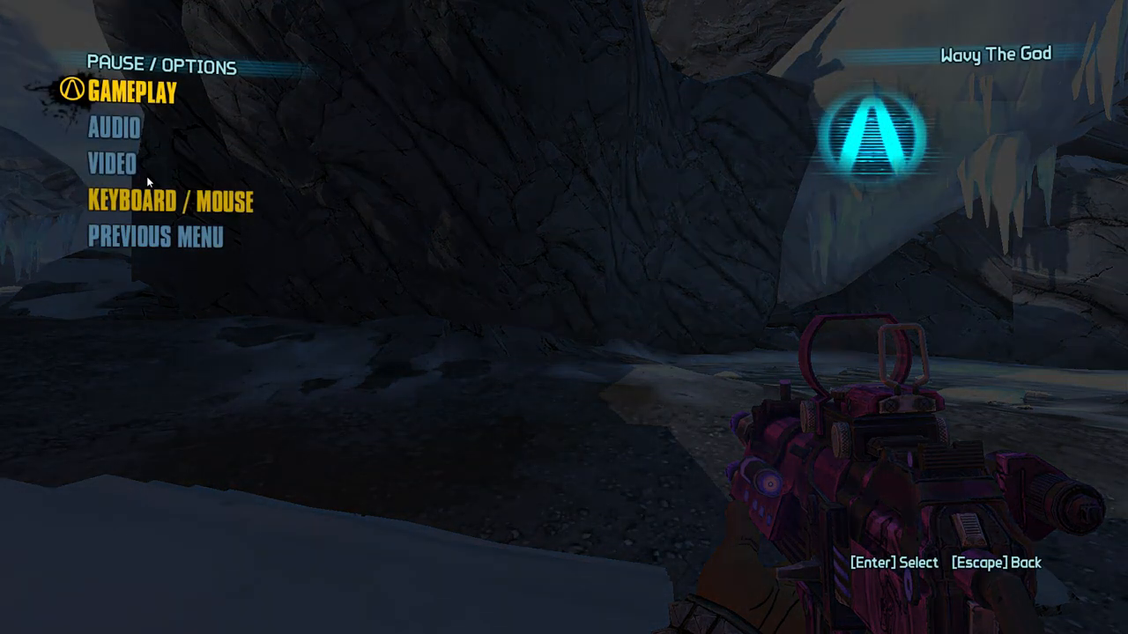
pyautogui.click(113, 126)
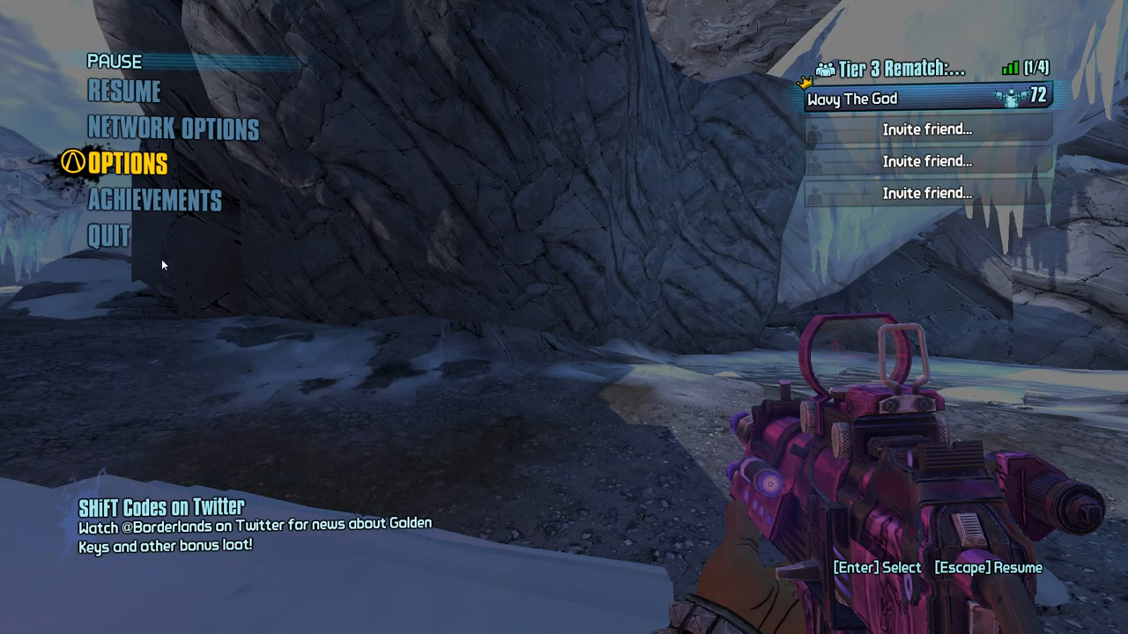
pyautogui.press('Escape')
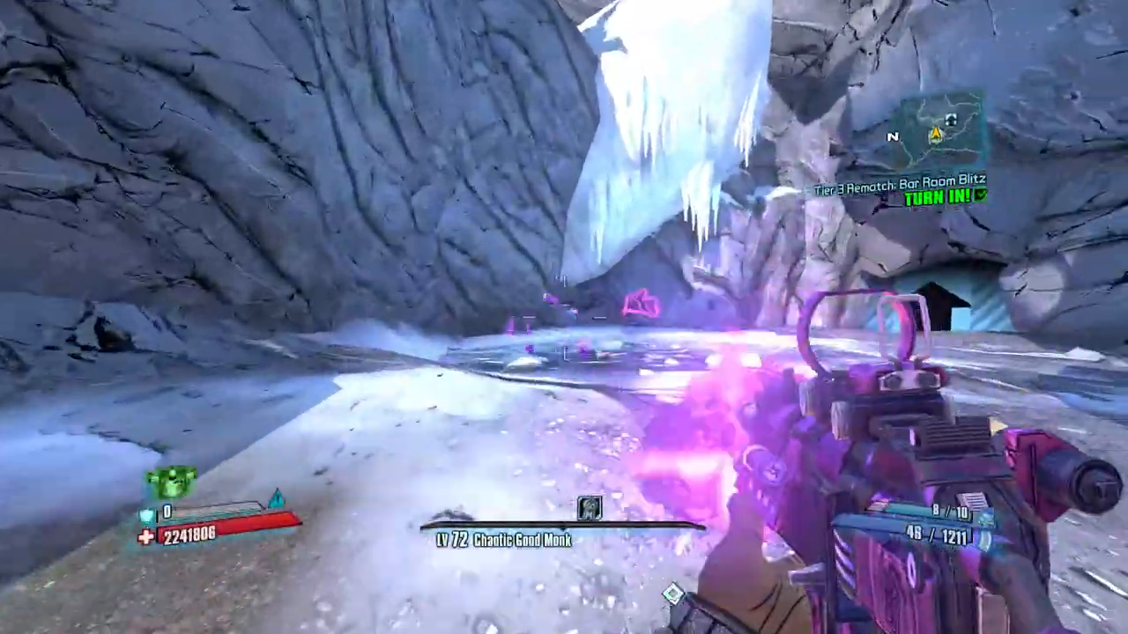
# Open the backpack and select the new Rapier at the bottom of the weapon list.
pyautogui.press('i')
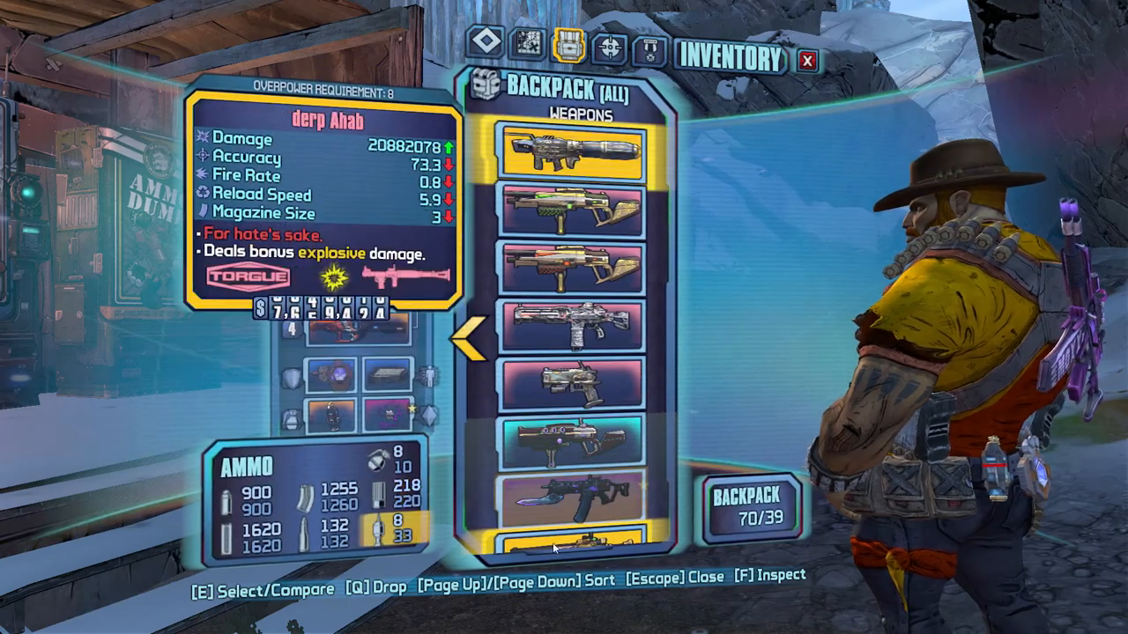
pyautogui.click(607, 45)
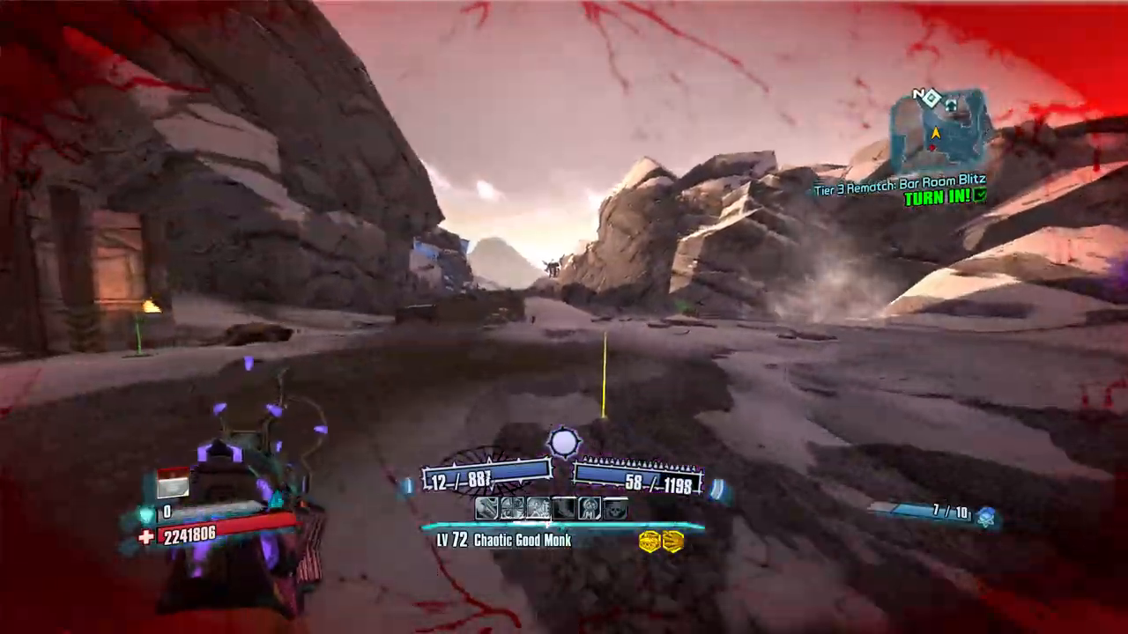
pyautogui.moveTo(564, 317)
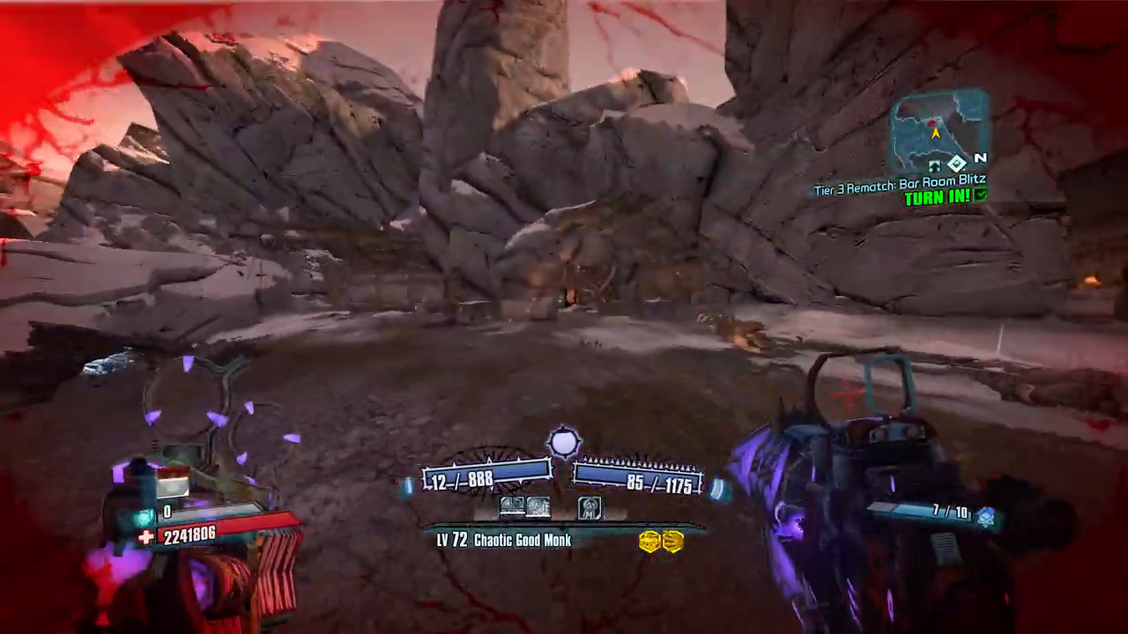